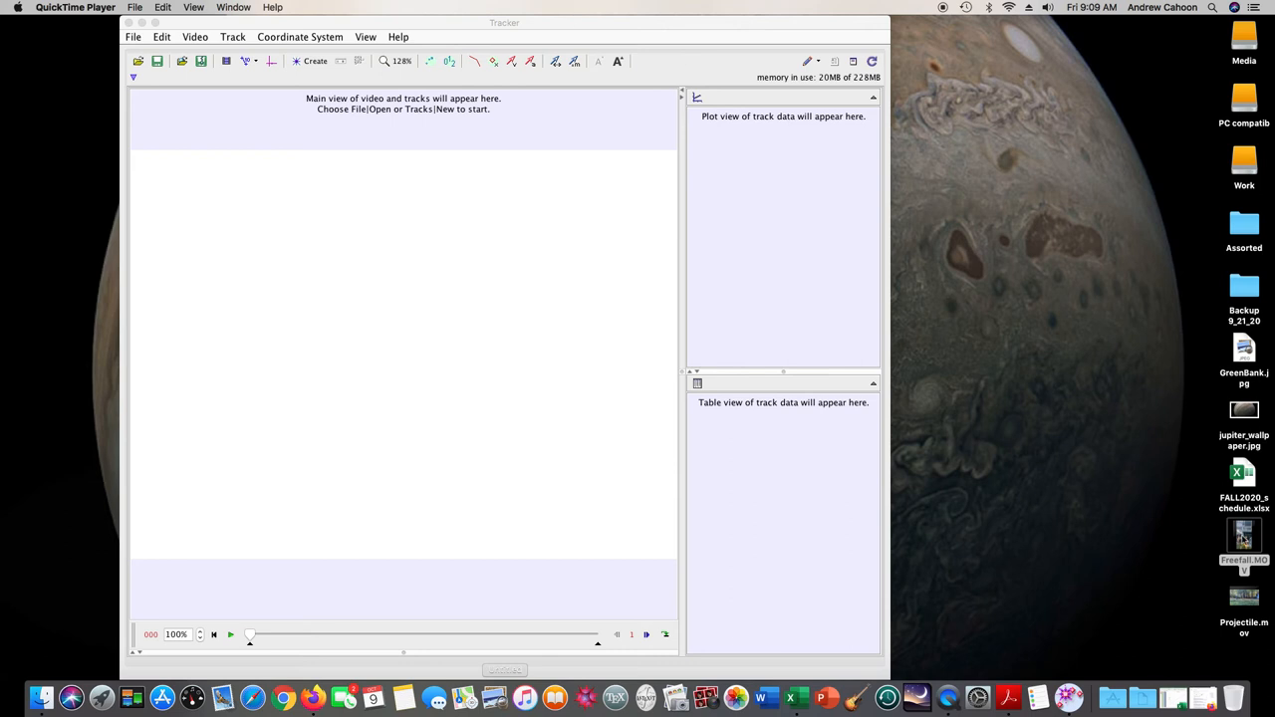
Drag the ball-drop video from the desktop into Tracker and accept the Frame Durations warning
drag(1244, 538, 478, 409)
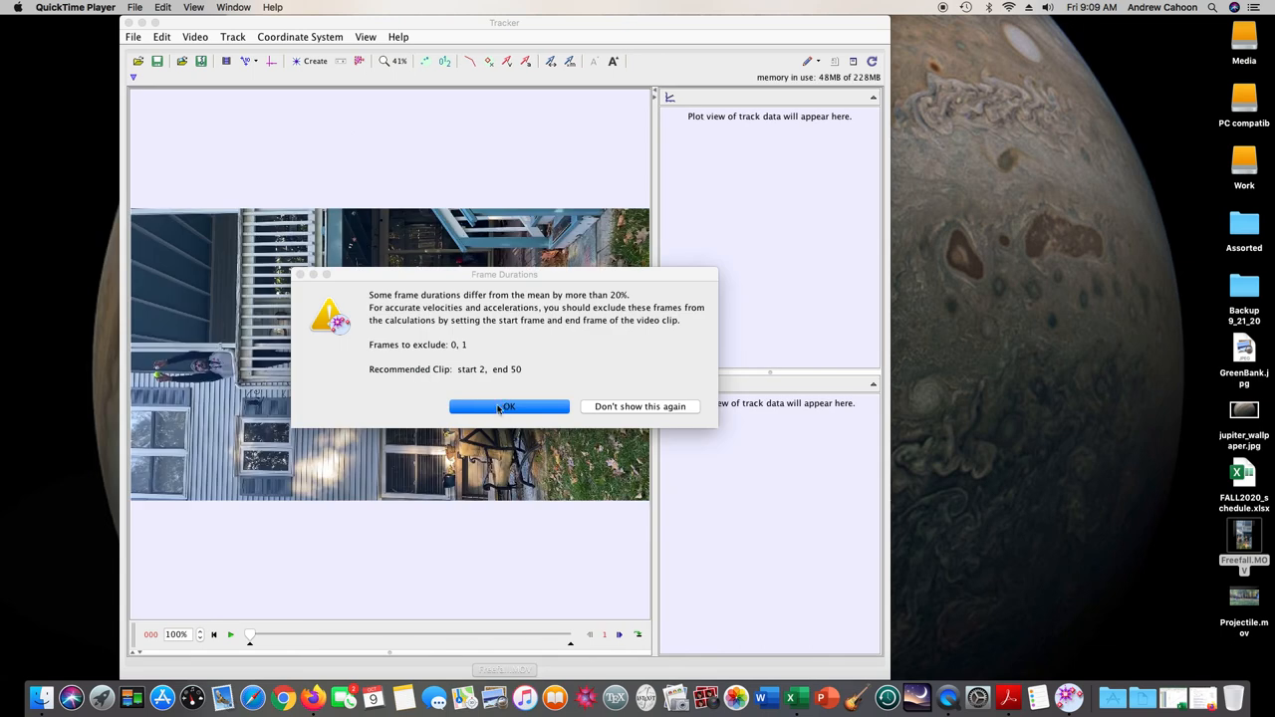
click(508, 406)
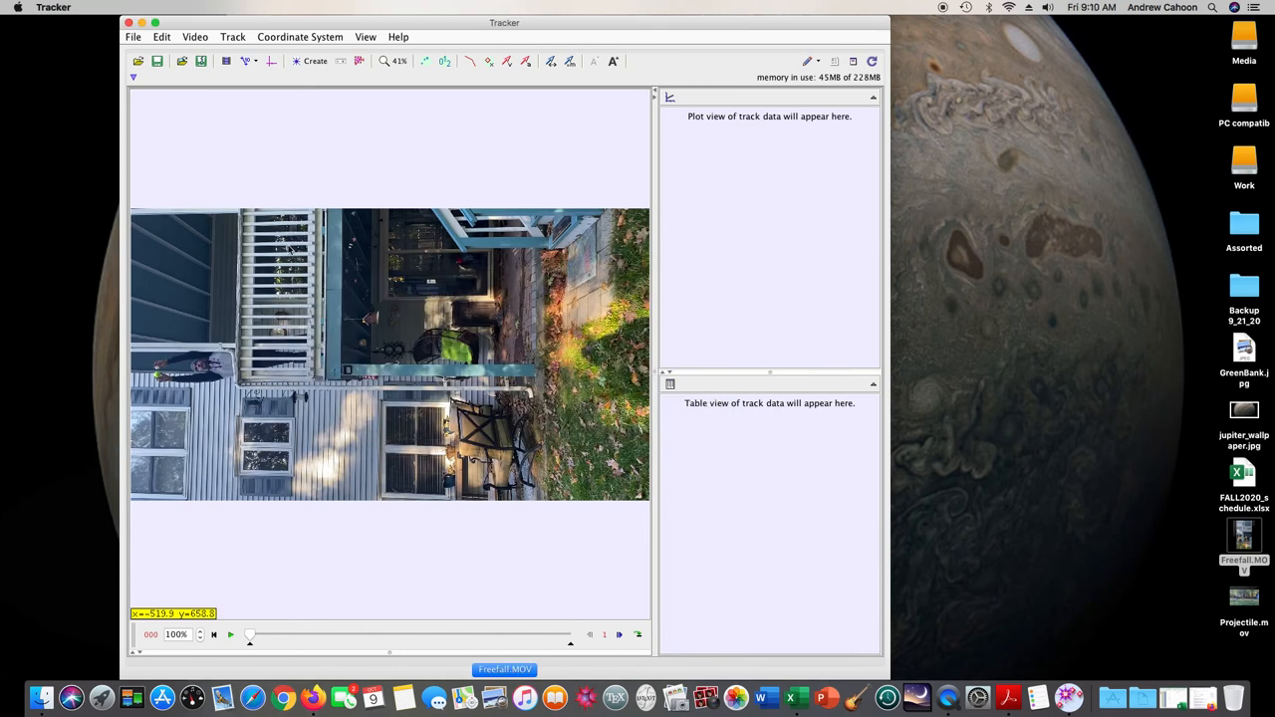
mouse_move(277, 303)
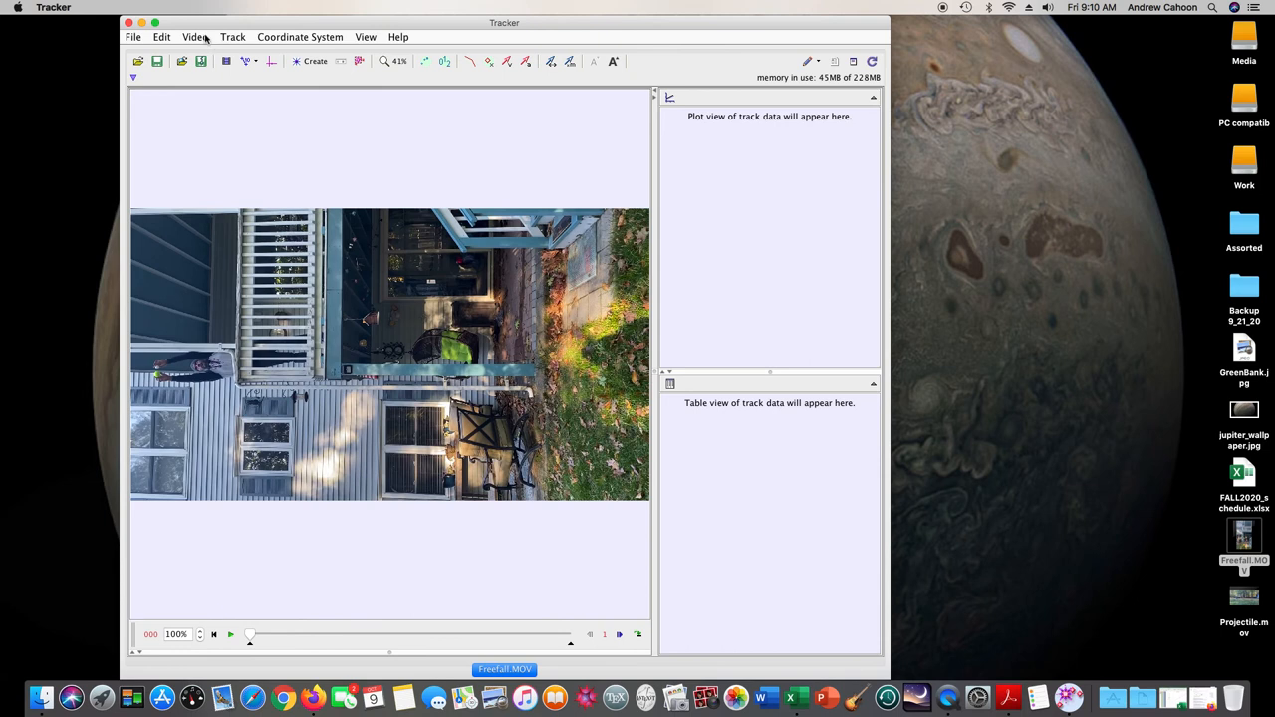
Apply a -90° Rotate filter so the porch video stands upright
click(196, 36)
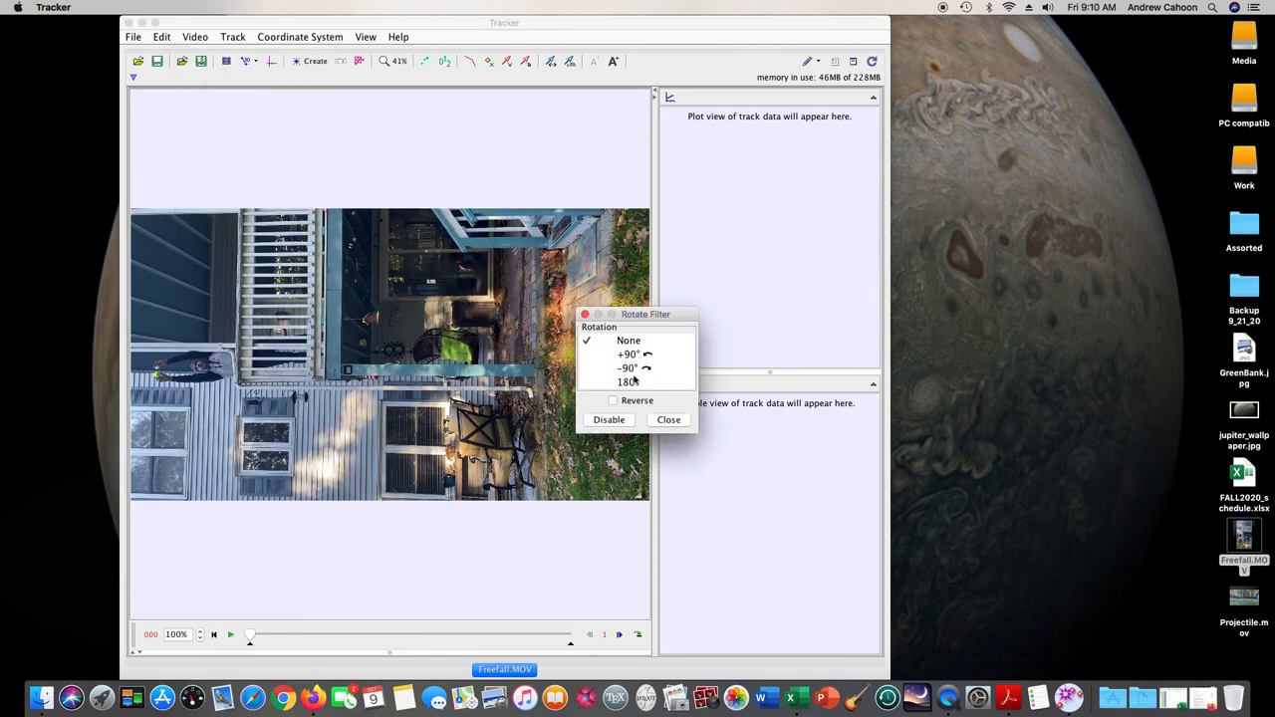
click(629, 366)
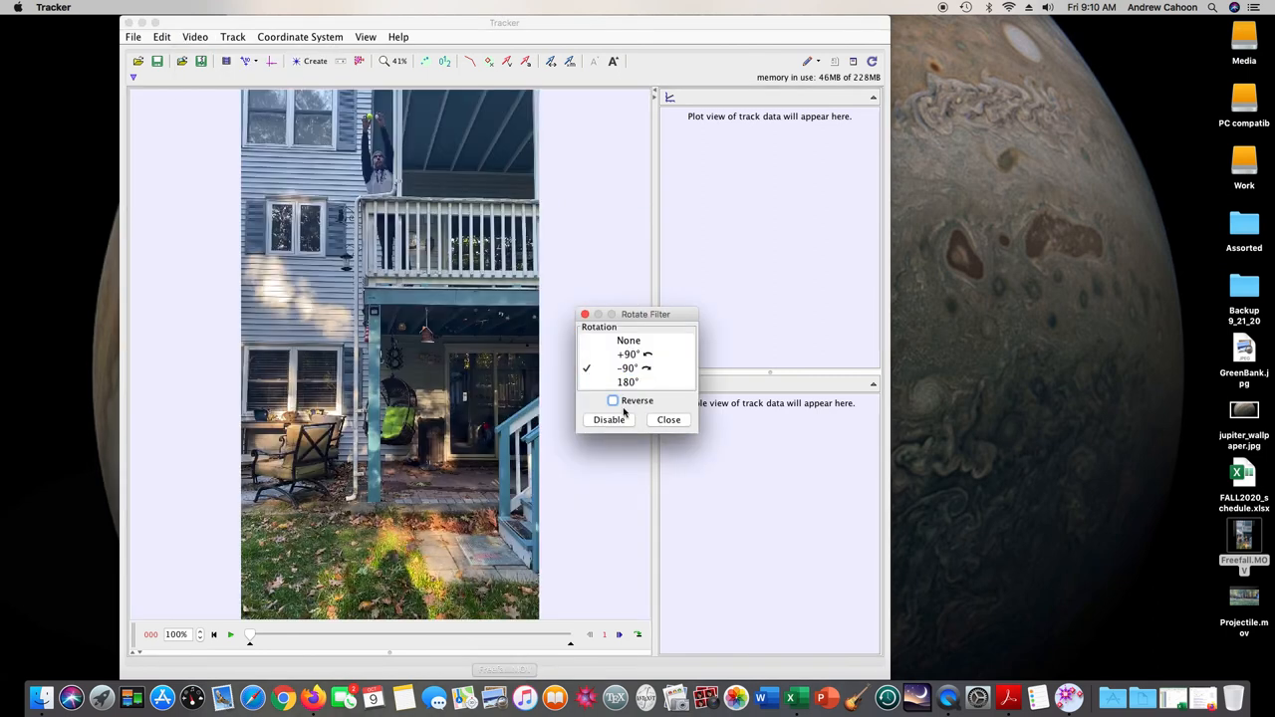
click(670, 418)
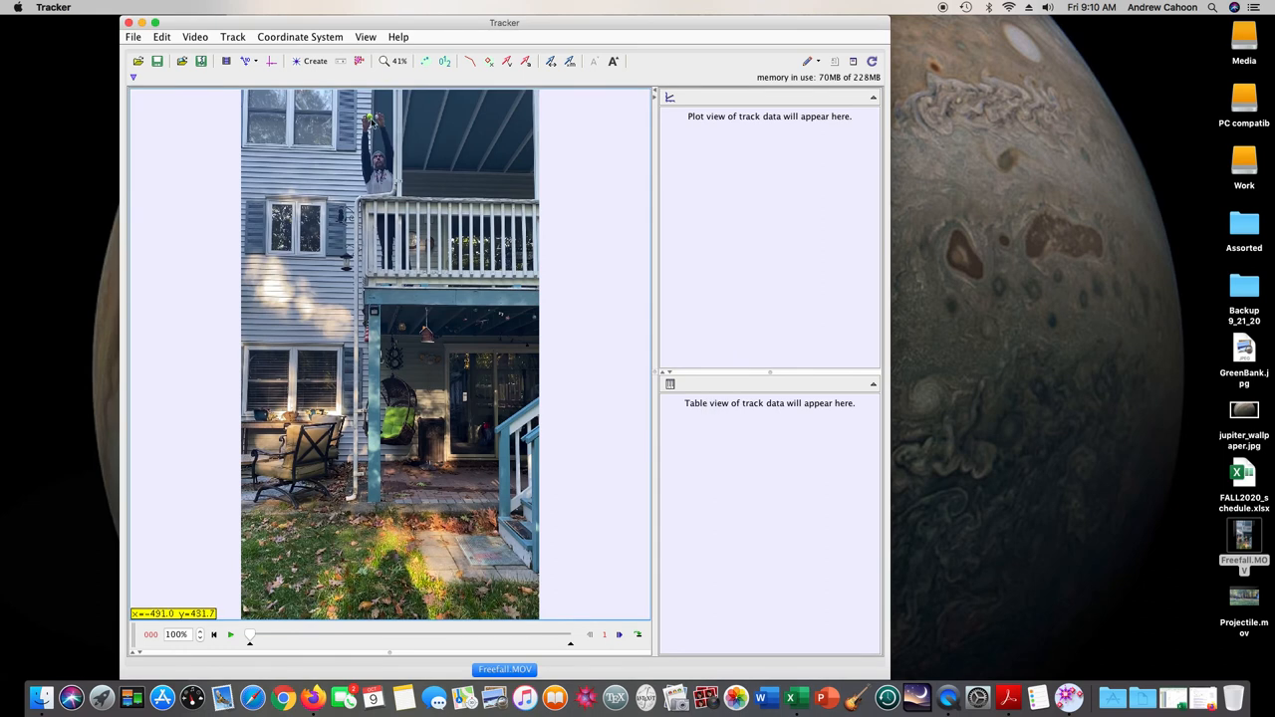
mouse_move(376, 122)
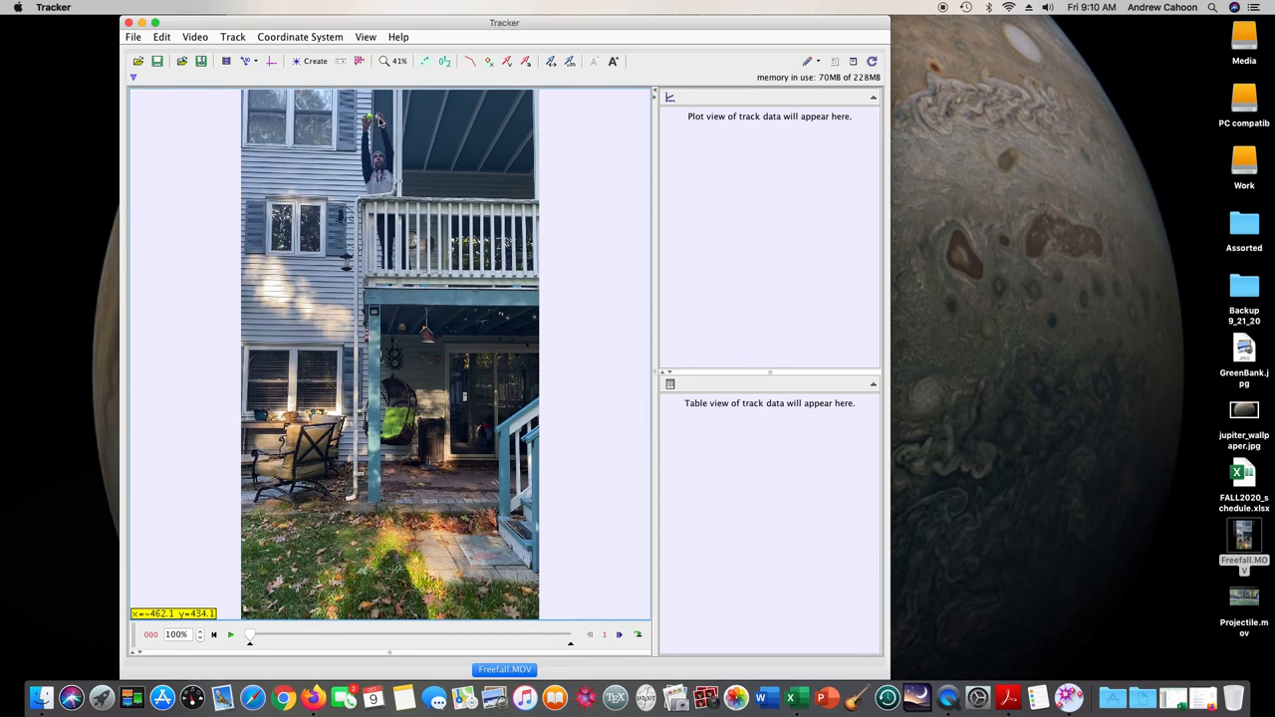
mouse_move(377, 110)
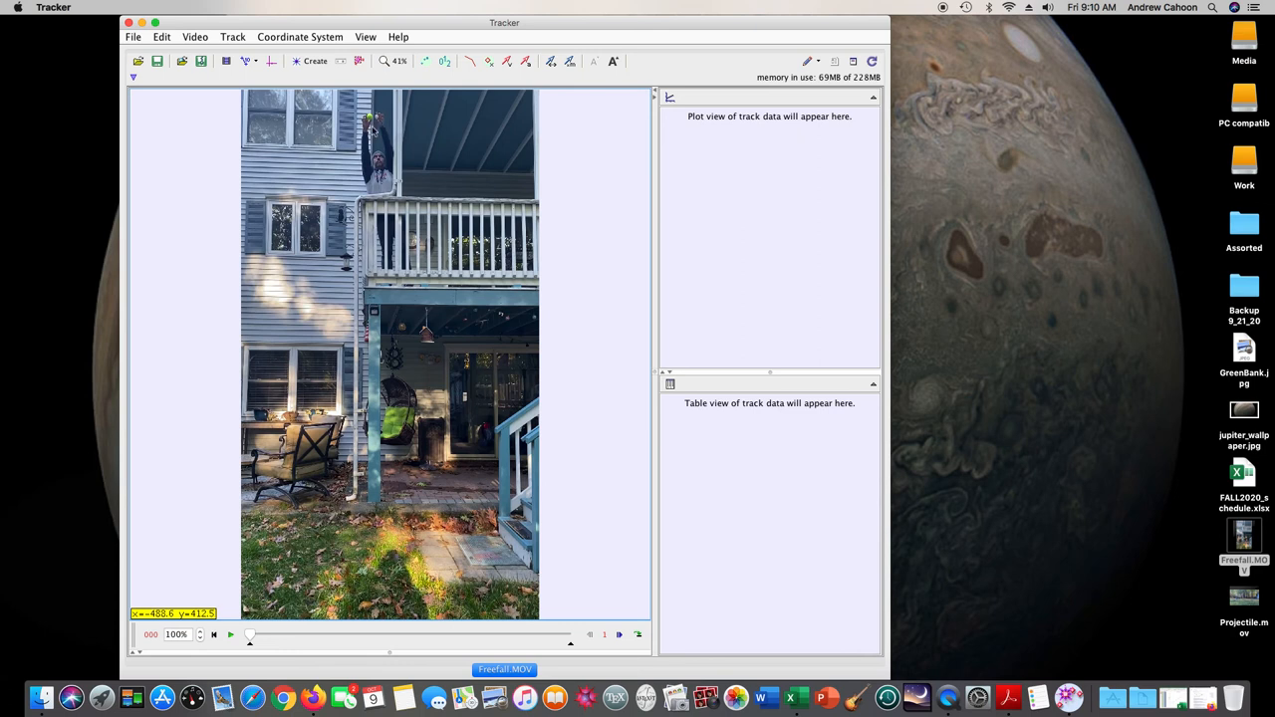
mouse_move(377, 116)
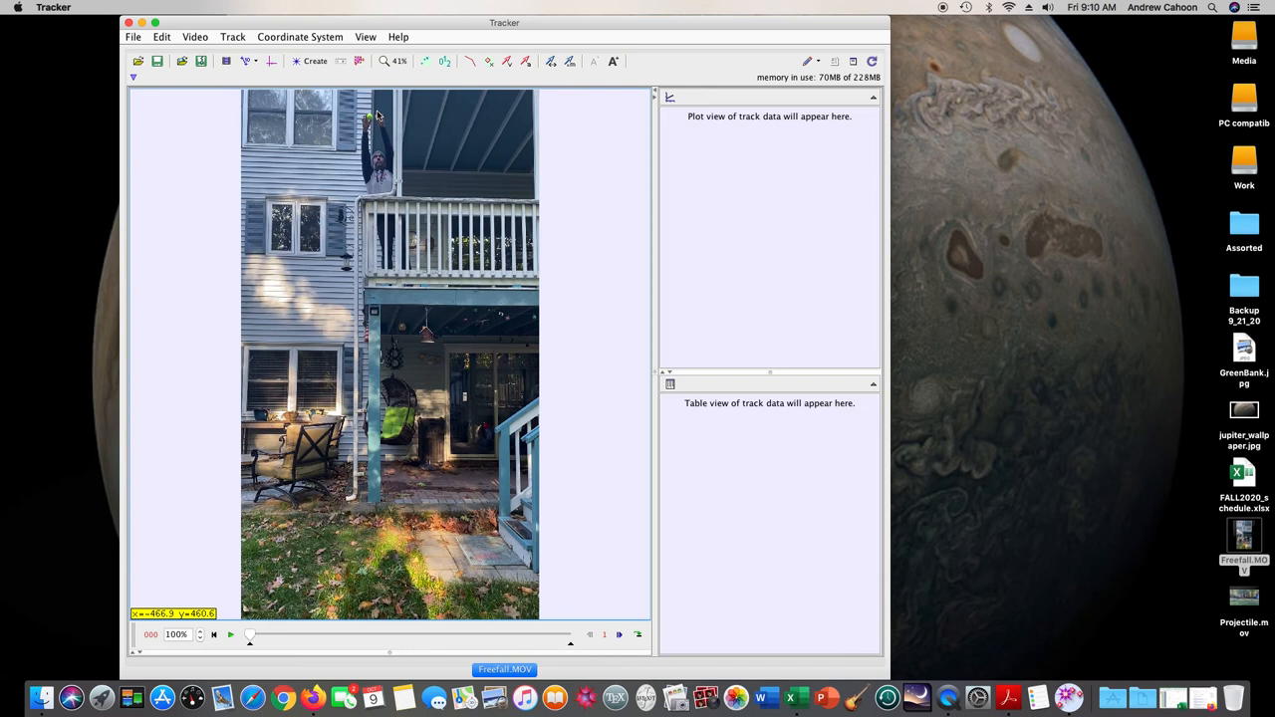
mouse_move(374, 115)
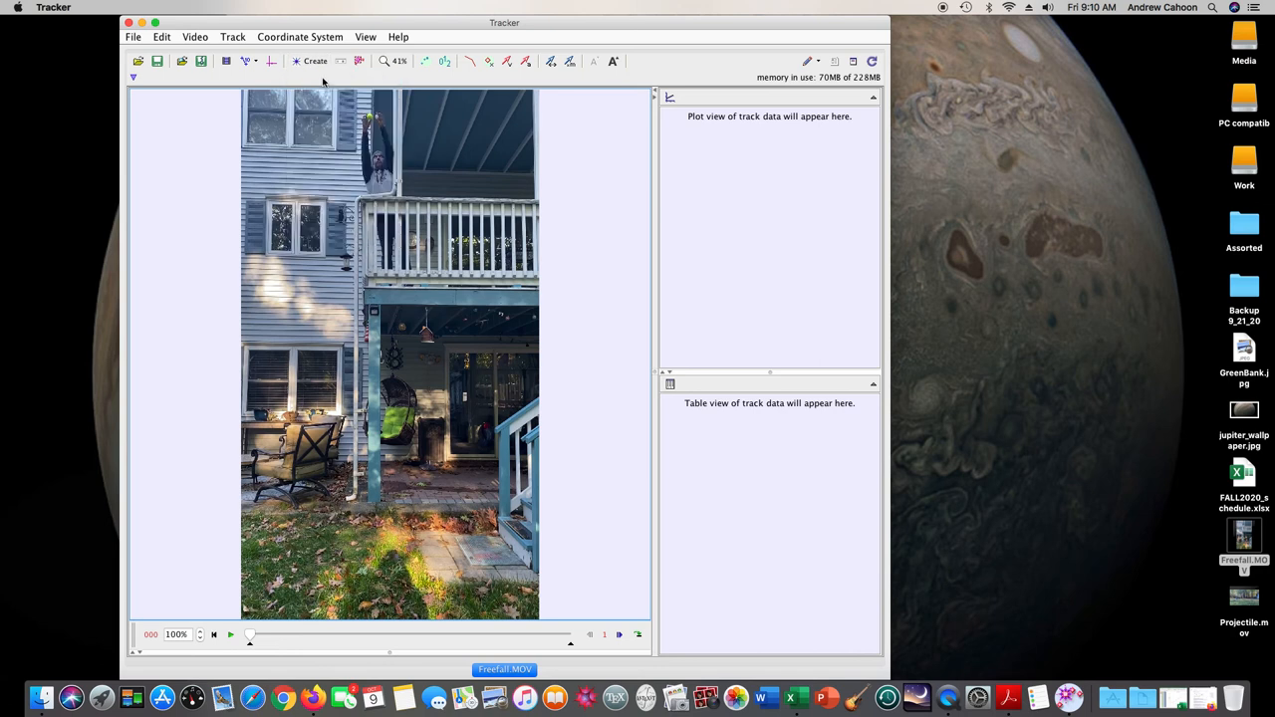
mouse_move(341, 123)
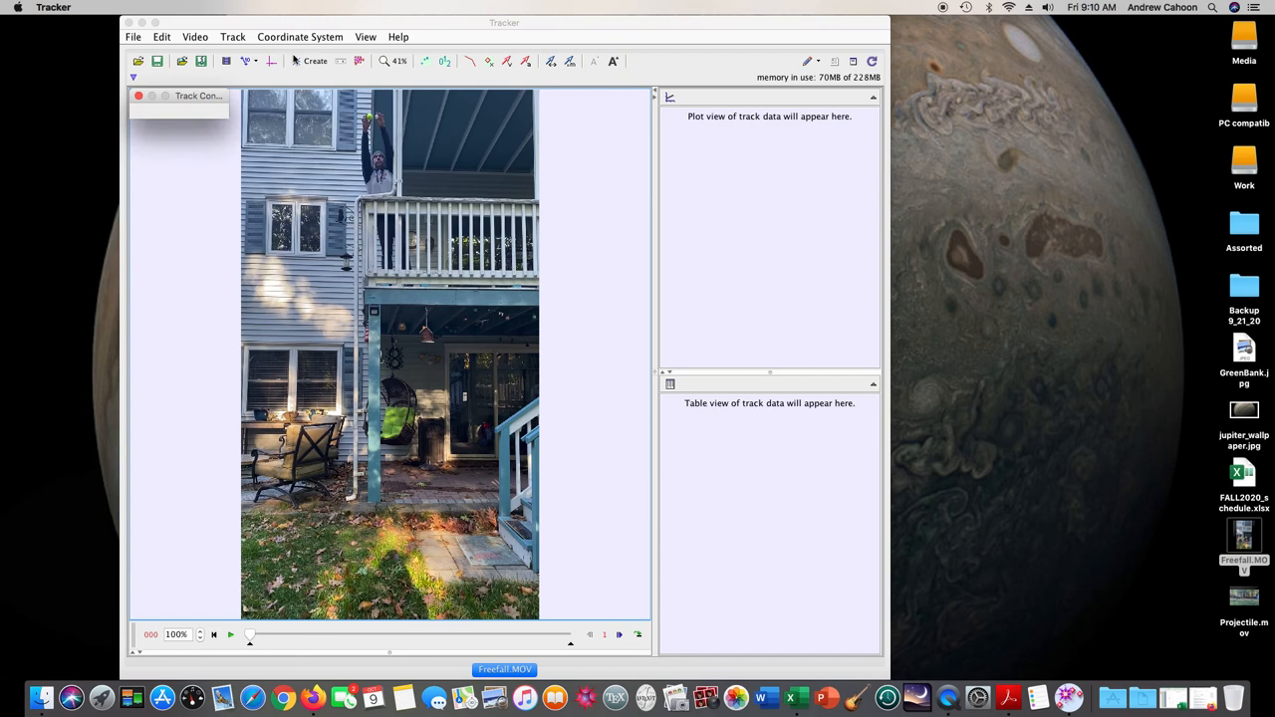
Add a point-mass track and name it 'Tennis'
click(163, 112)
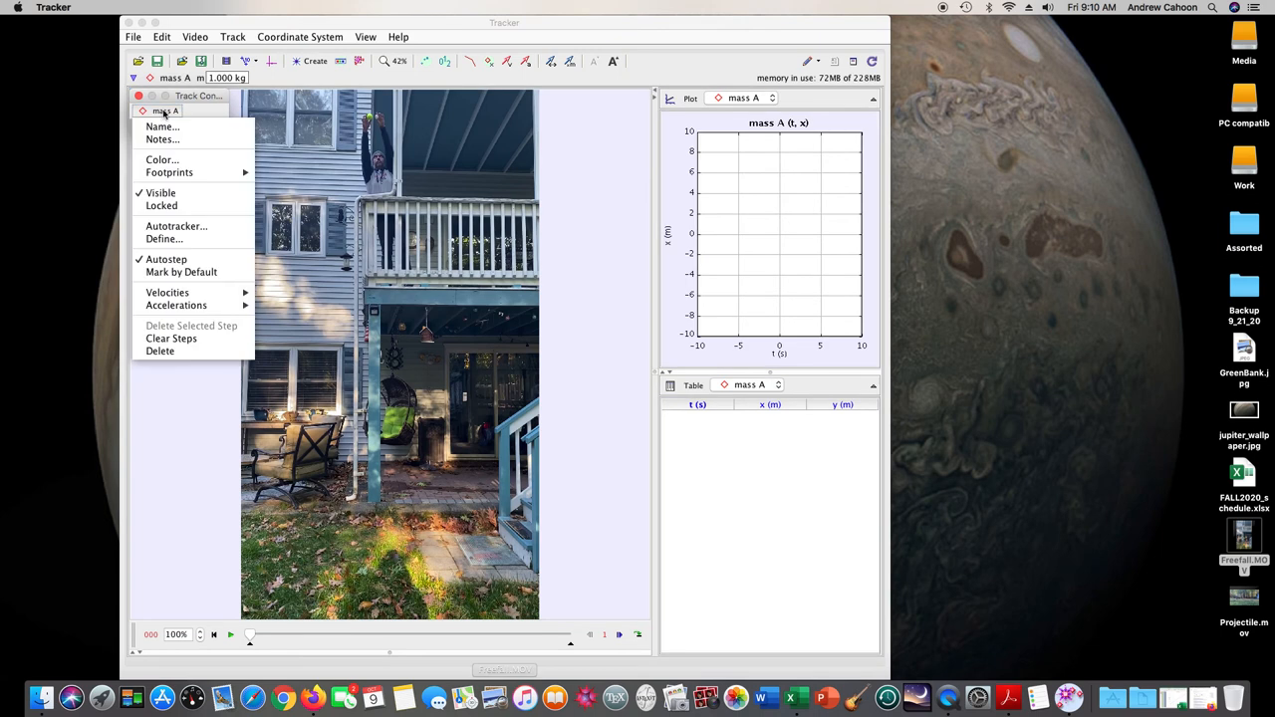
click(162, 127)
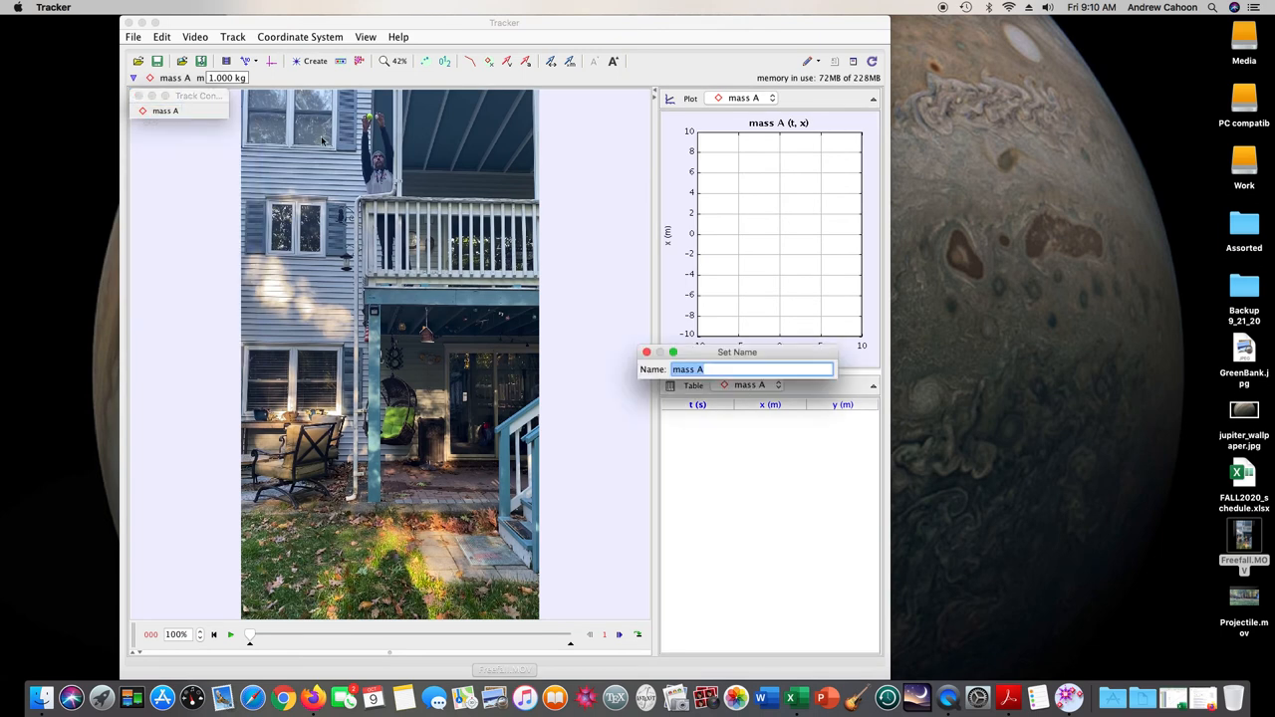
text(Tennis)
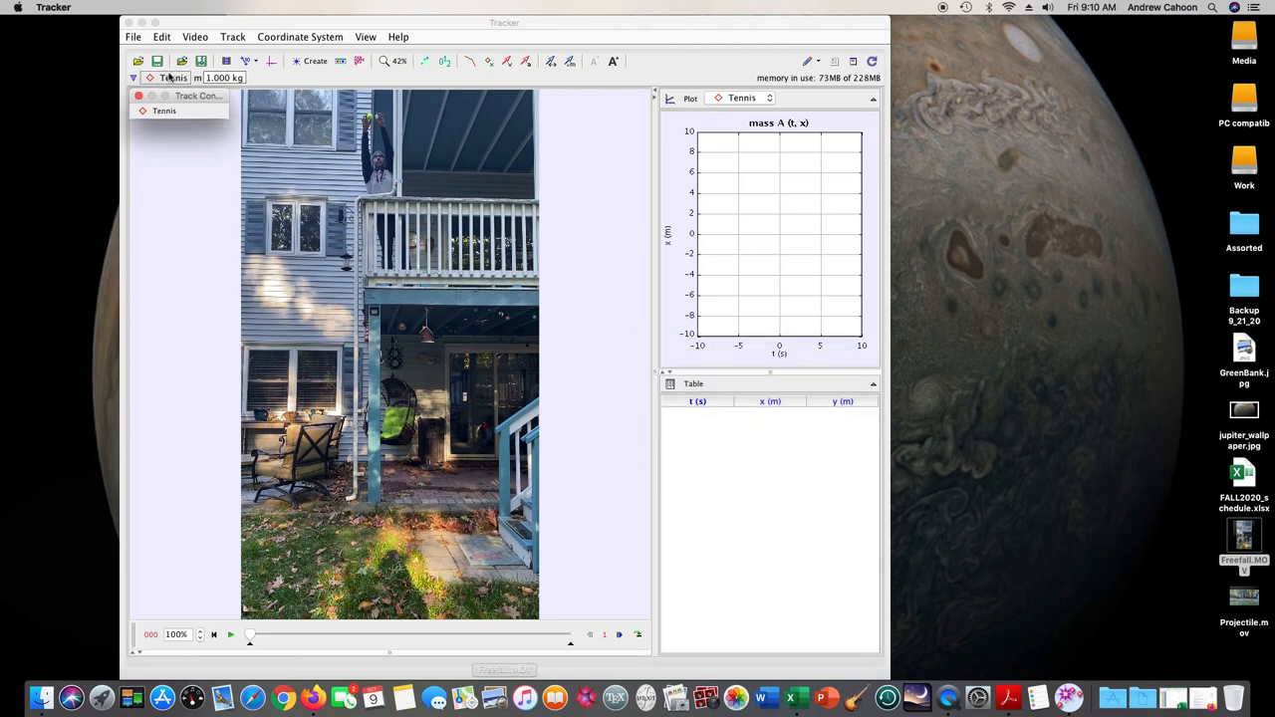
Add a second point-mass track and name it 'PingPong'
click(315, 60)
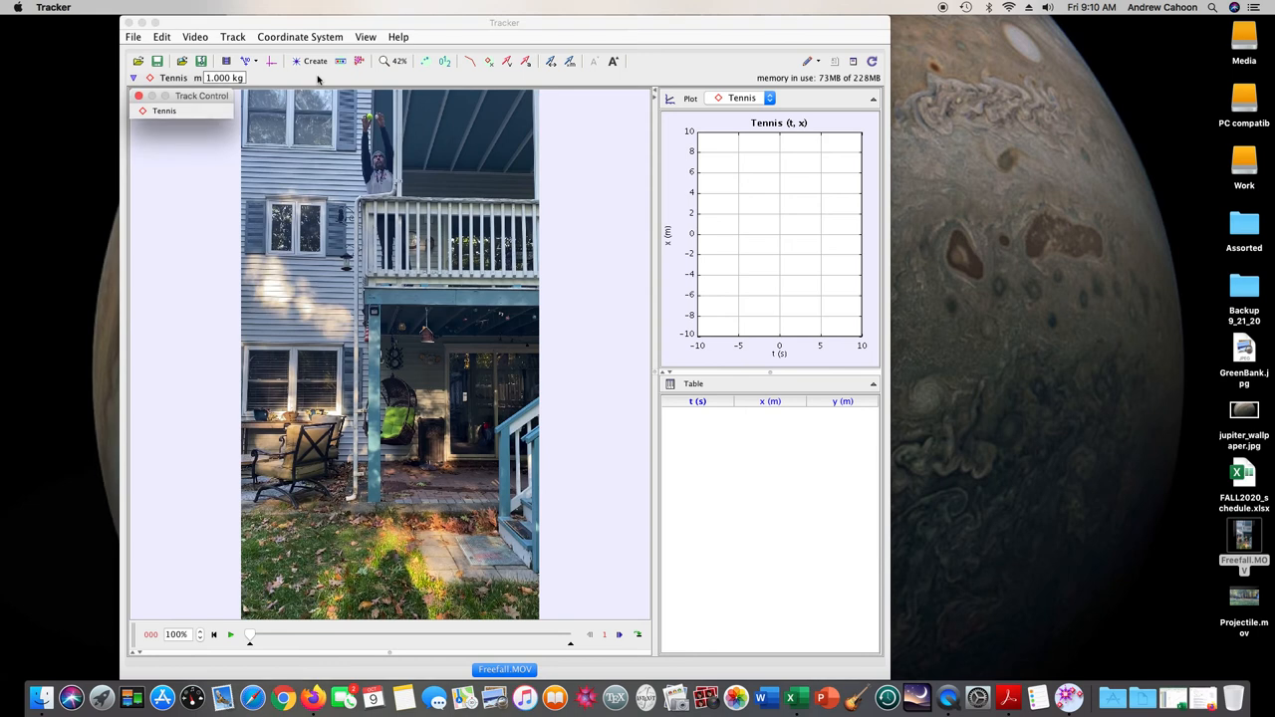
click(212, 111)
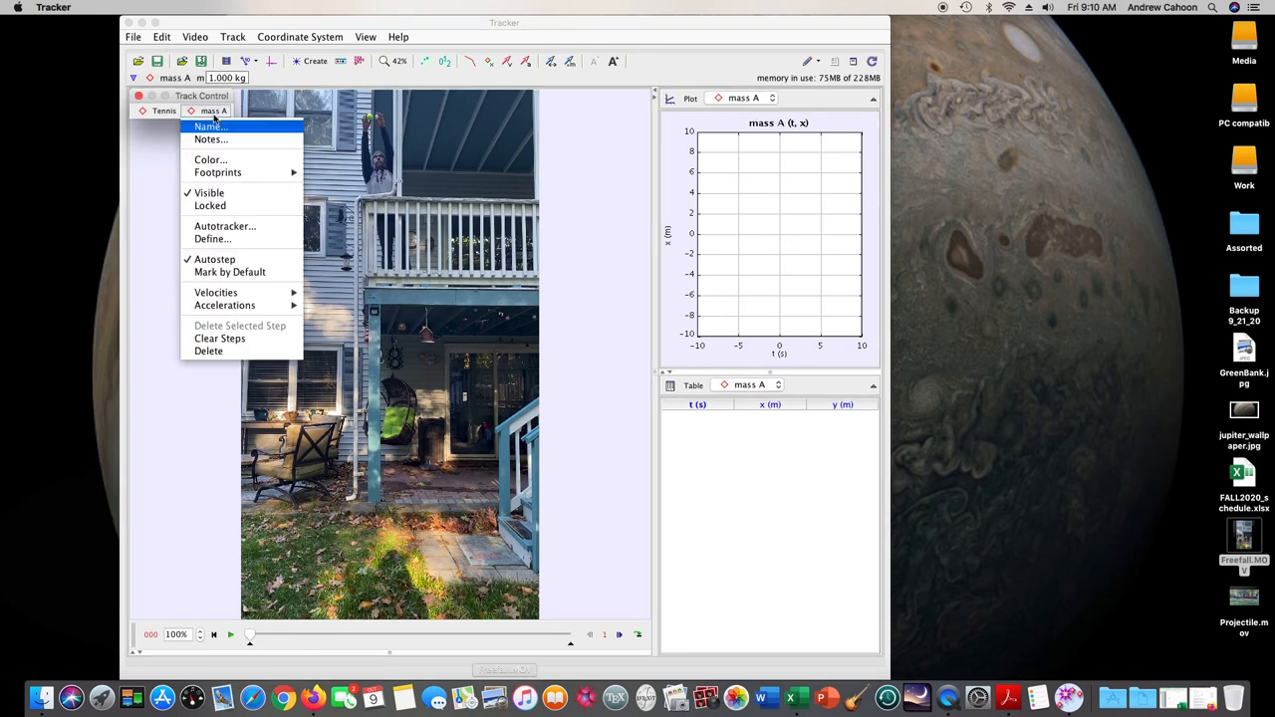
click(211, 128)
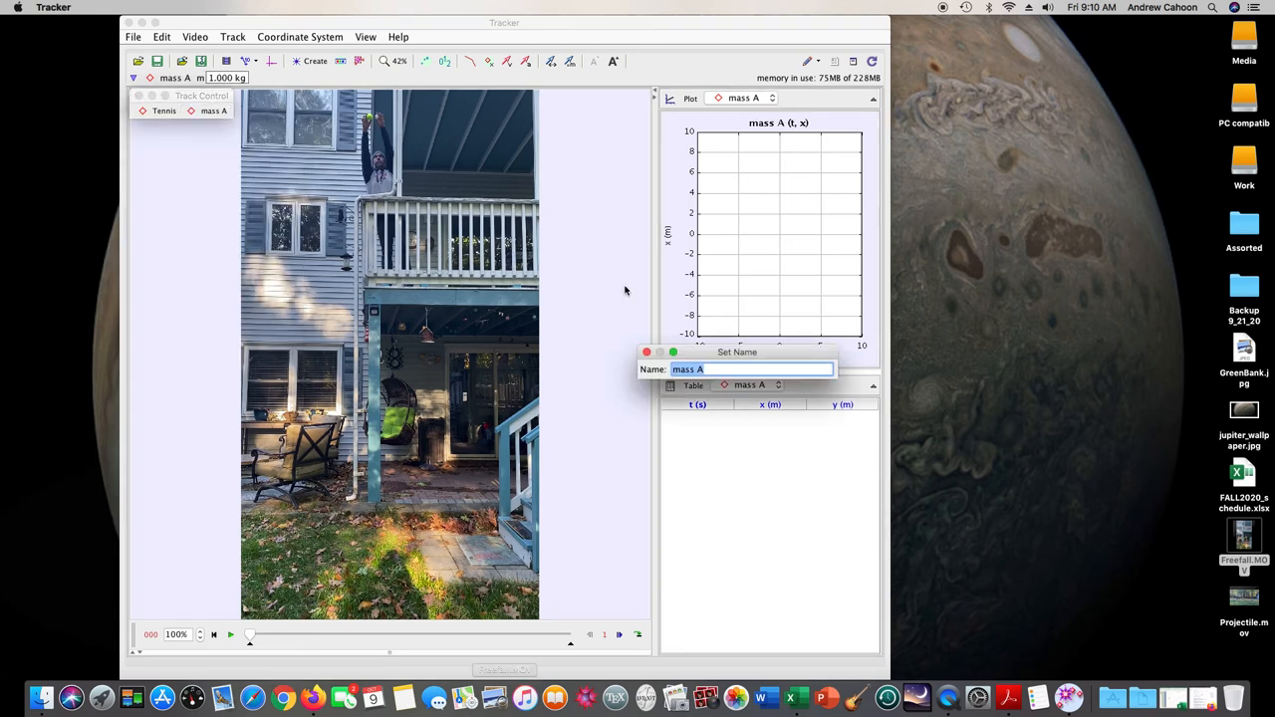
text(Ping)
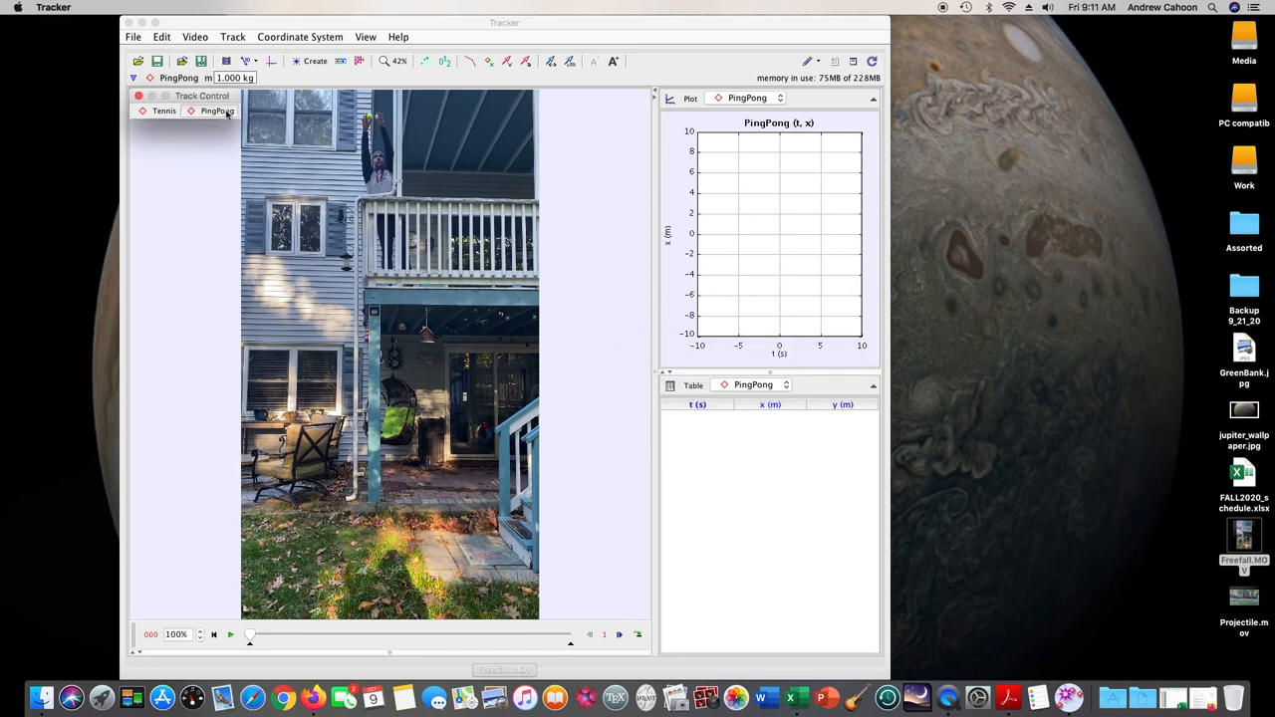
Set the PingPong track's footprint to a circle of radius 4
click(164, 112)
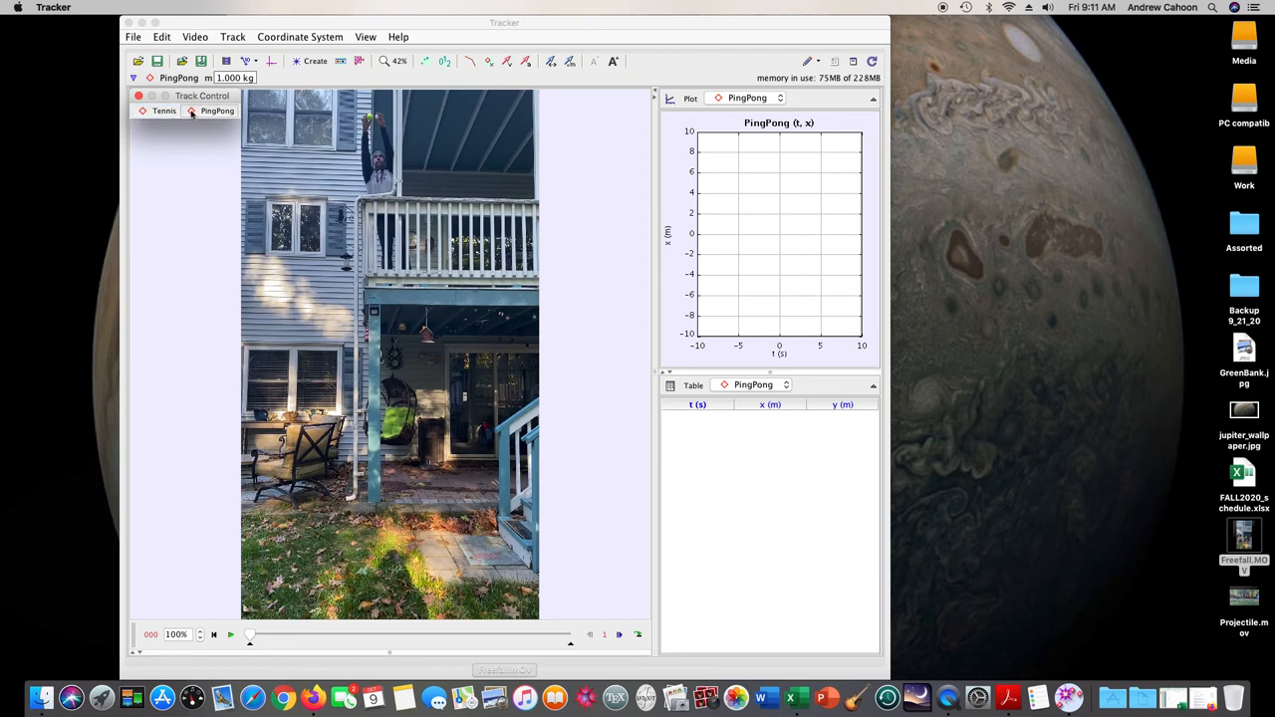
click(216, 112)
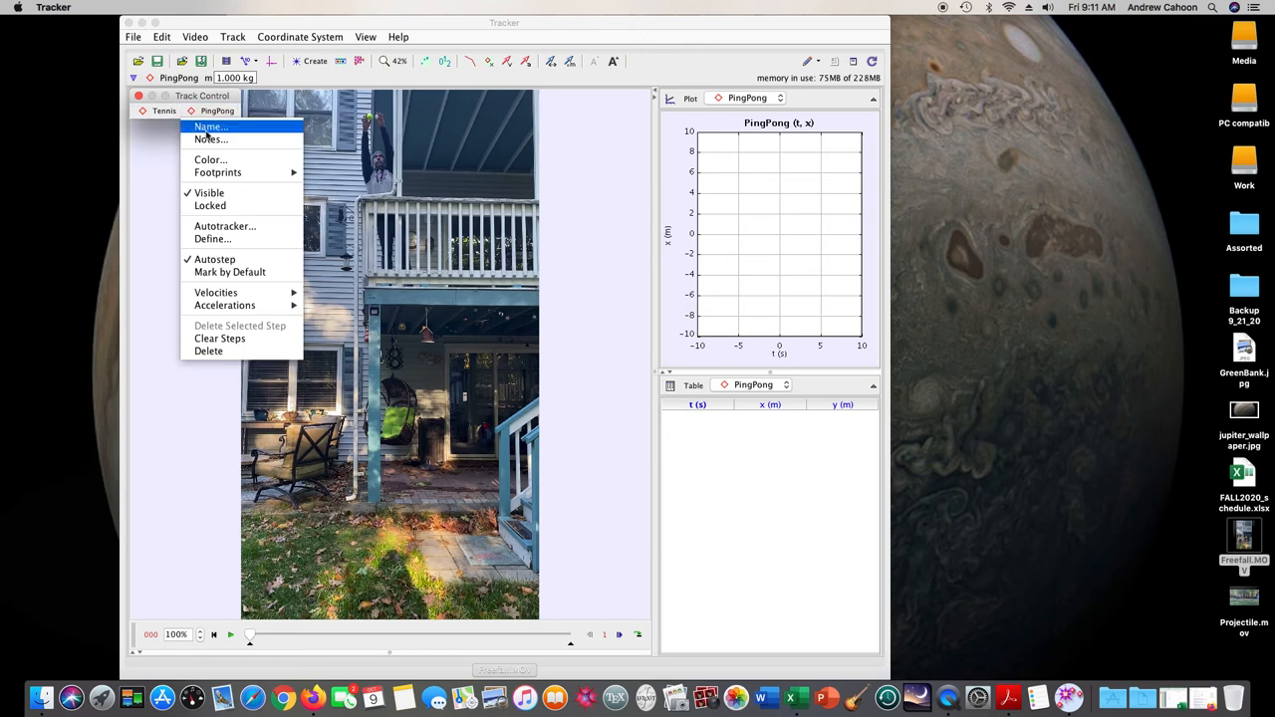
mouse_move(217, 171)
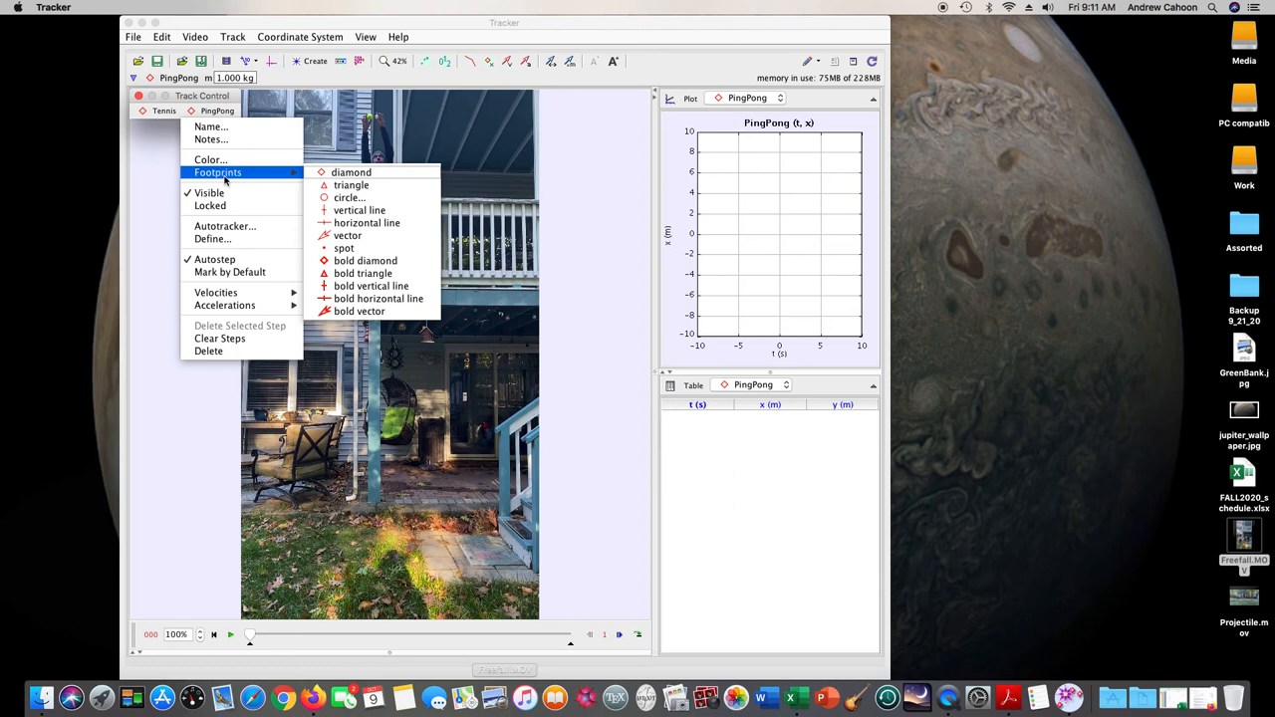
mouse_move(350, 185)
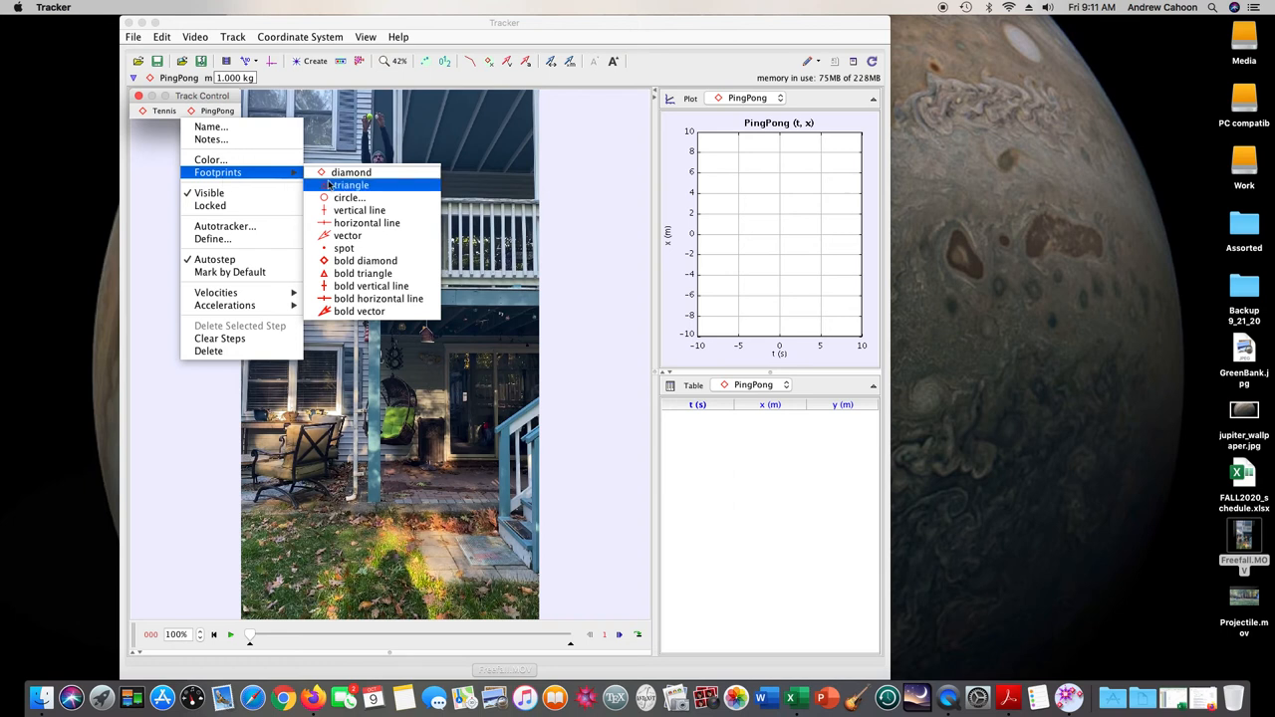
mouse_move(348, 197)
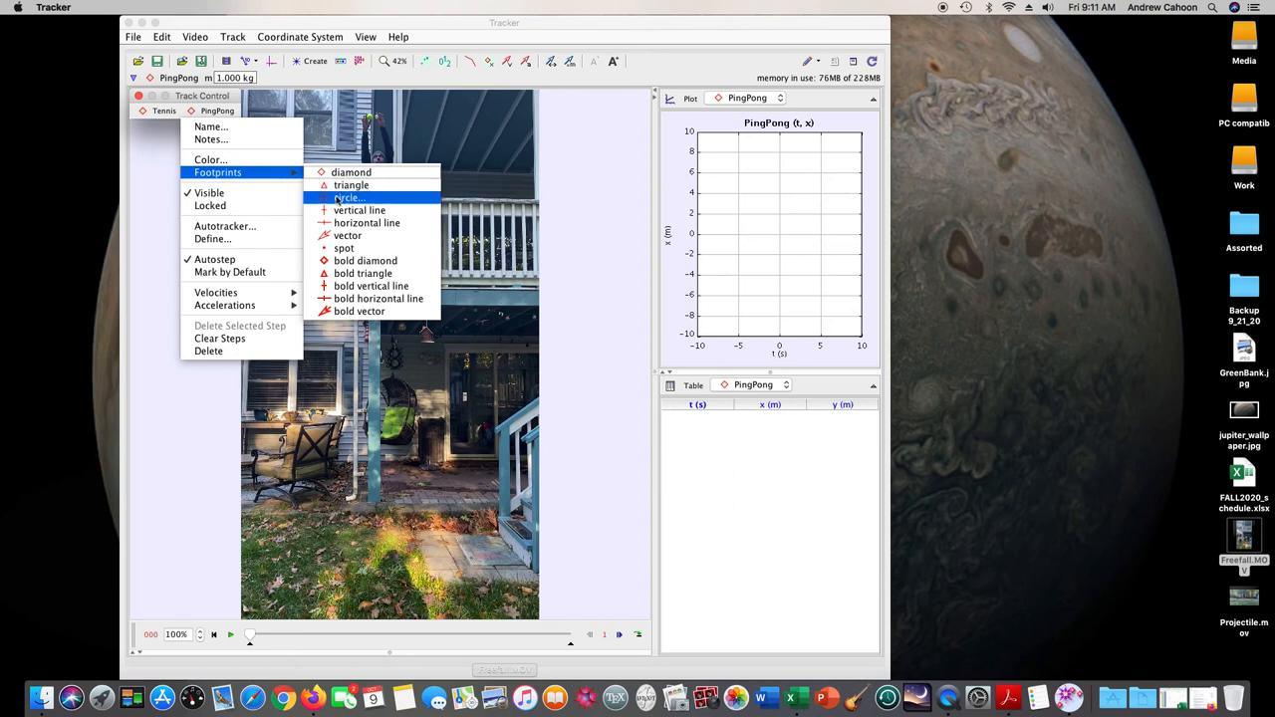
click(347, 197)
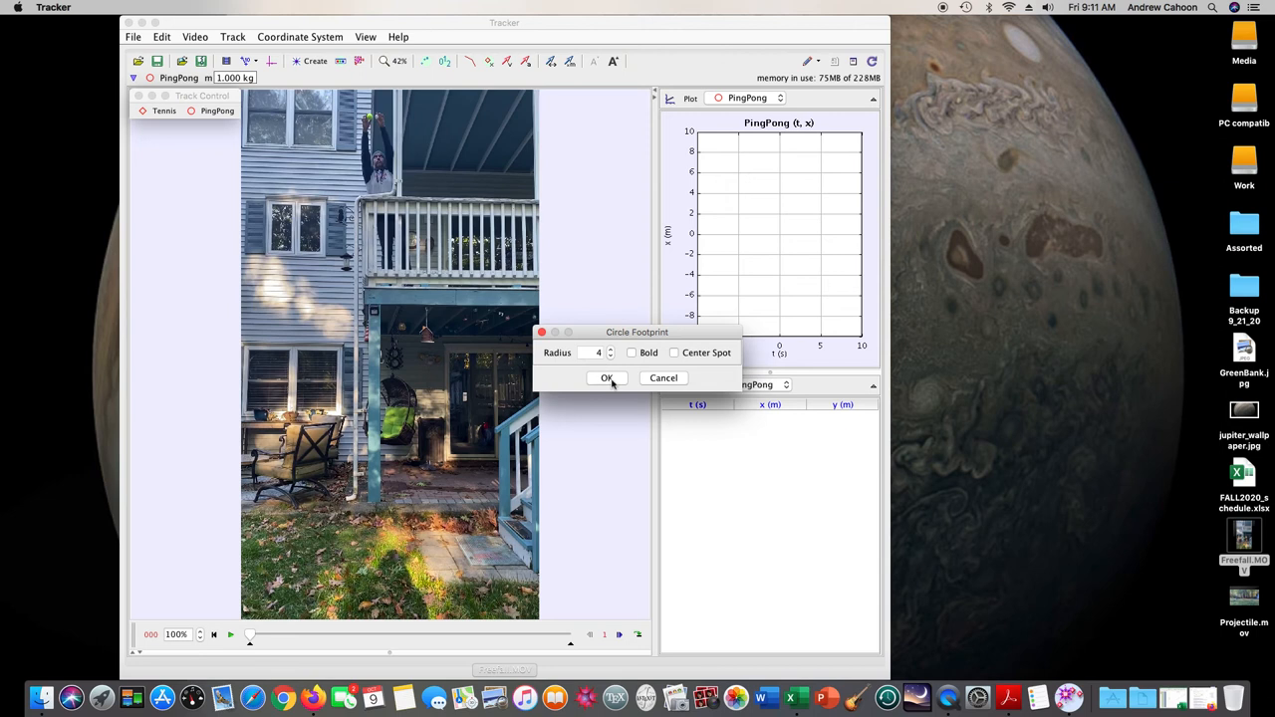
click(606, 379)
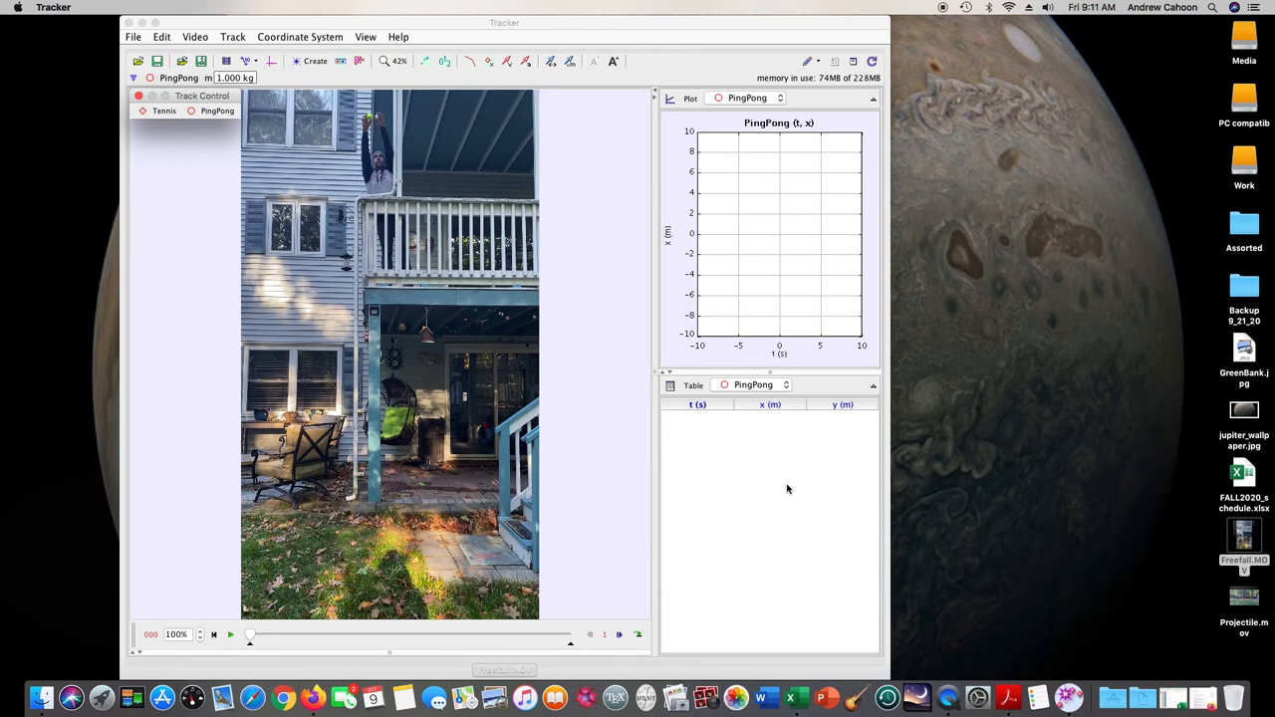
mouse_move(767, 394)
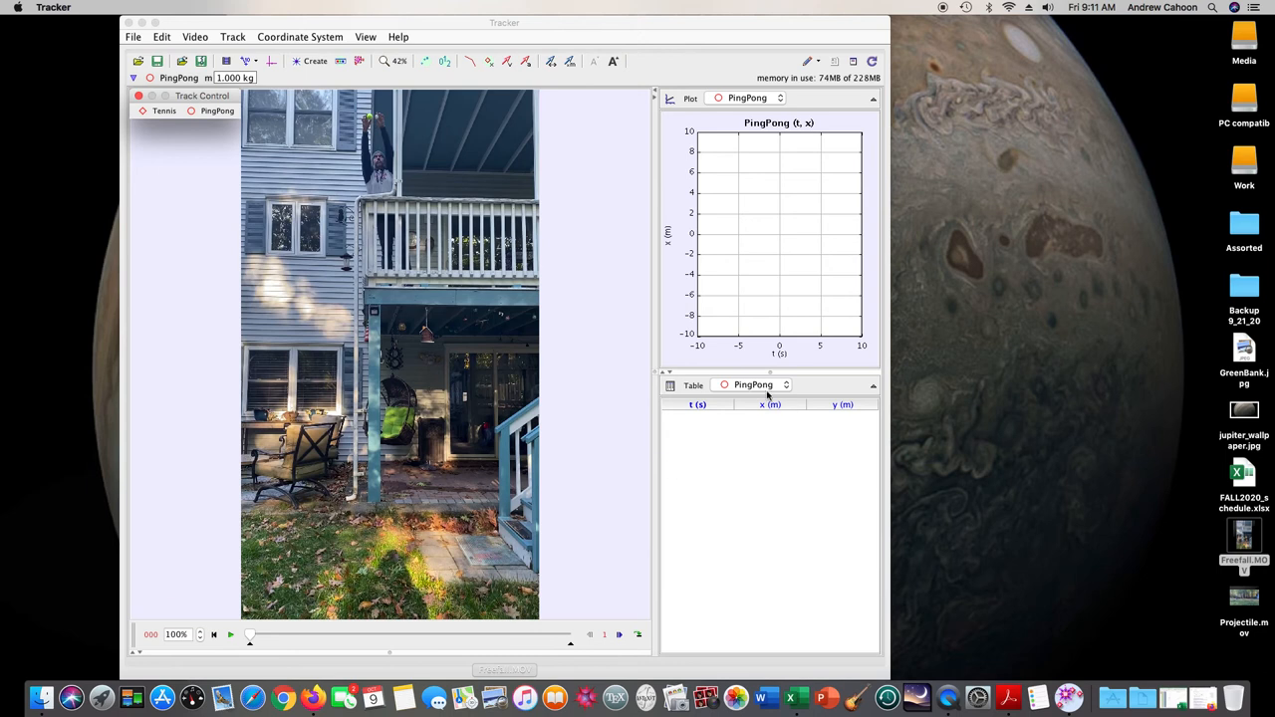
mouse_move(759, 399)
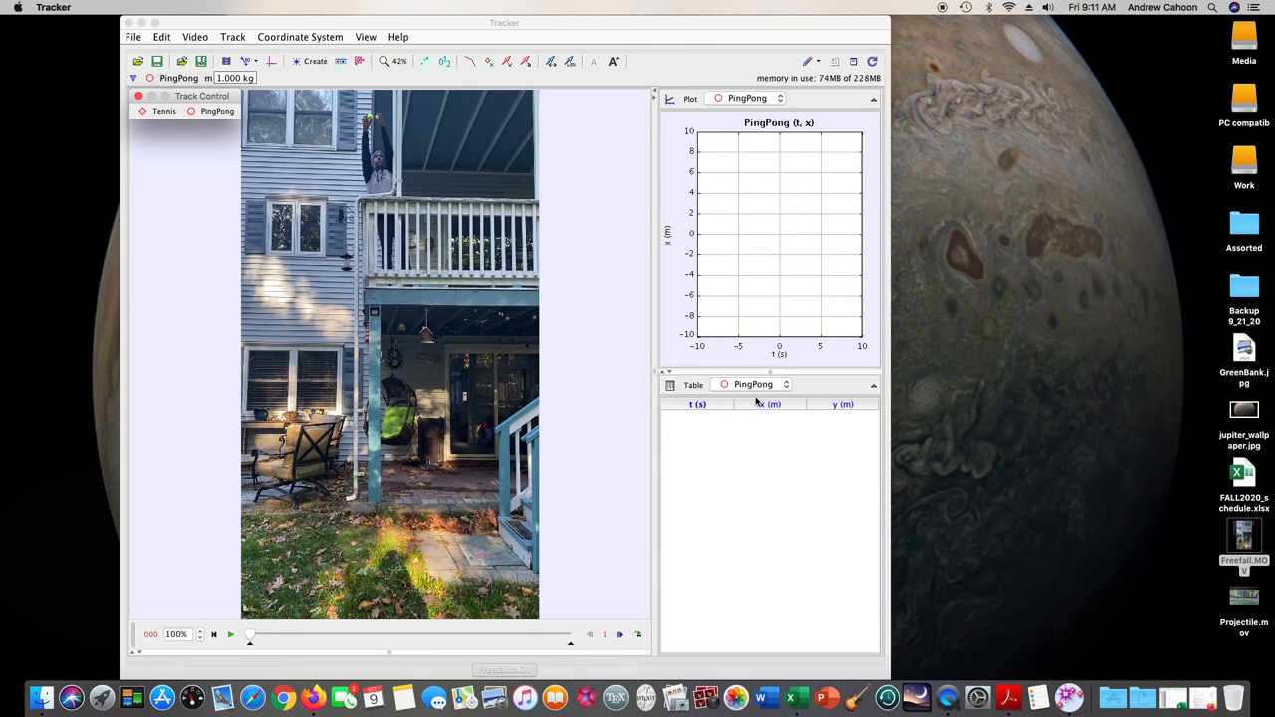
mouse_move(367, 130)
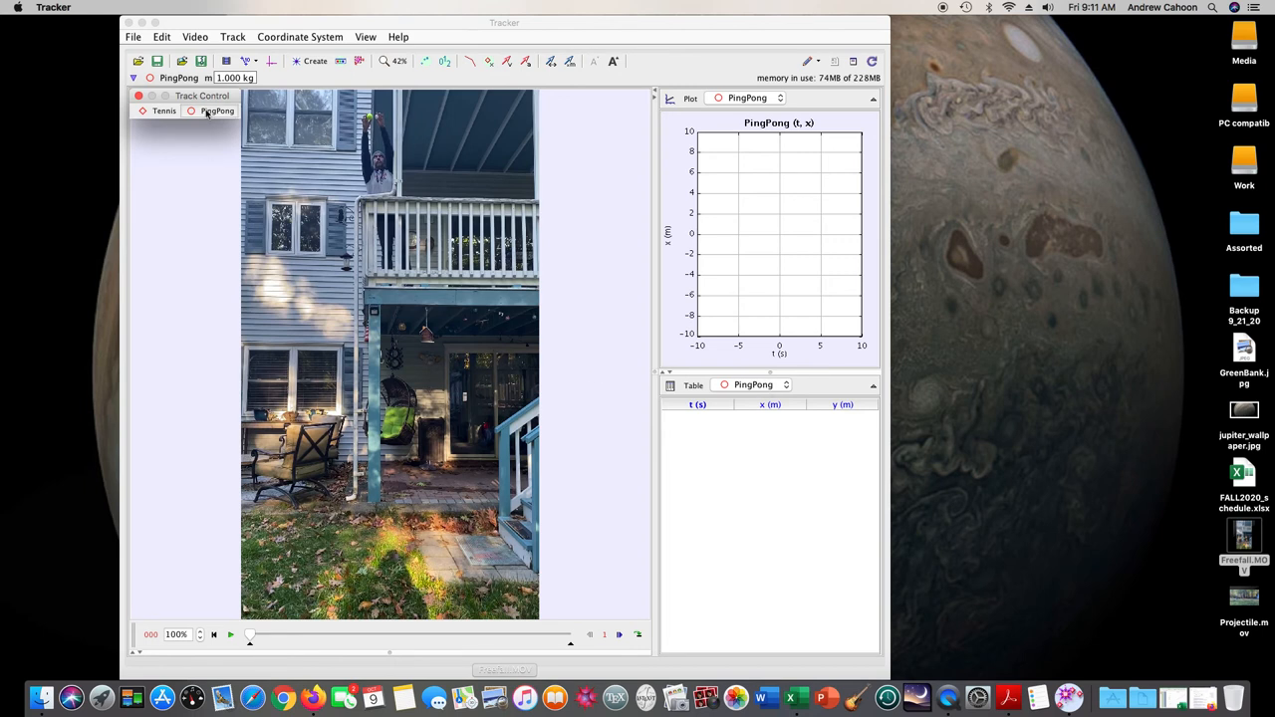
Make Tennis the active track and switch the data table to list Tennis
click(217, 112)
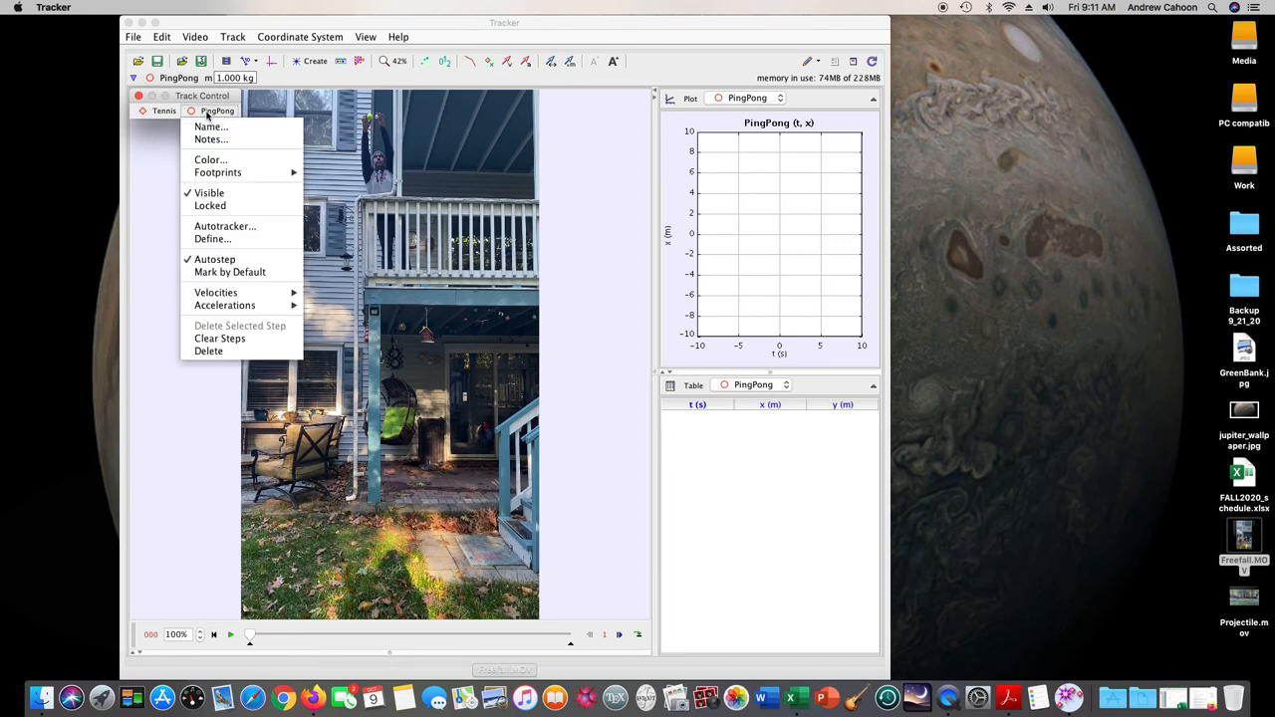
click(163, 111)
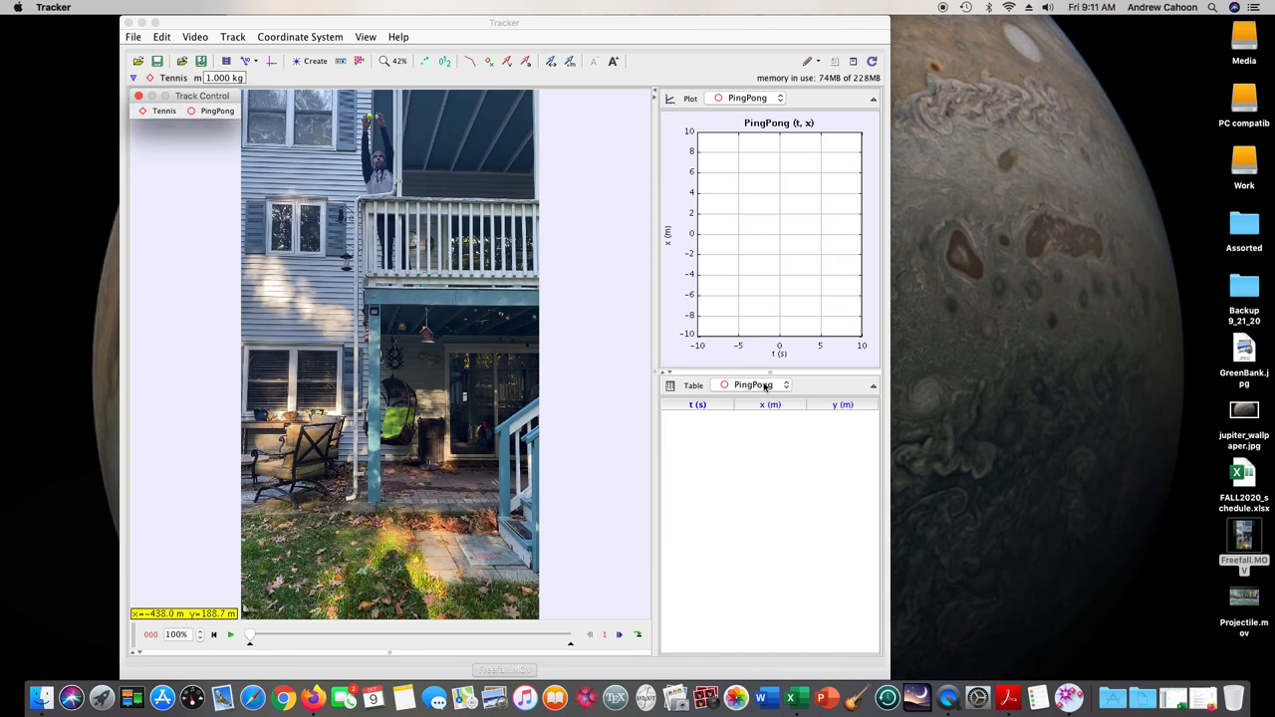
click(785, 385)
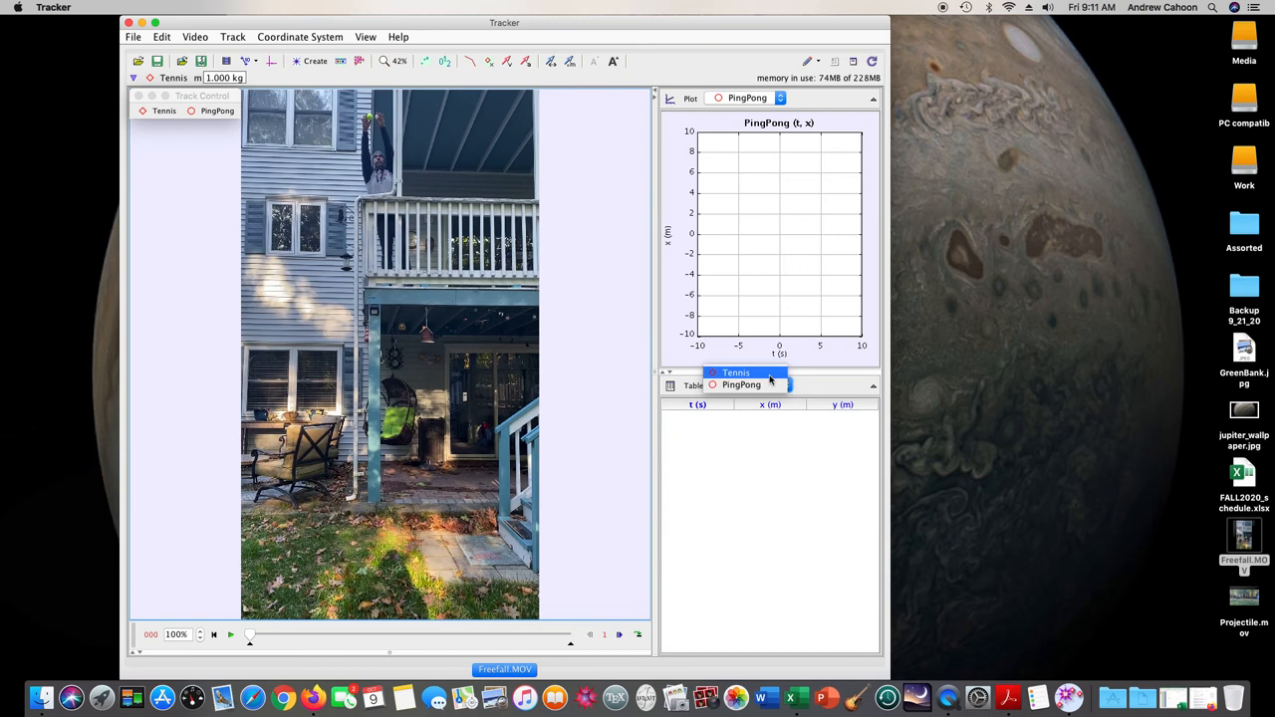
click(737, 372)
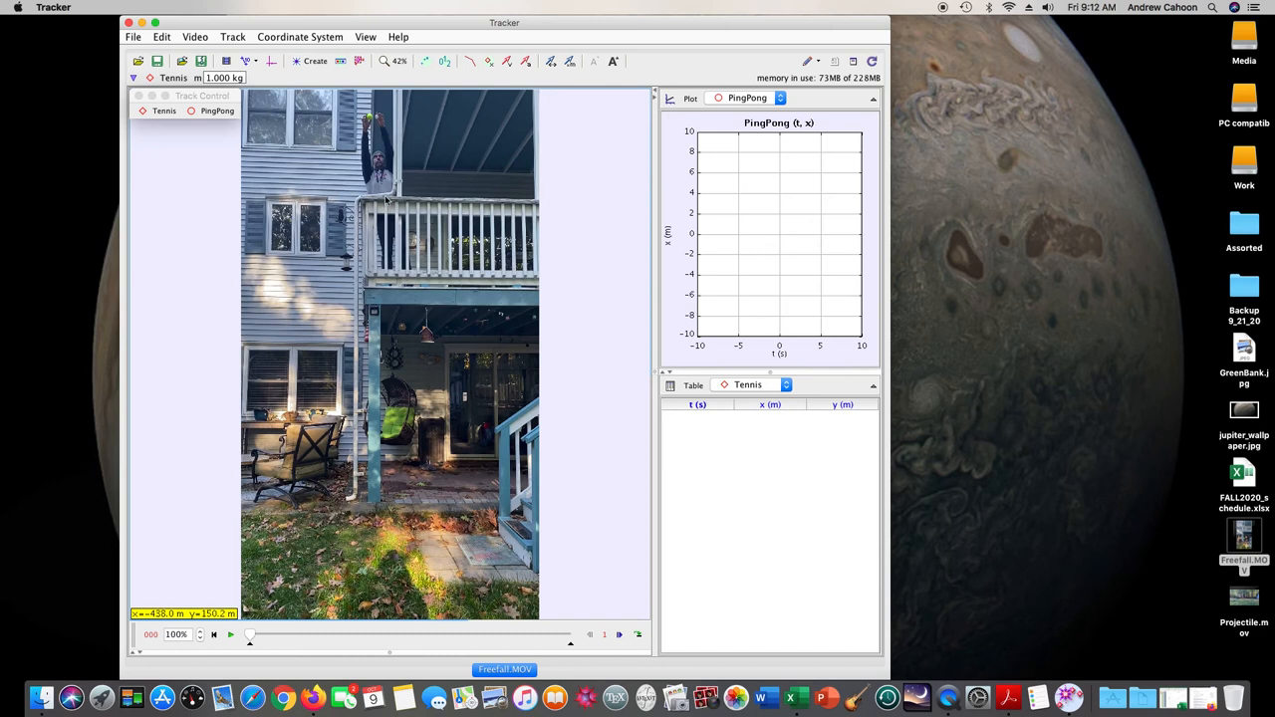
mouse_move(418, 196)
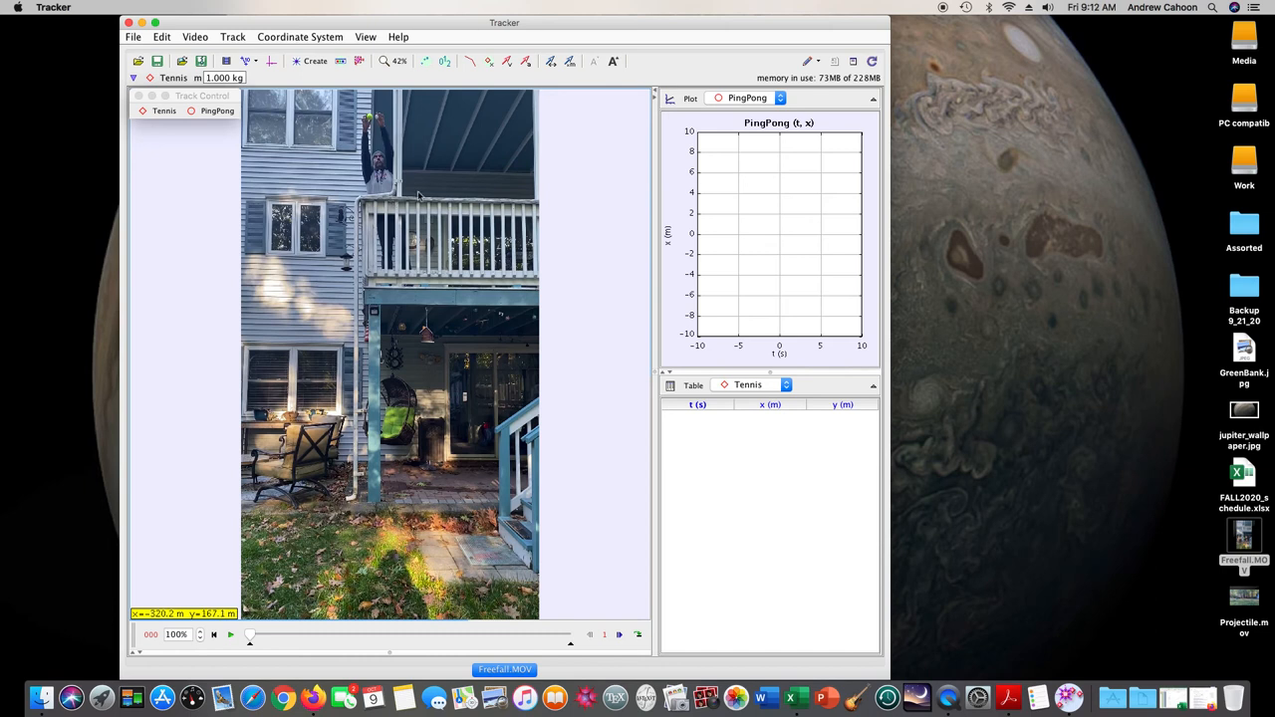
mouse_move(379, 204)
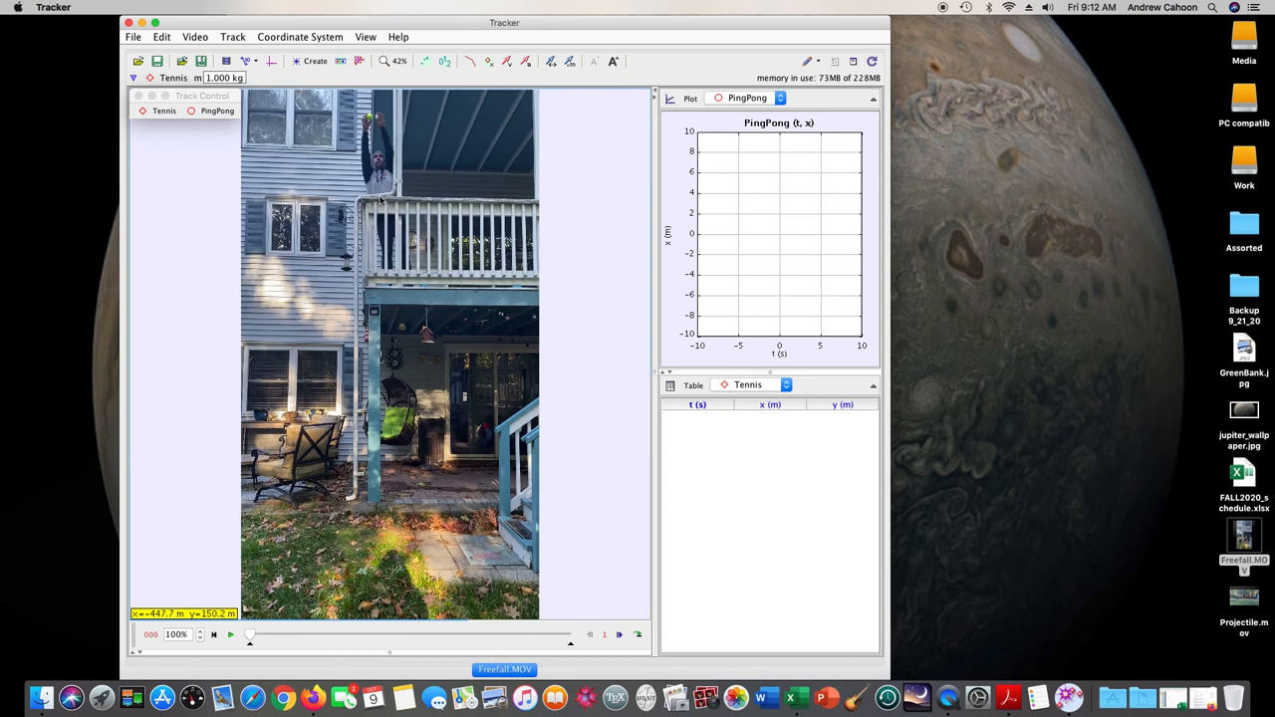
mouse_move(377, 510)
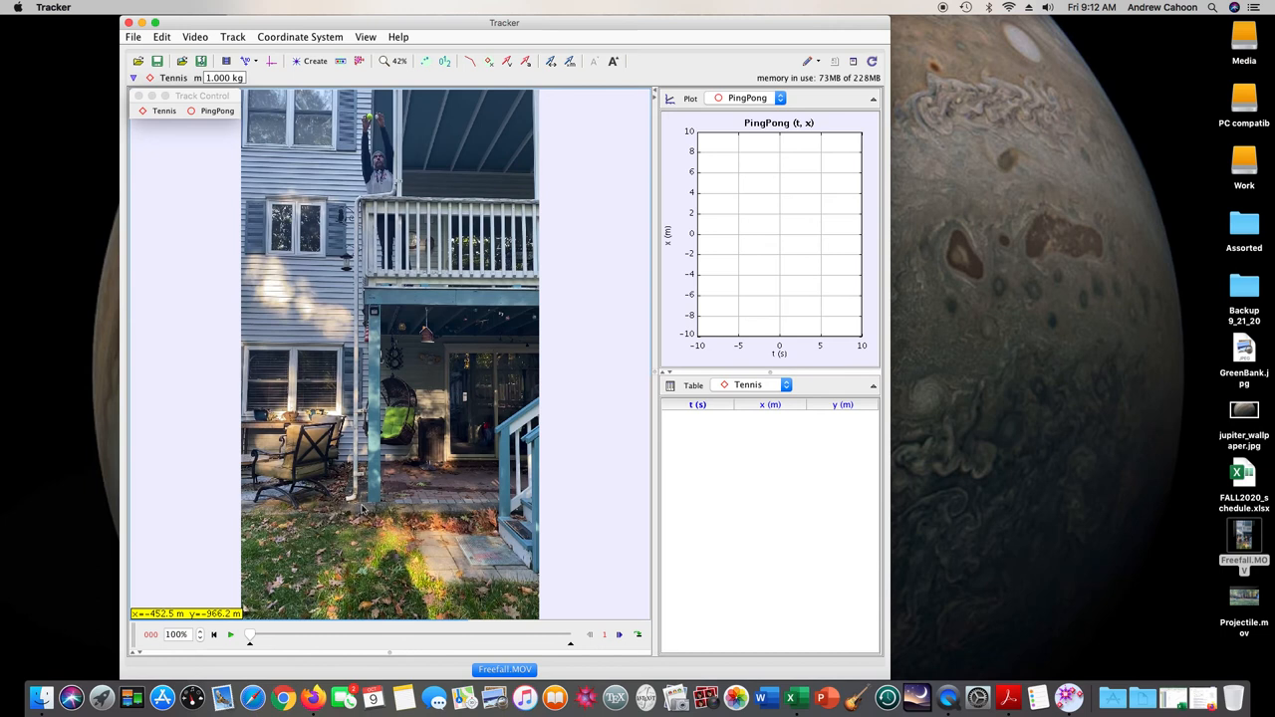
mouse_move(370, 386)
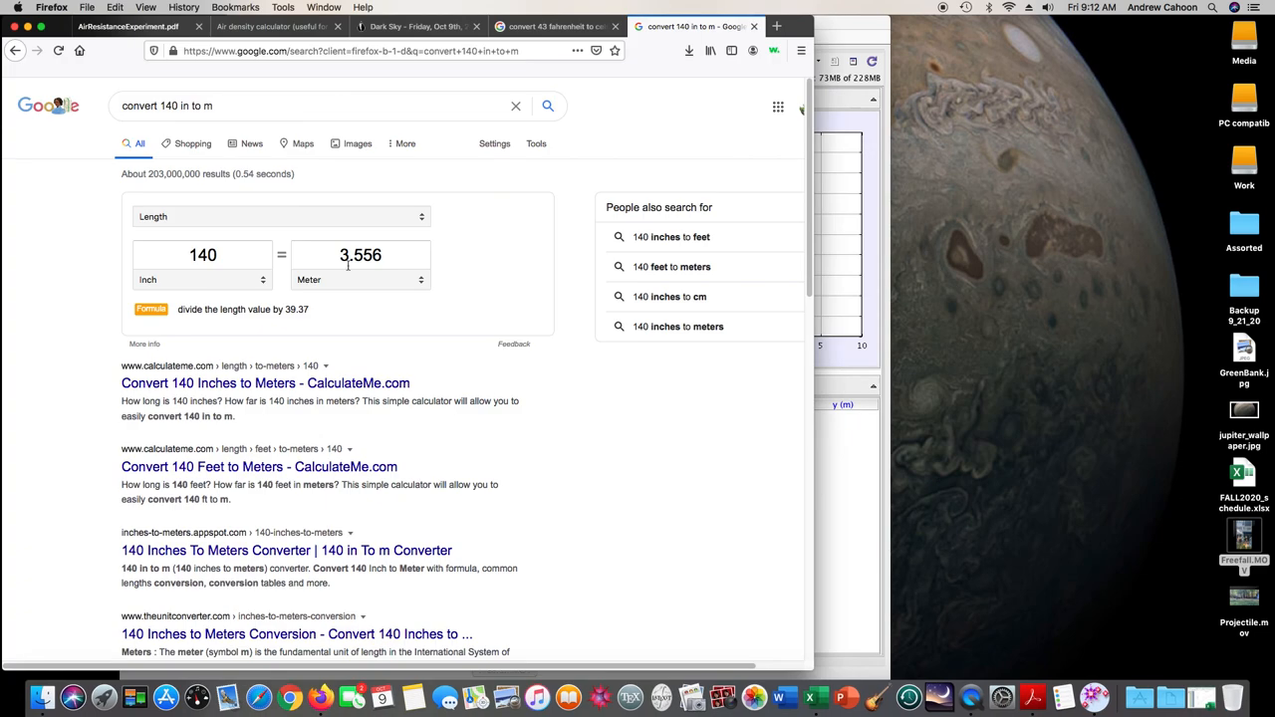
mouse_move(30, 32)
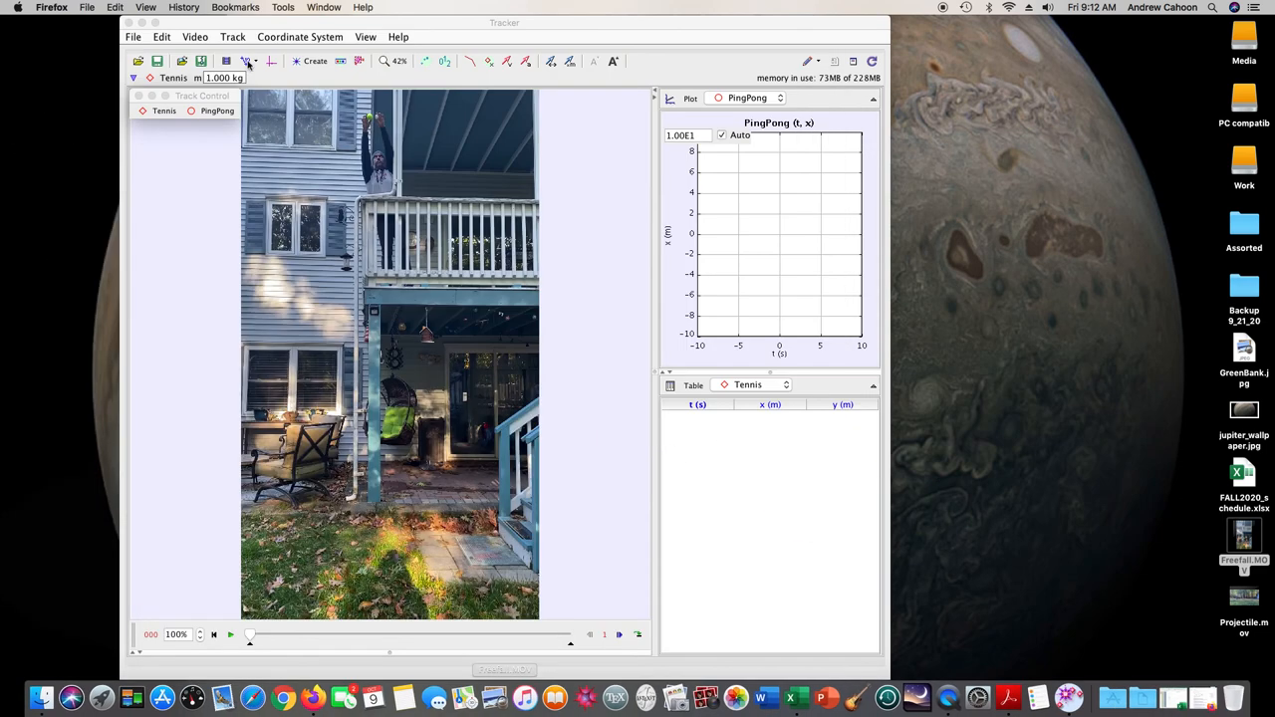
Create a new calibration stick and mark its ends from the railing down the porch
click(247, 60)
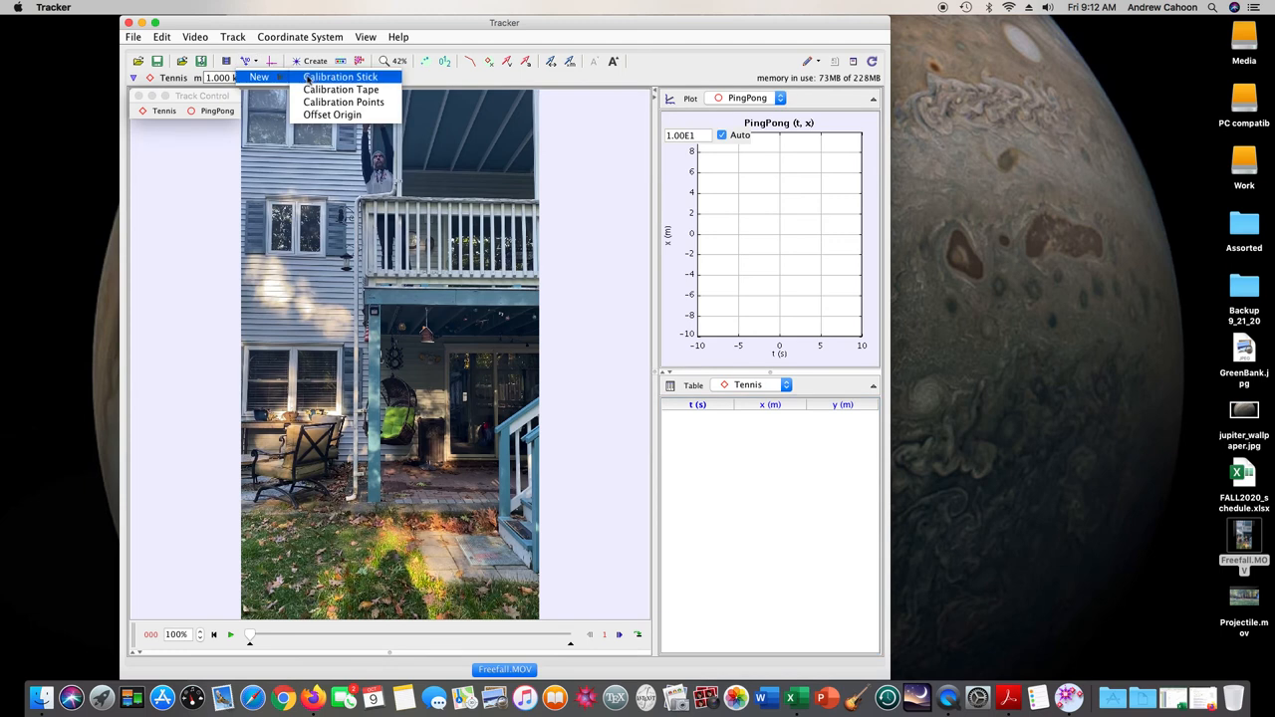
click(339, 76)
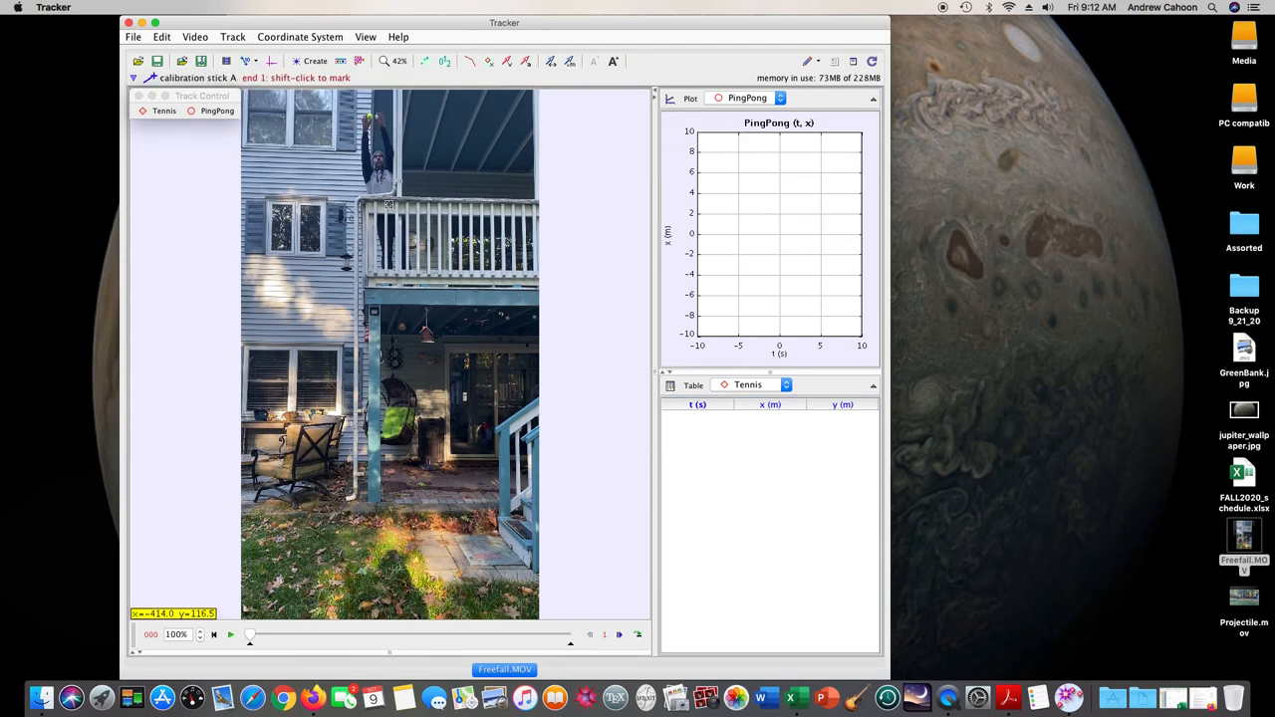
mouse_move(382, 196)
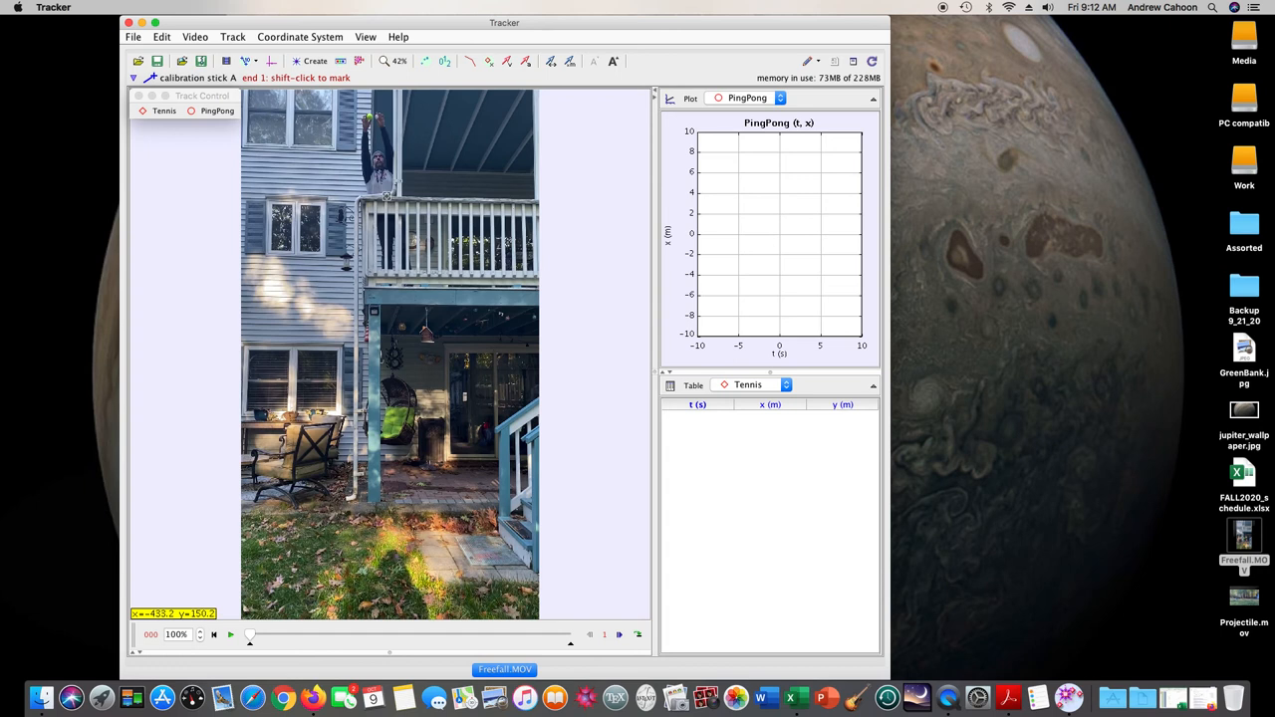
click(386, 197)
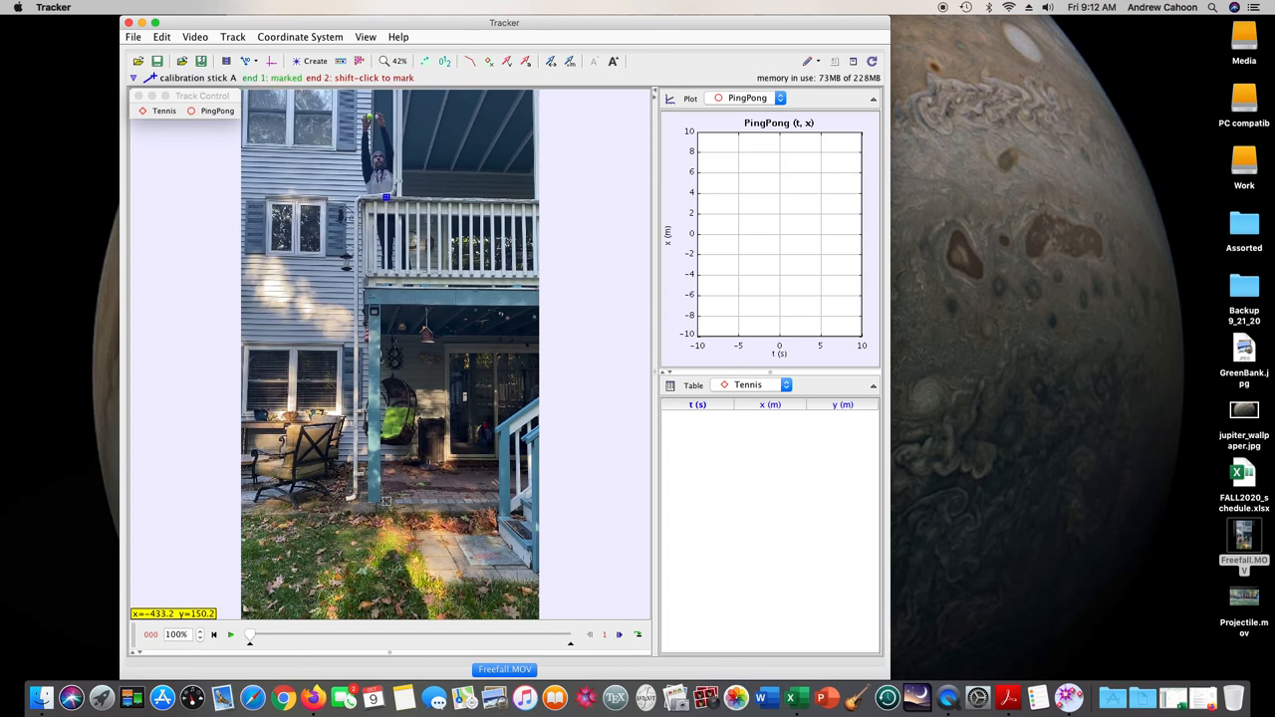
click(387, 502)
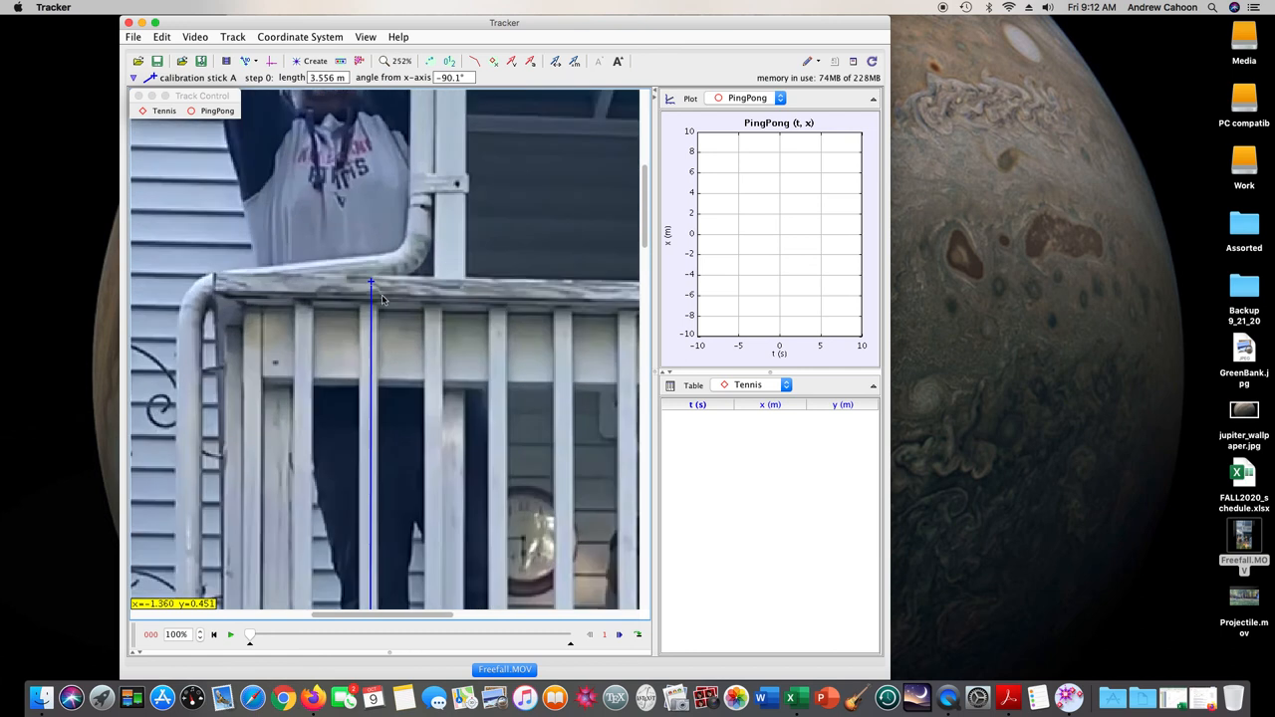
Zoom in and place the stick's ends precisely on the railing top and the ground
click(383, 59)
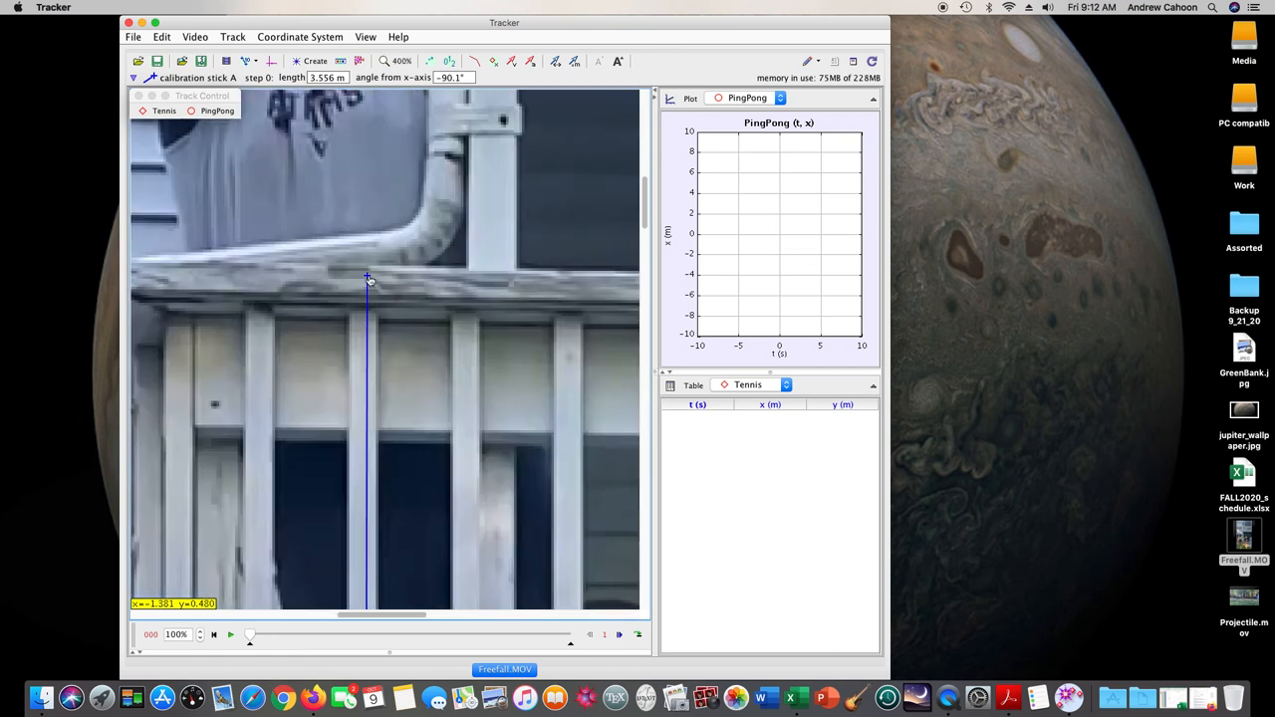
drag(366, 277, 367, 267)
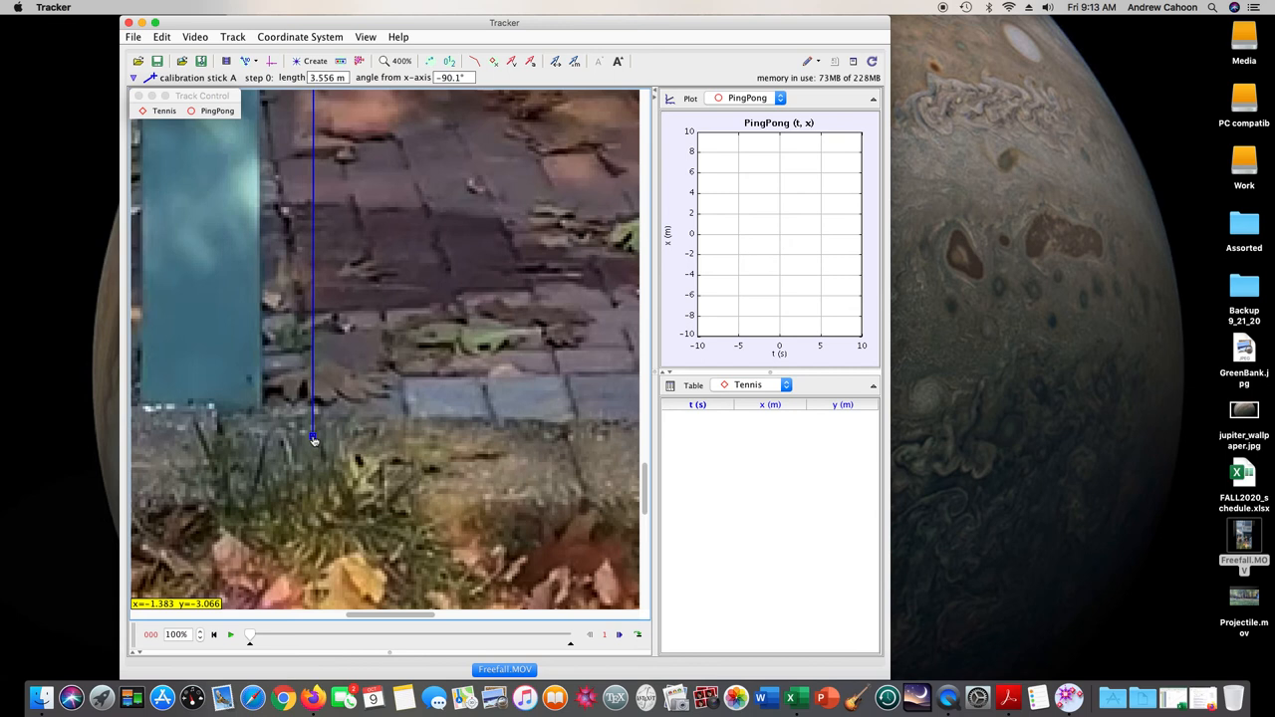
drag(315, 442, 309, 435)
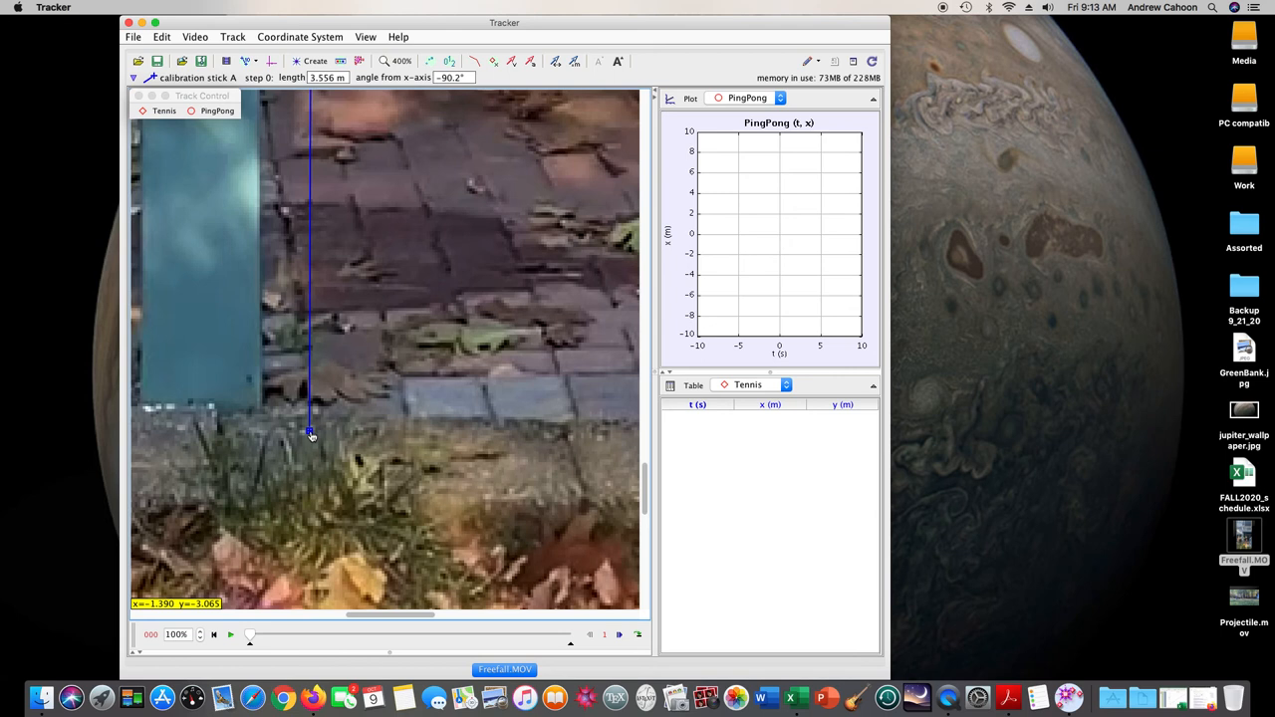
mouse_move(622, 417)
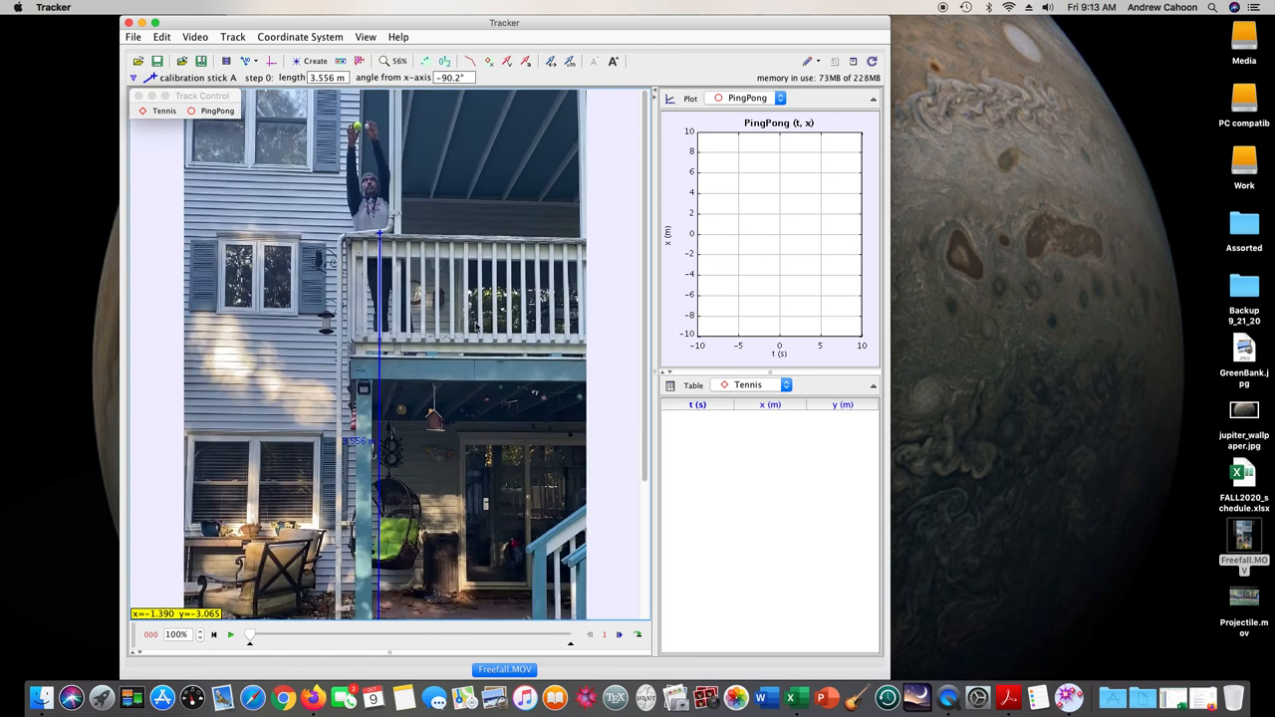
click(399, 60)
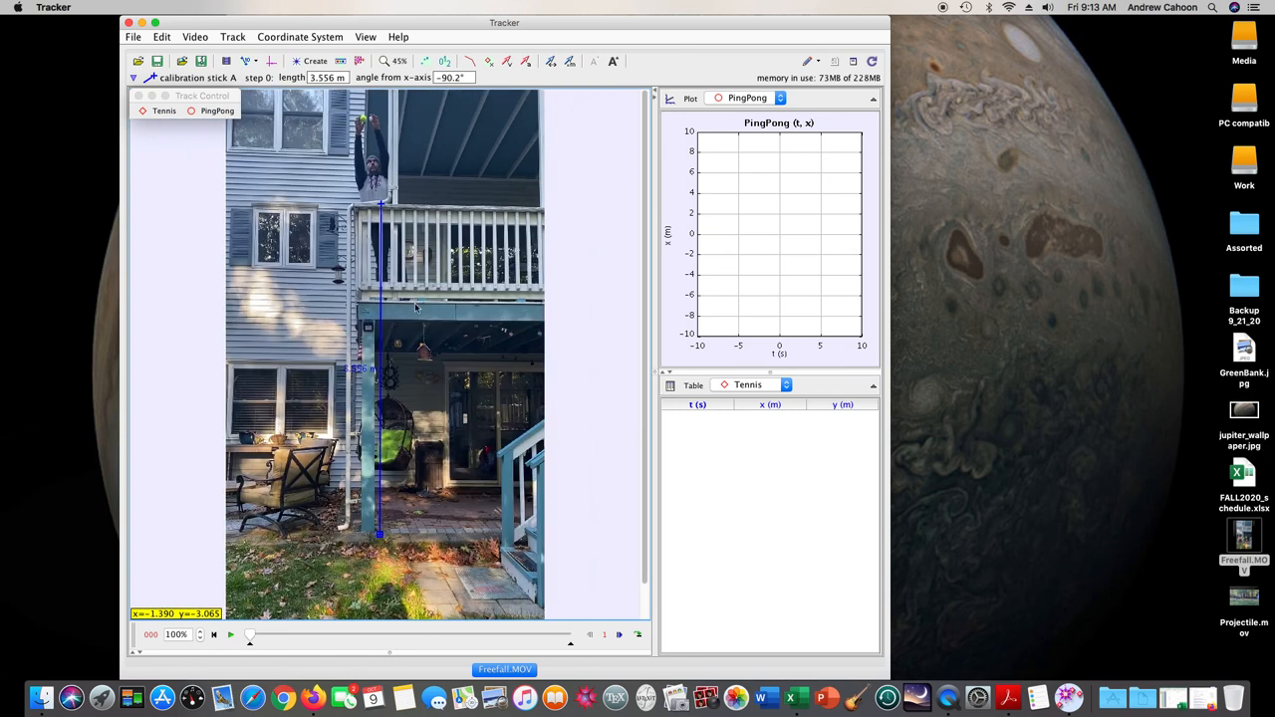
mouse_move(409, 349)
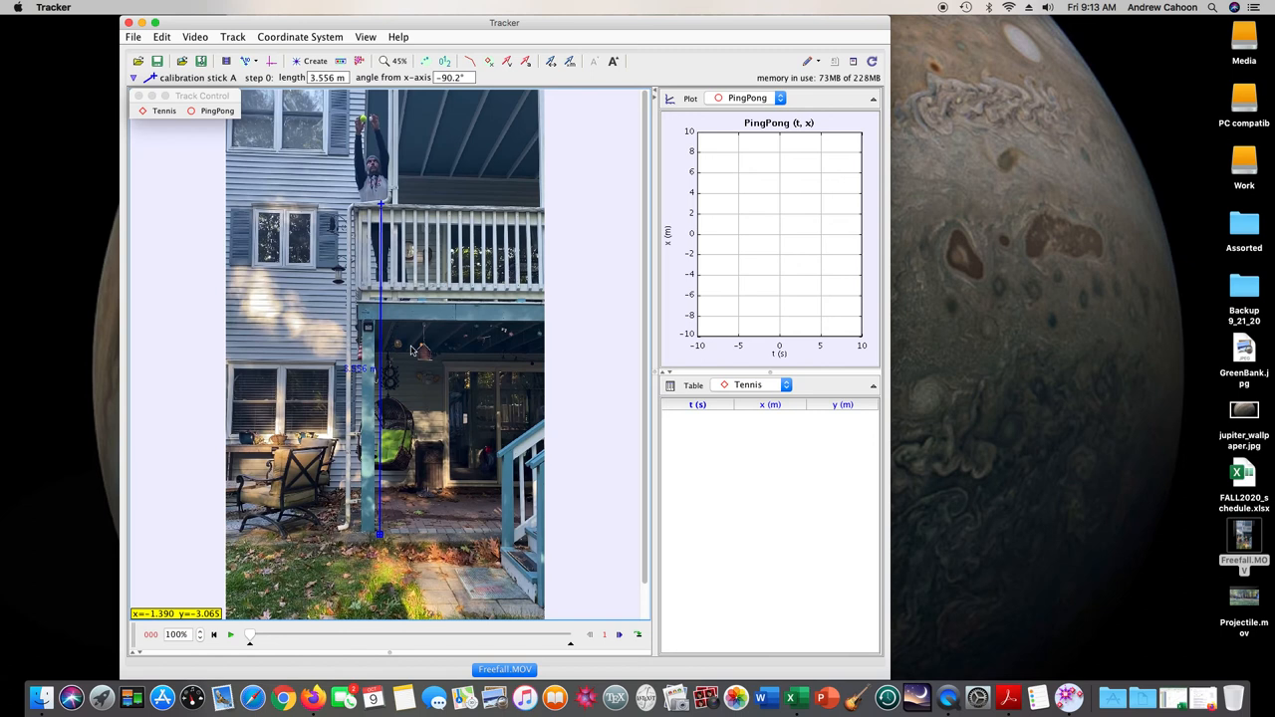
mouse_move(390, 291)
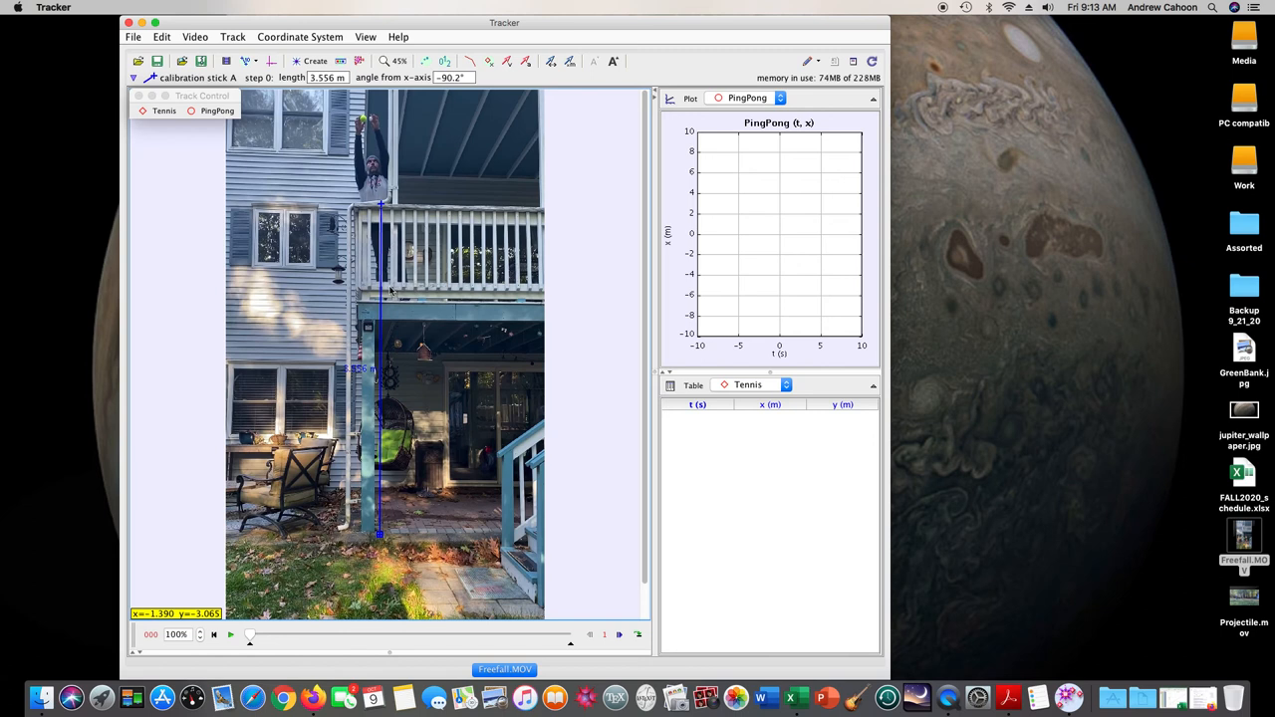
mouse_move(407, 466)
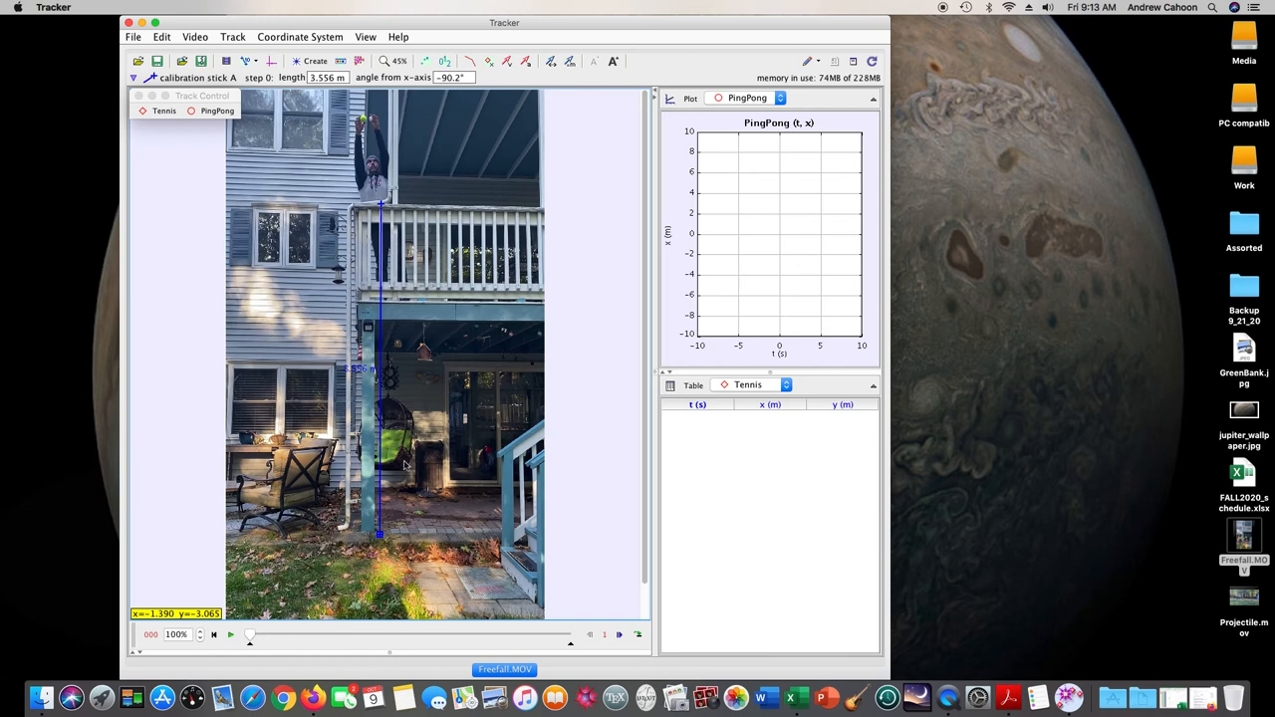
mouse_move(777, 442)
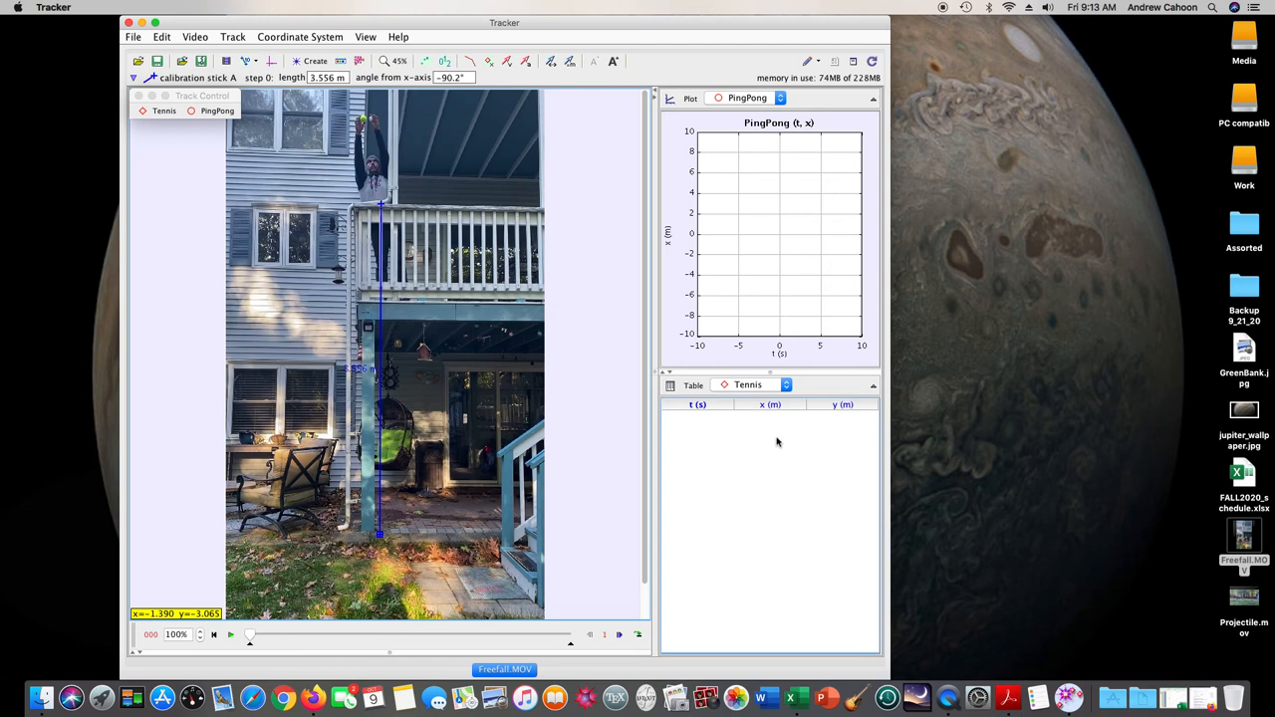
mouse_move(767, 474)
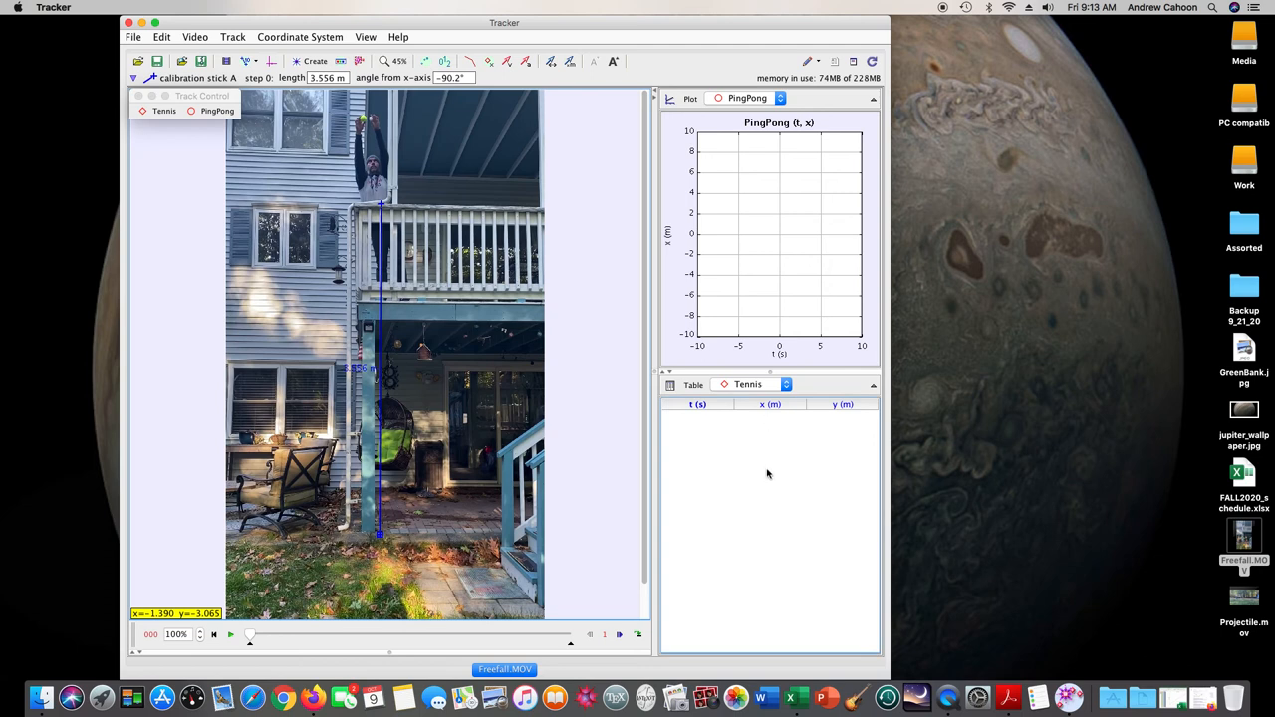
mouse_move(773, 430)
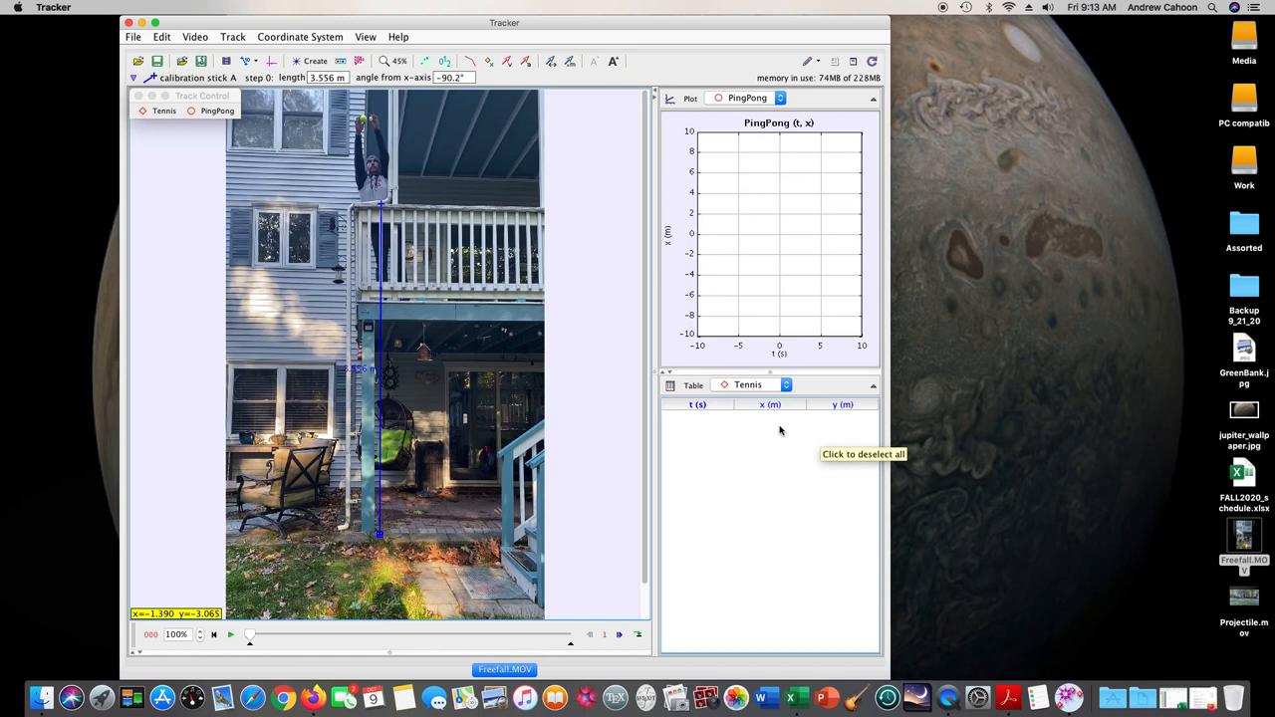
mouse_move(702, 406)
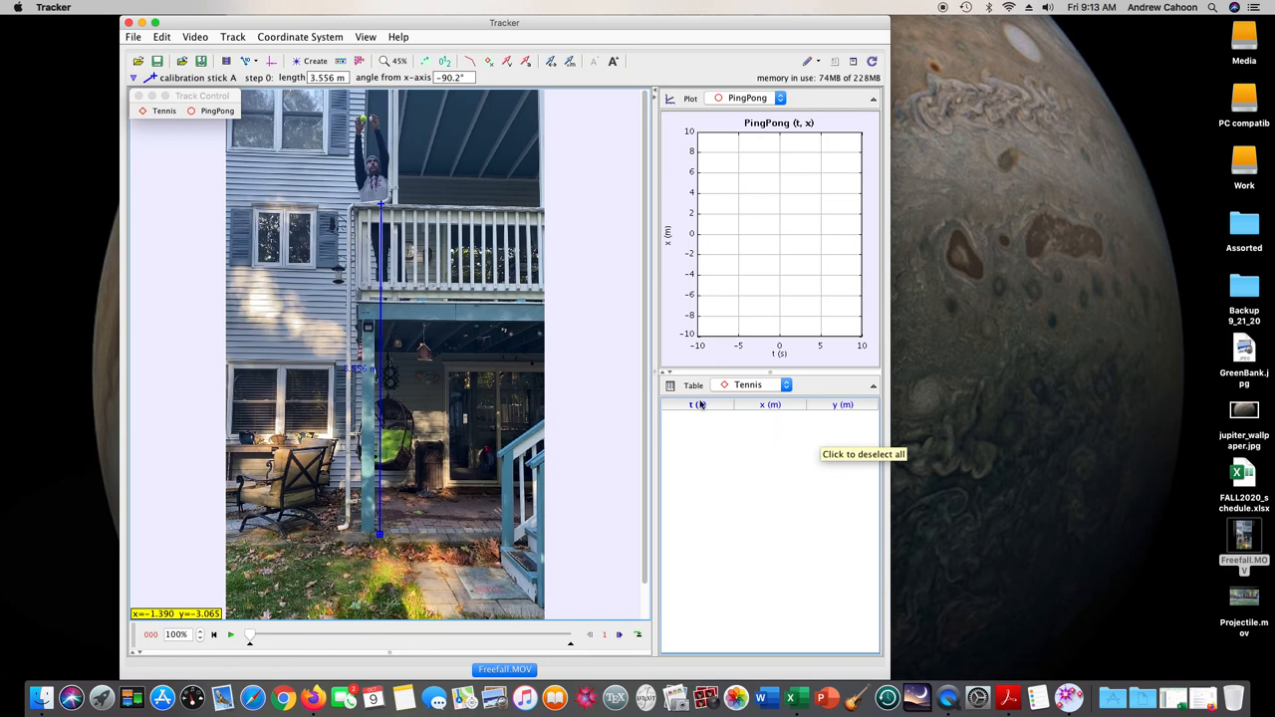
mouse_move(707, 398)
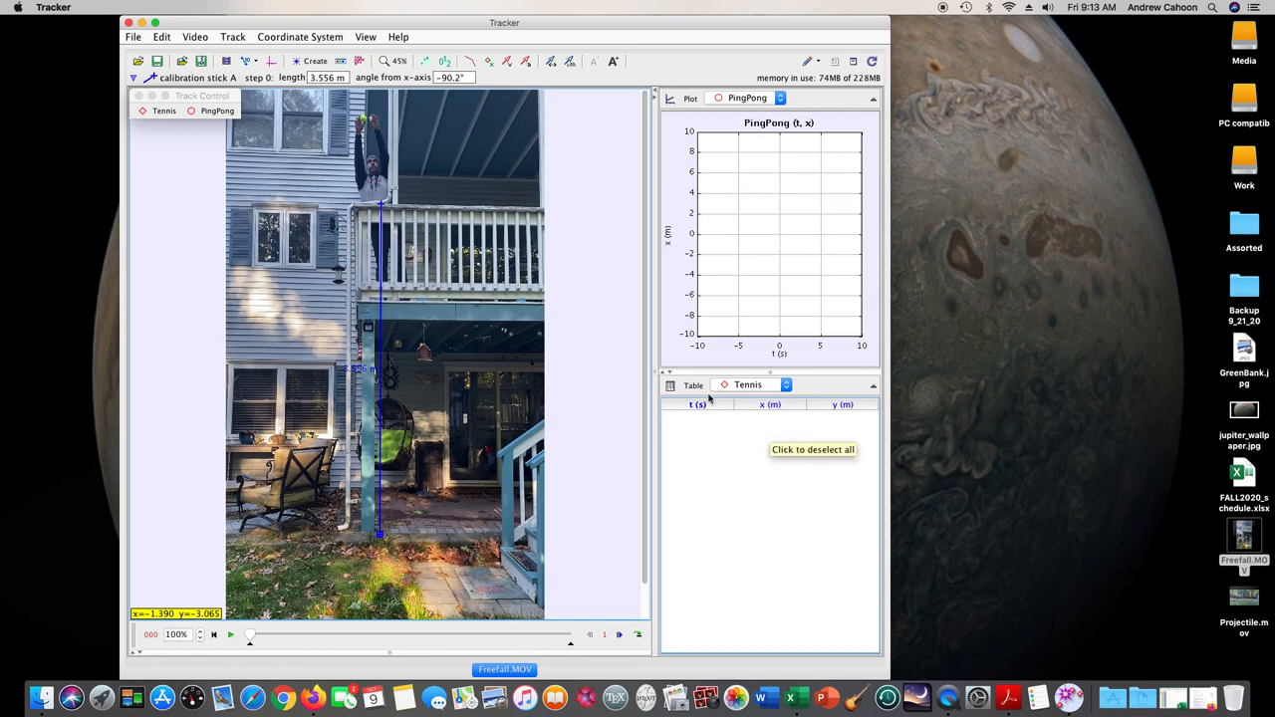
mouse_move(687, 391)
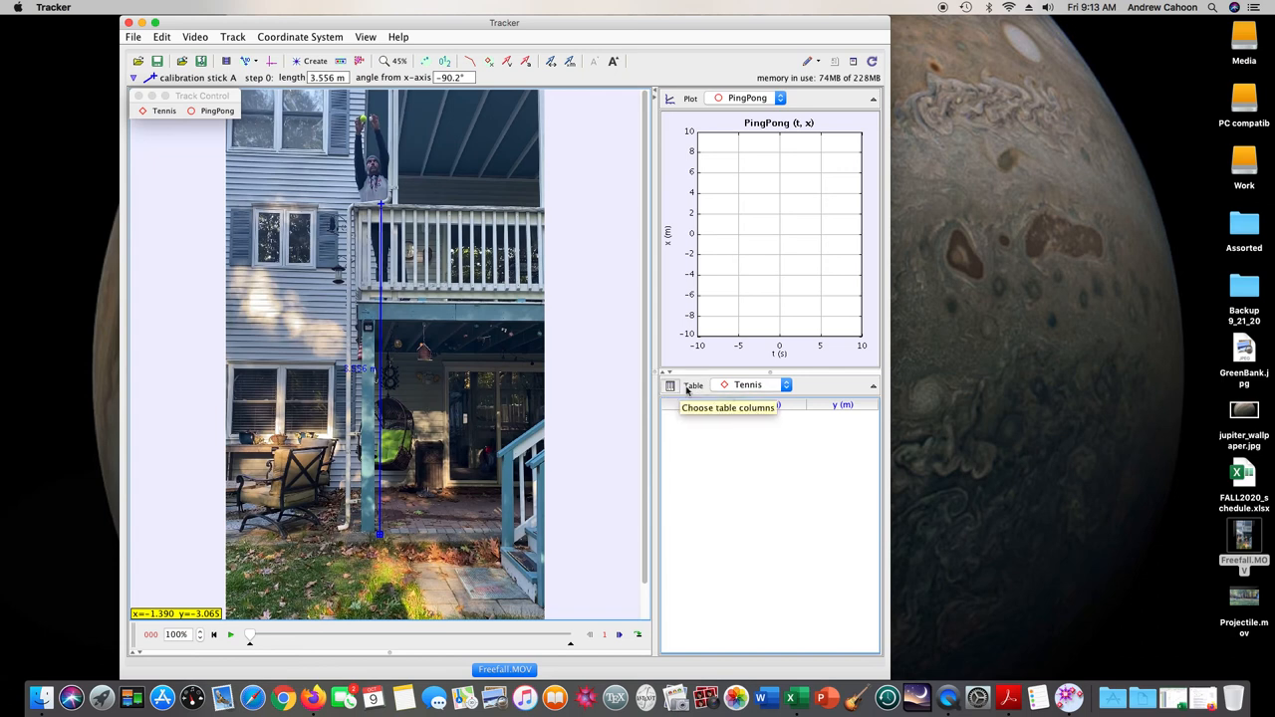
Set the Tennis table's visible columns to time and vertical velocity vy
click(669, 385)
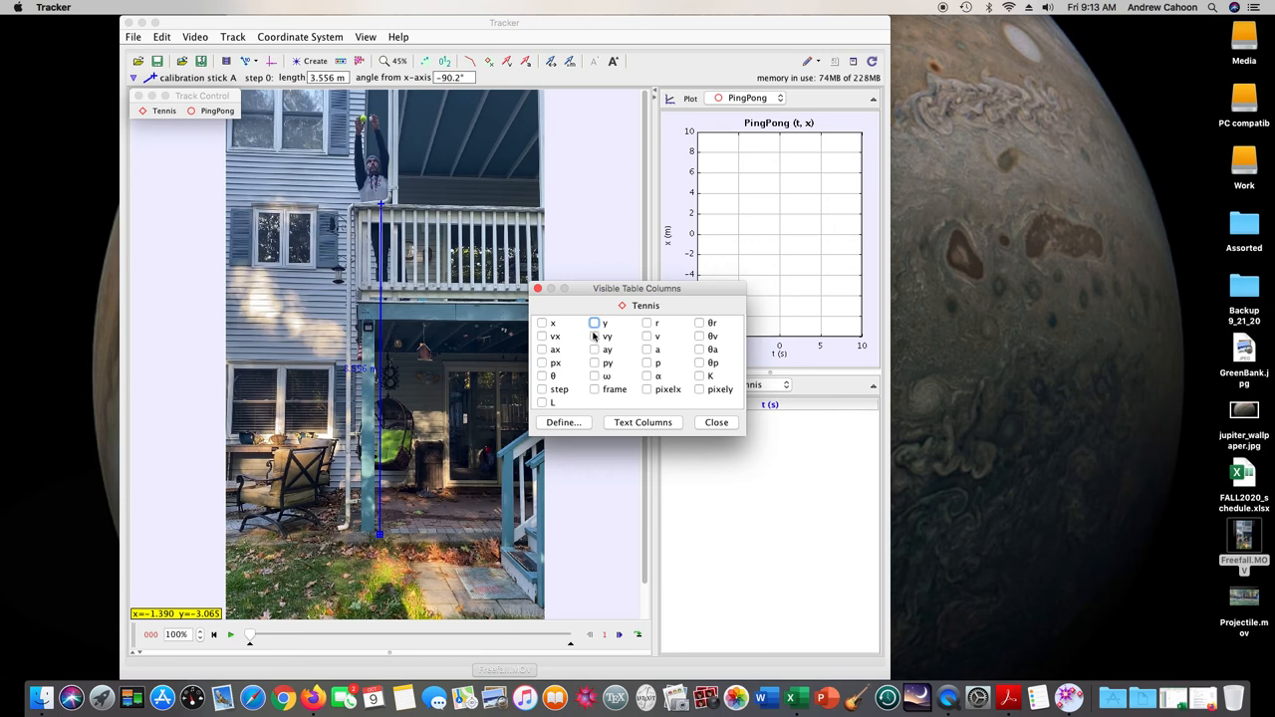
click(594, 335)
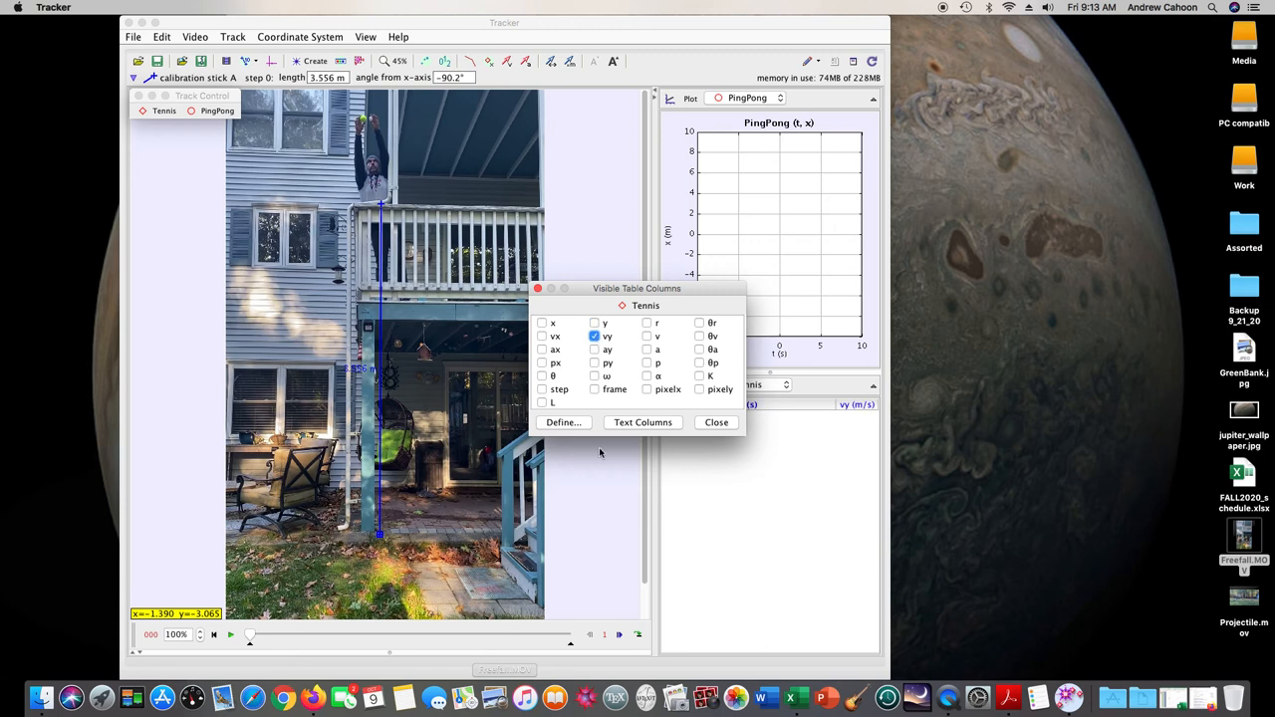
mouse_move(576, 428)
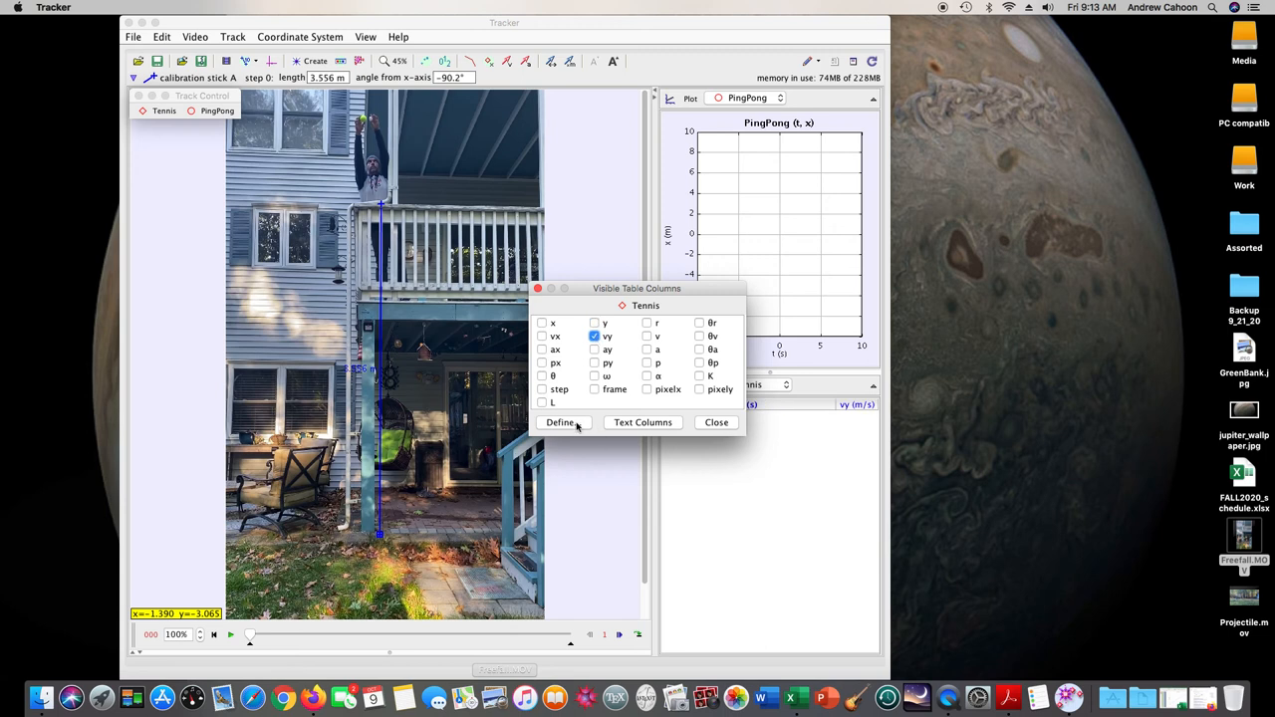
click(715, 423)
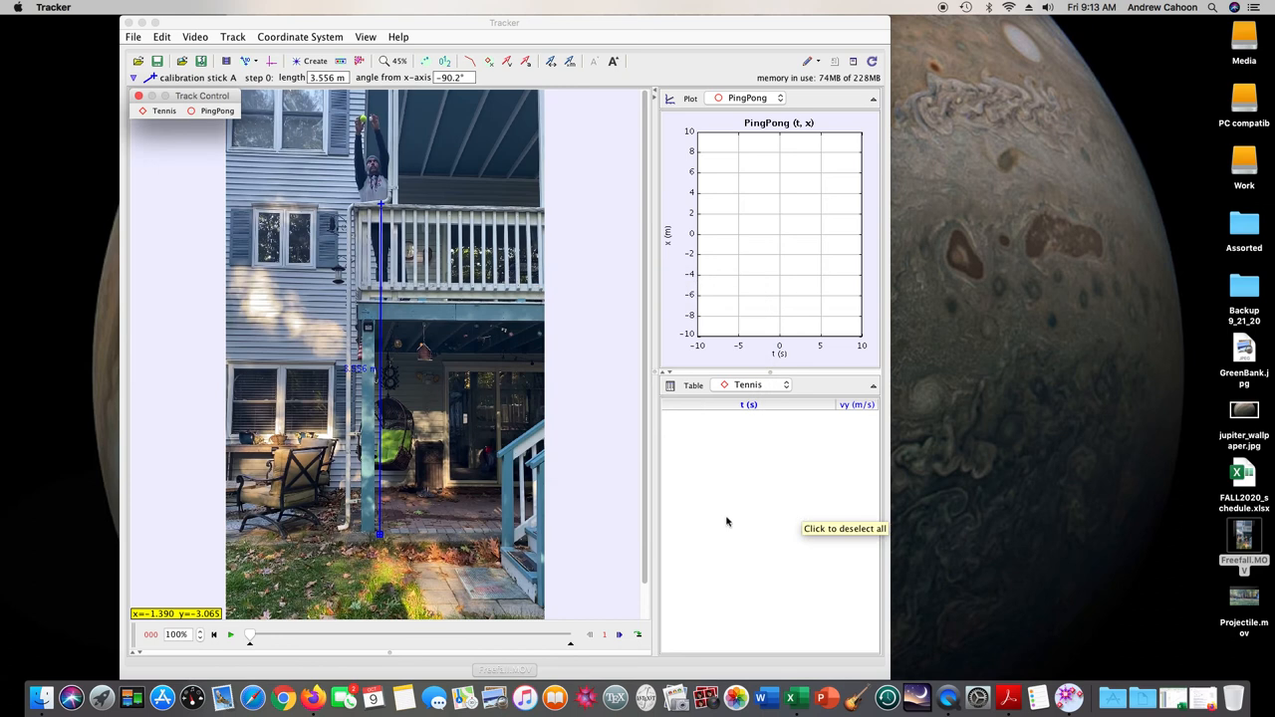
mouse_move(403, 223)
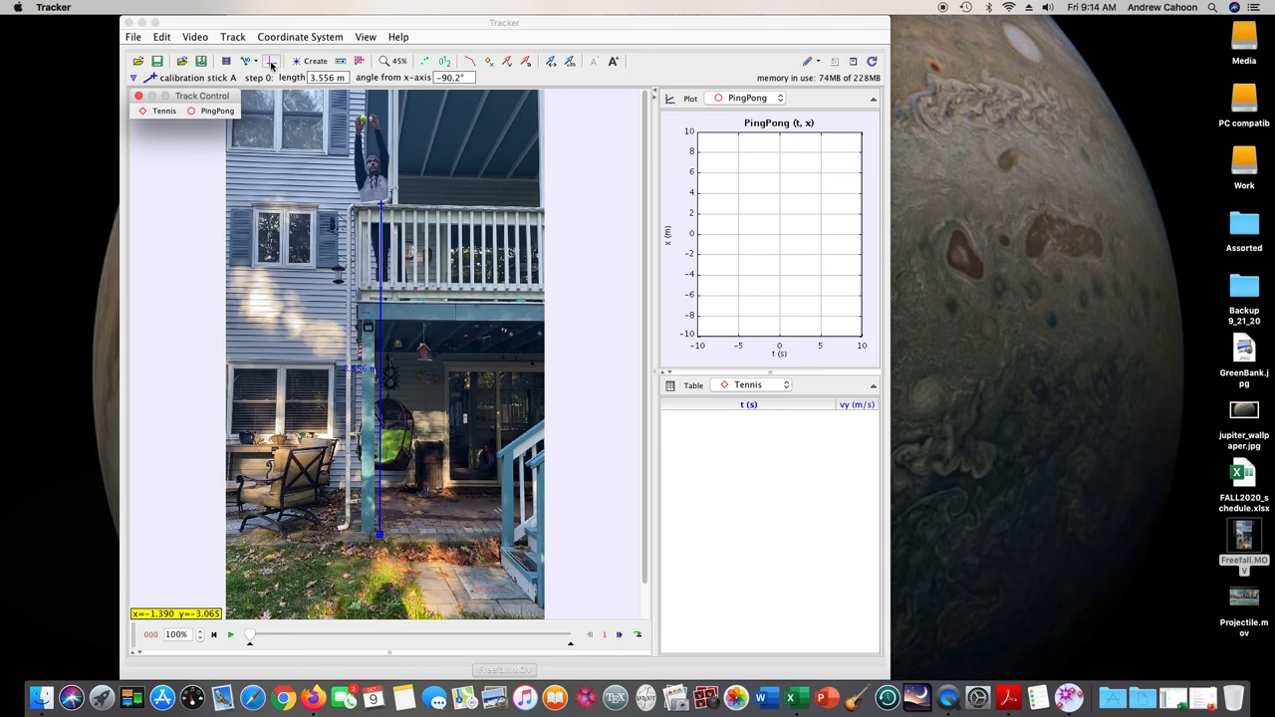
mouse_move(271, 60)
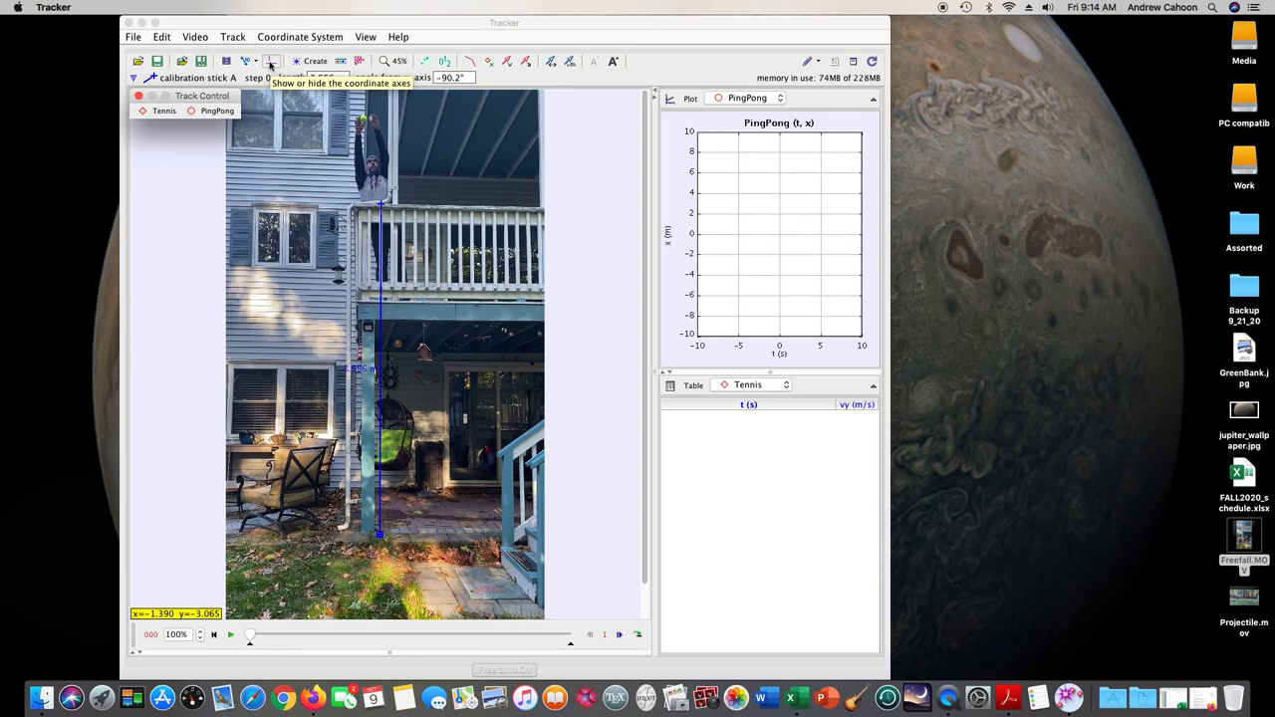
Show the coordinate axes and move their origin down to ground level
click(271, 59)
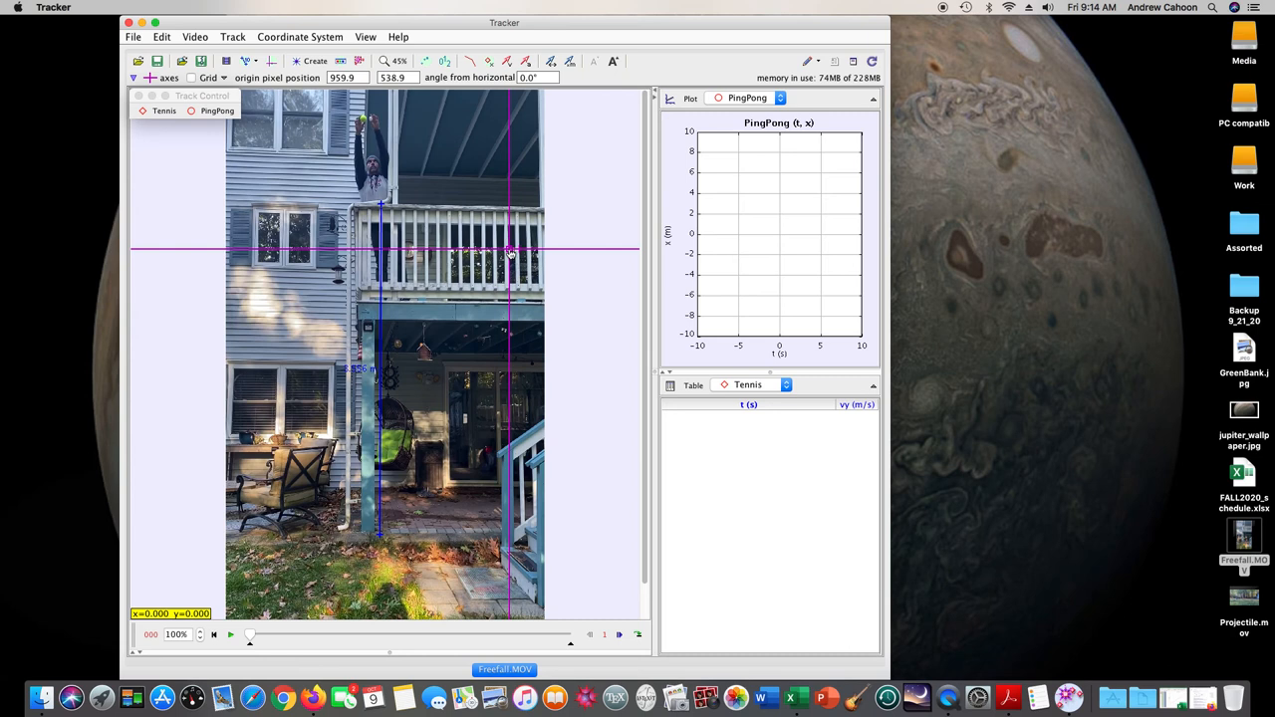
drag(510, 248, 423, 403)
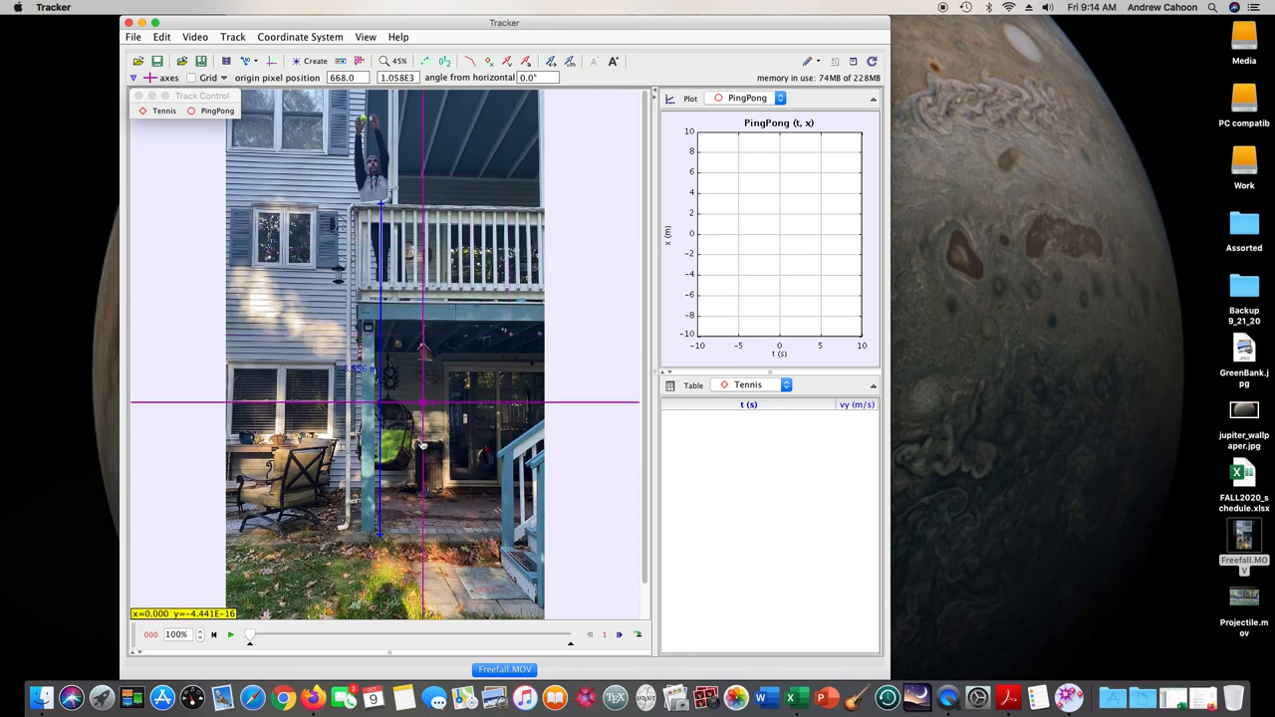
drag(423, 402, 379, 568)
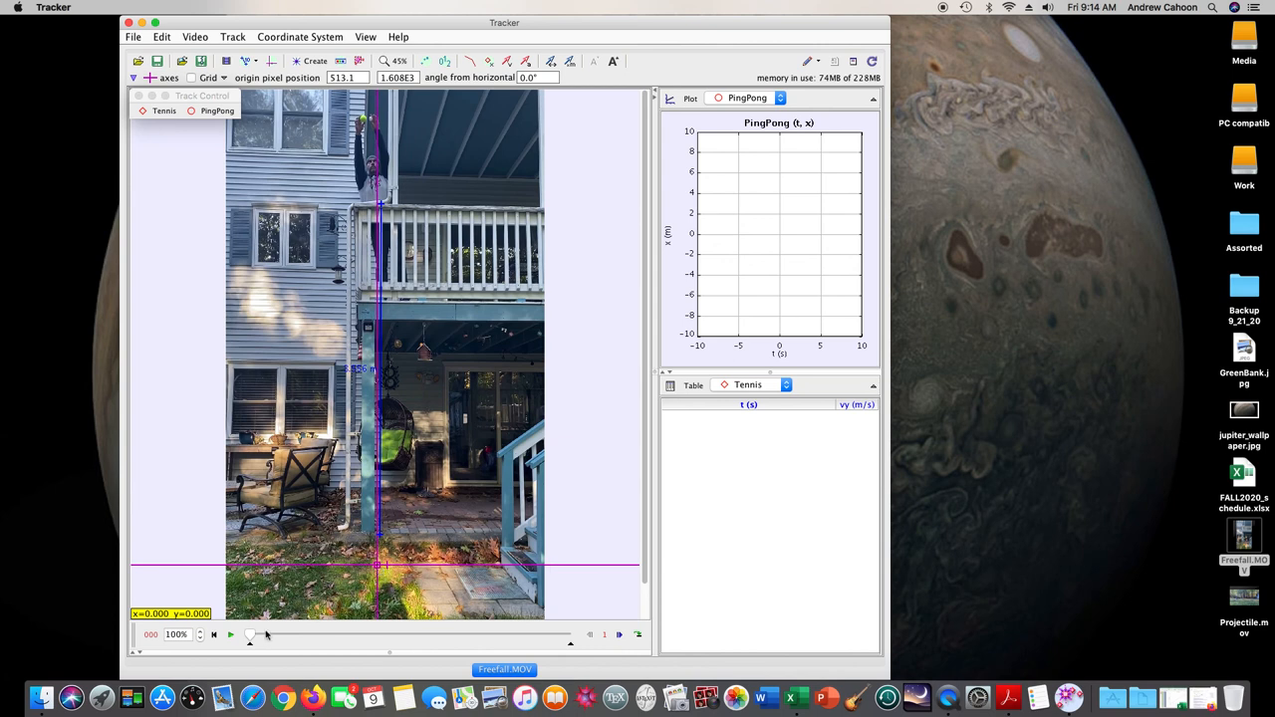
mouse_move(251, 637)
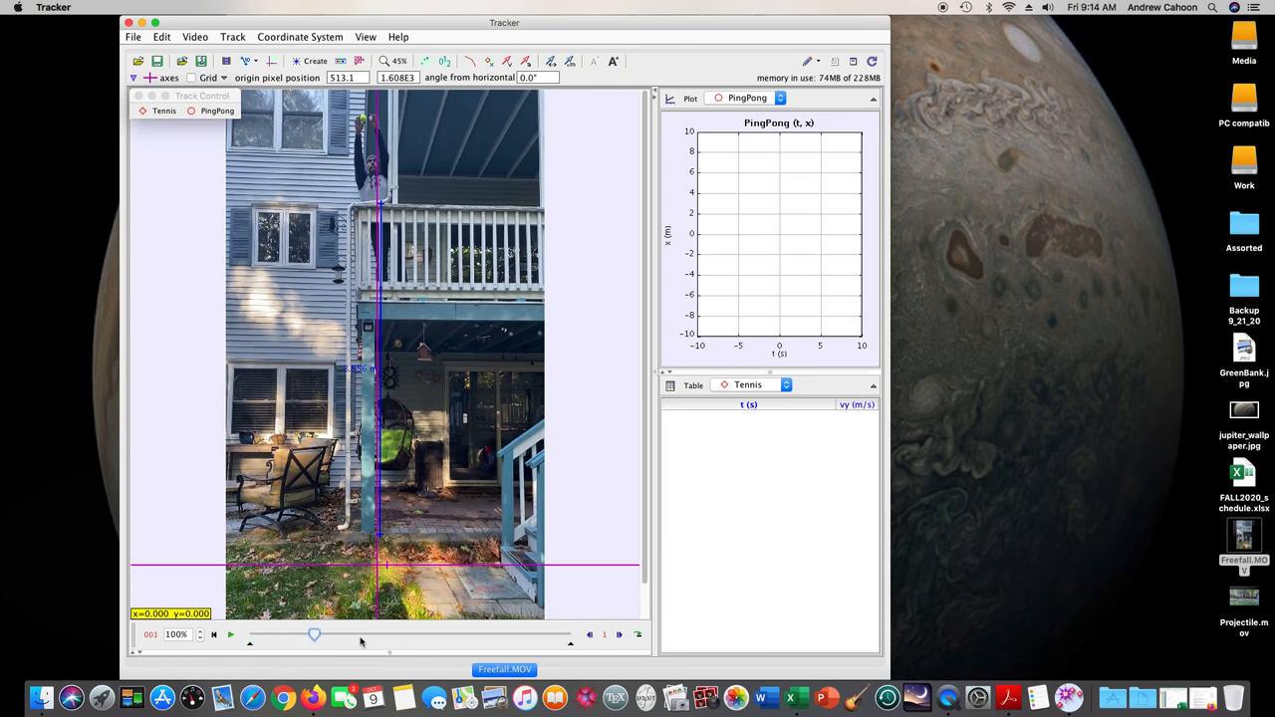
Scrub the video slider through the ball's fall and settle on a frame
drag(315, 634, 366, 634)
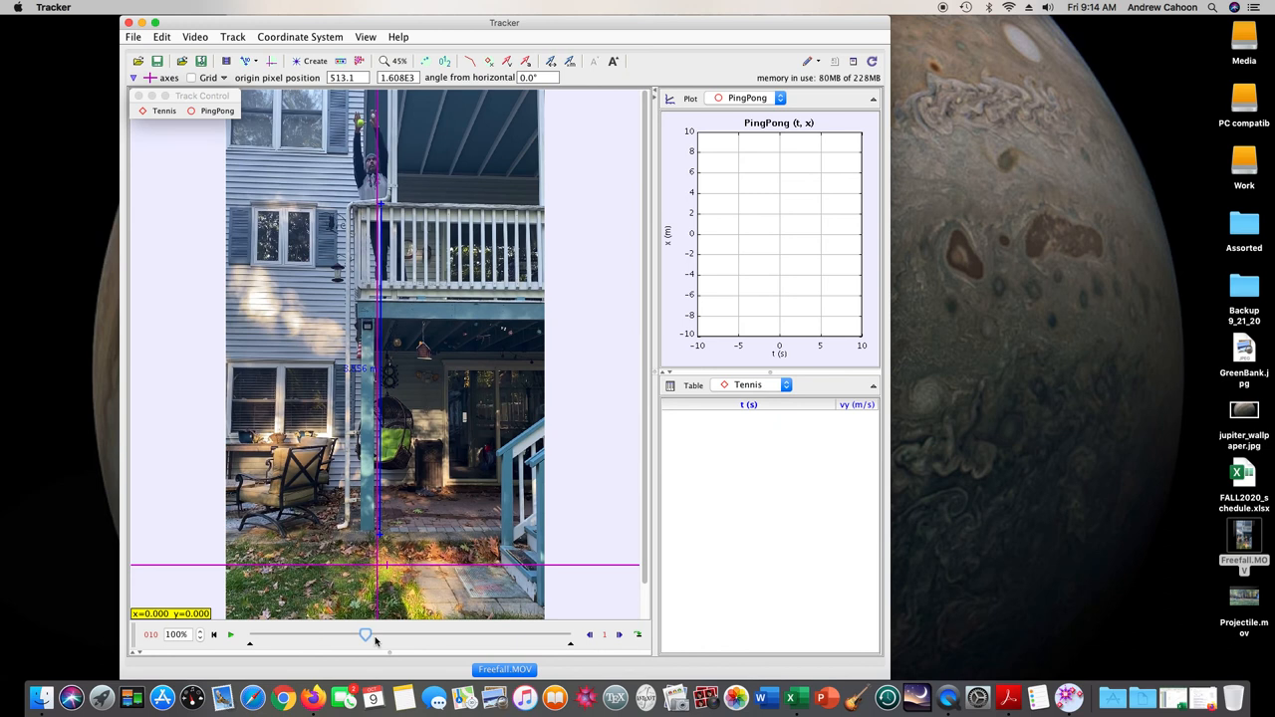
drag(367, 634, 402, 634)
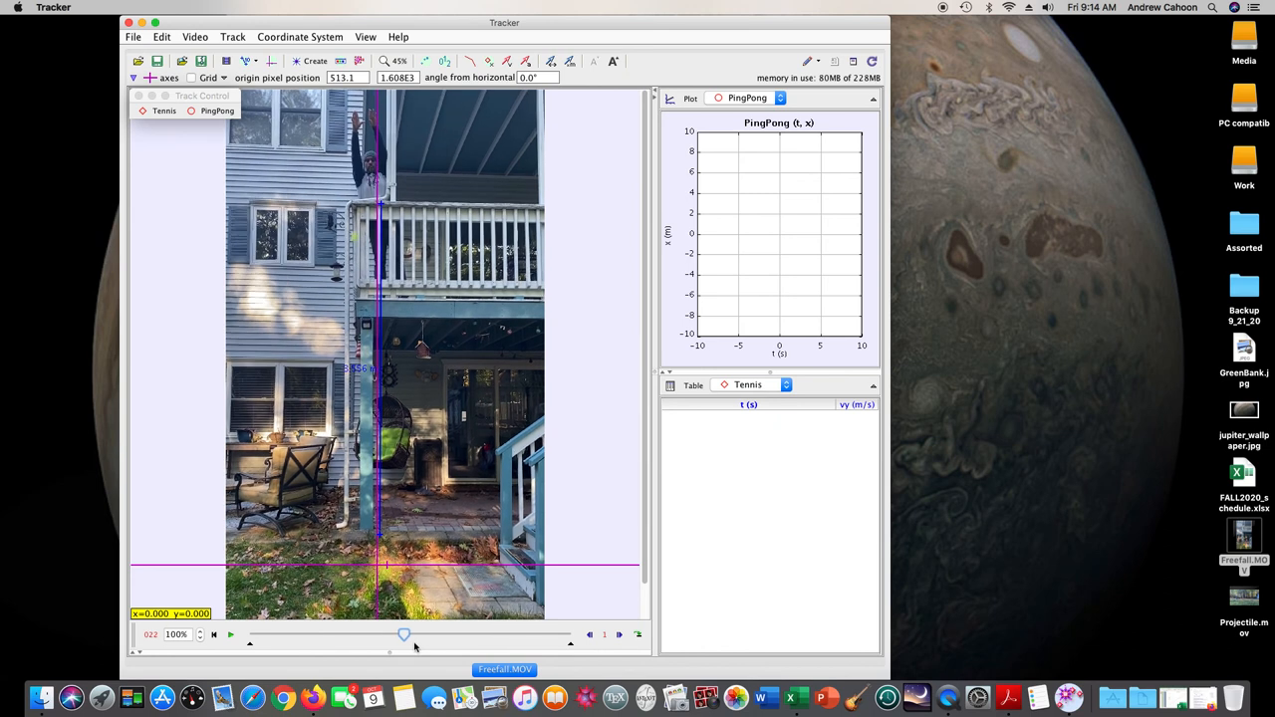
drag(402, 633, 442, 634)
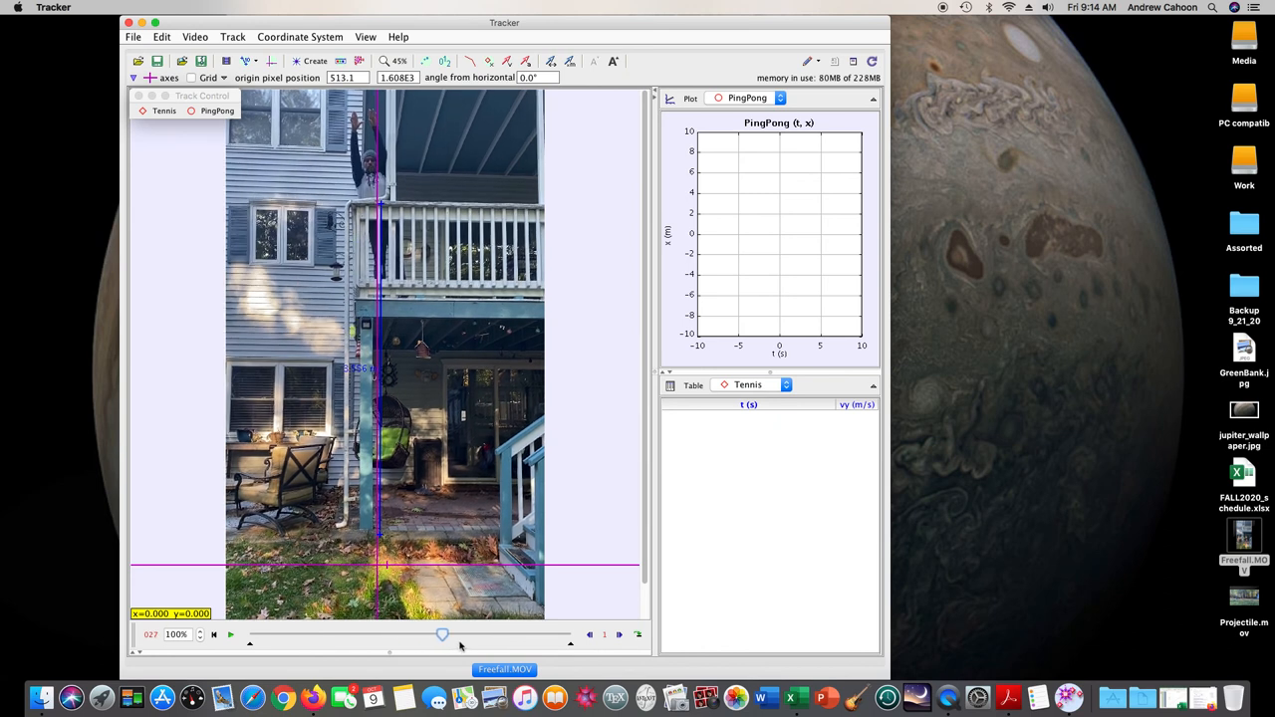
drag(442, 634, 482, 634)
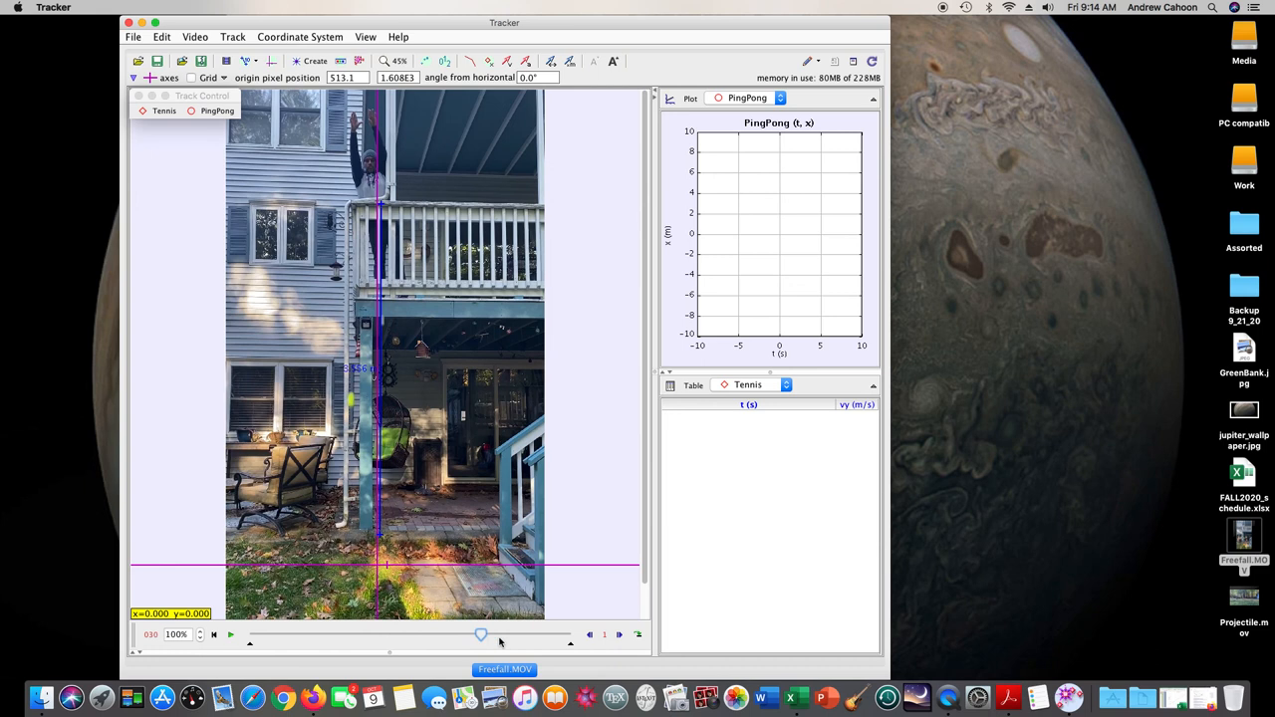
drag(482, 634, 506, 633)
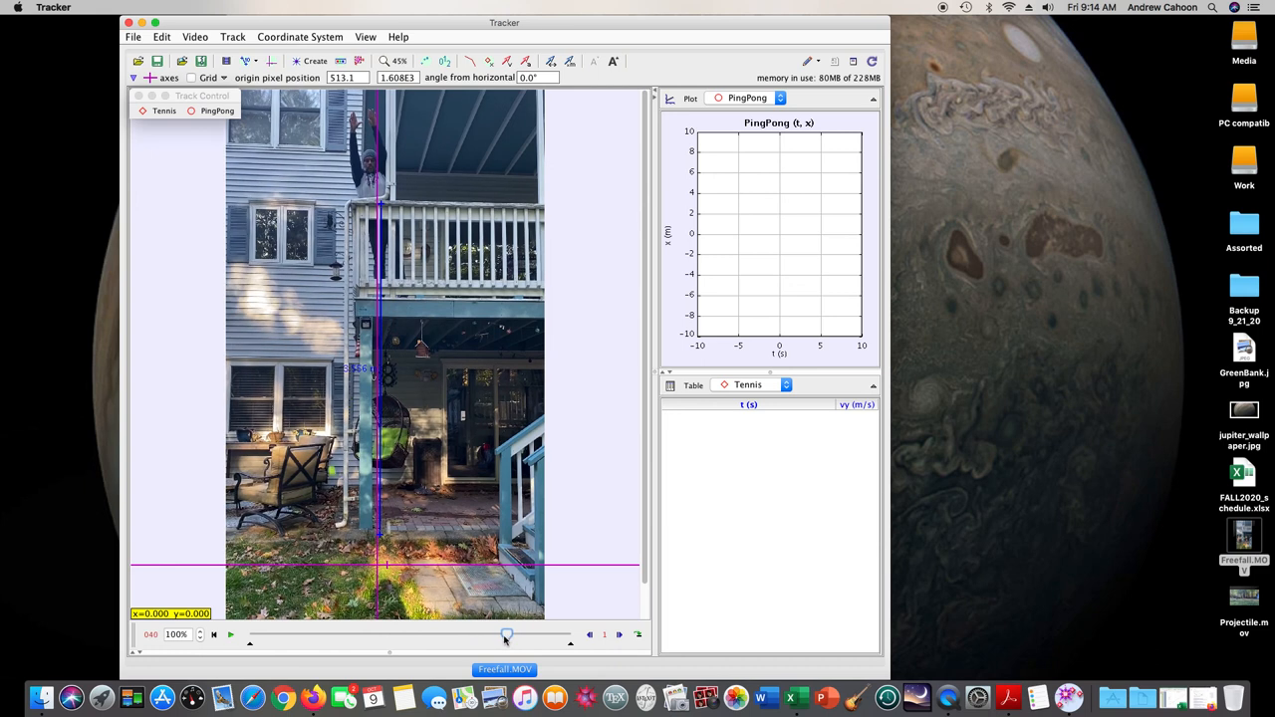
drag(506, 634, 502, 634)
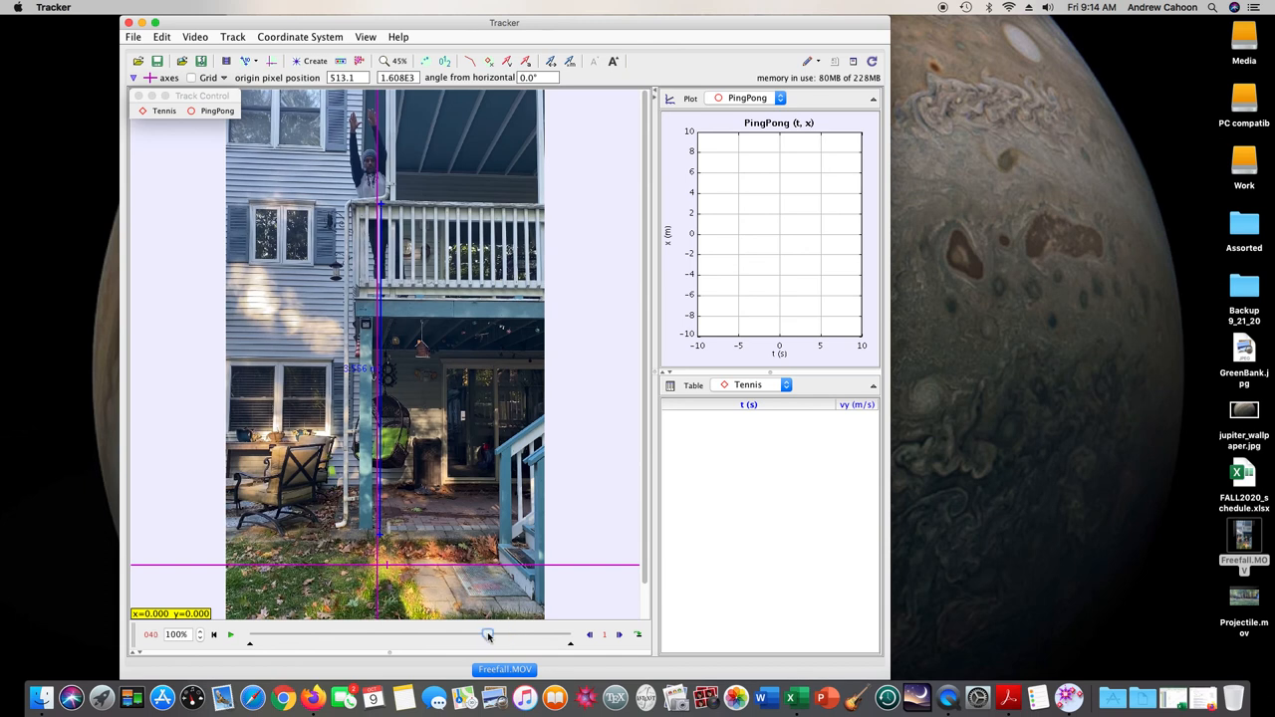
drag(488, 634, 475, 633)
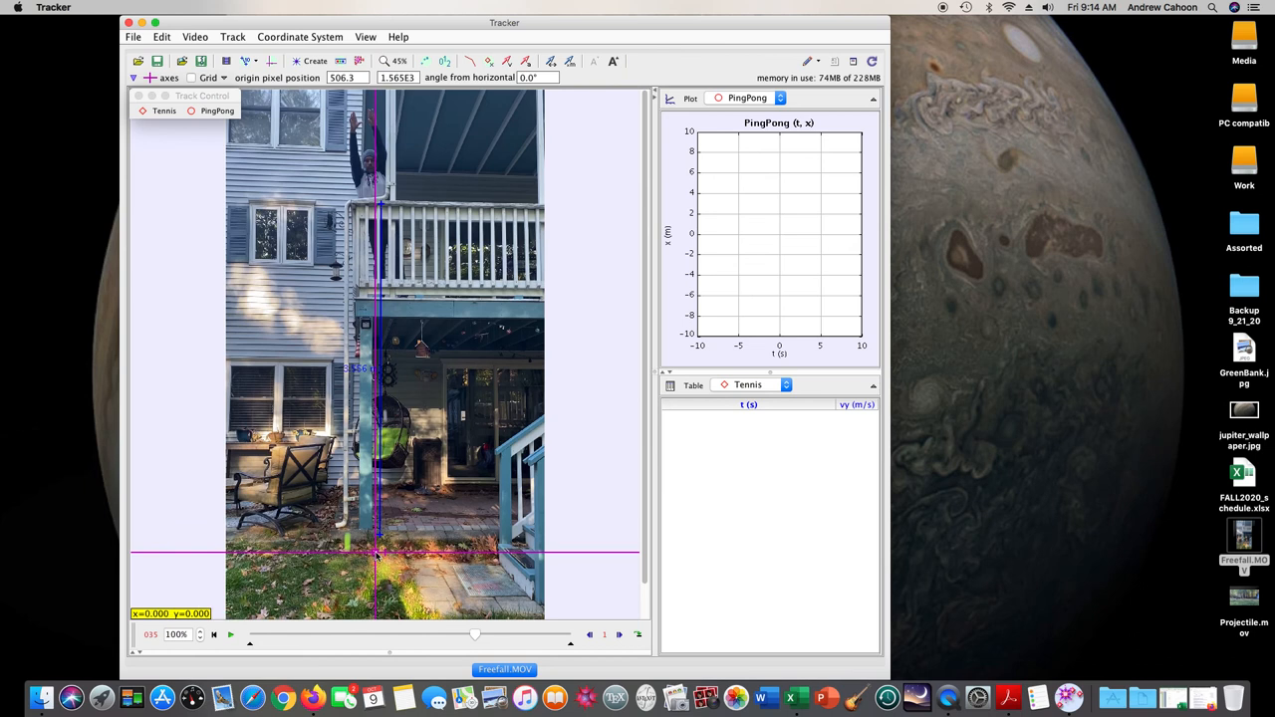
mouse_move(356, 557)
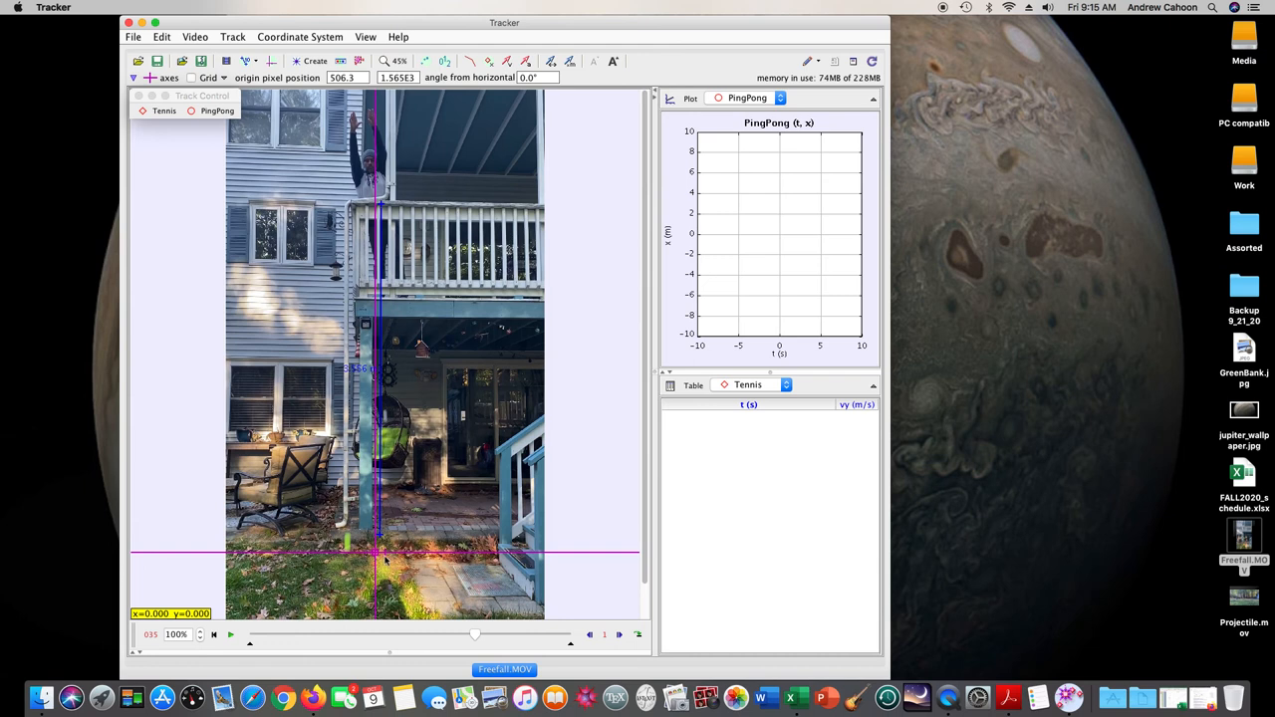
mouse_move(432, 534)
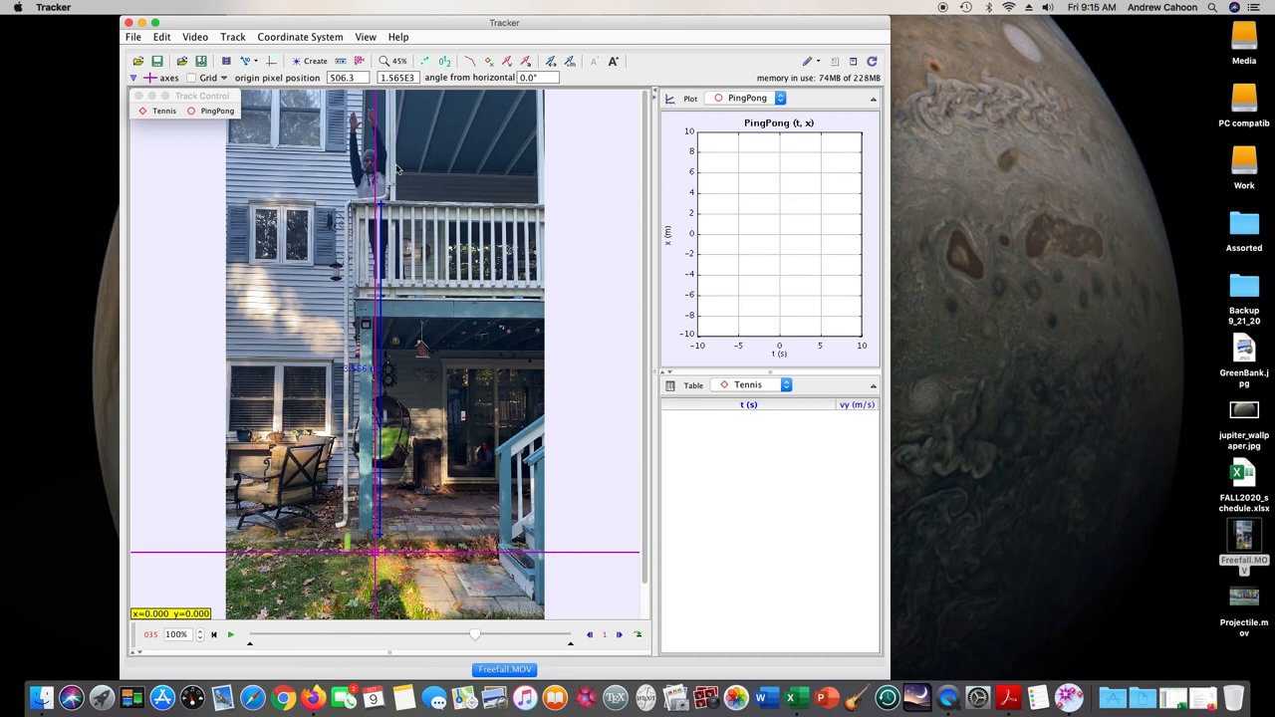
mouse_move(379, 119)
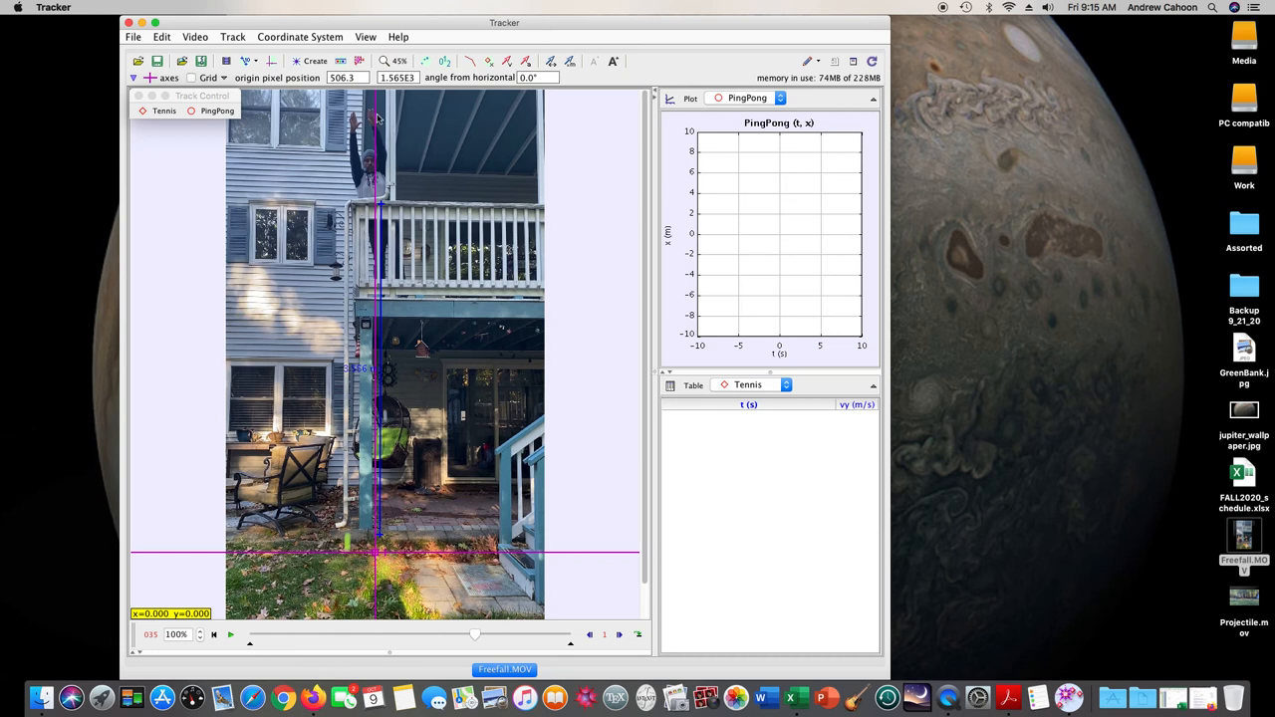
mouse_move(368, 187)
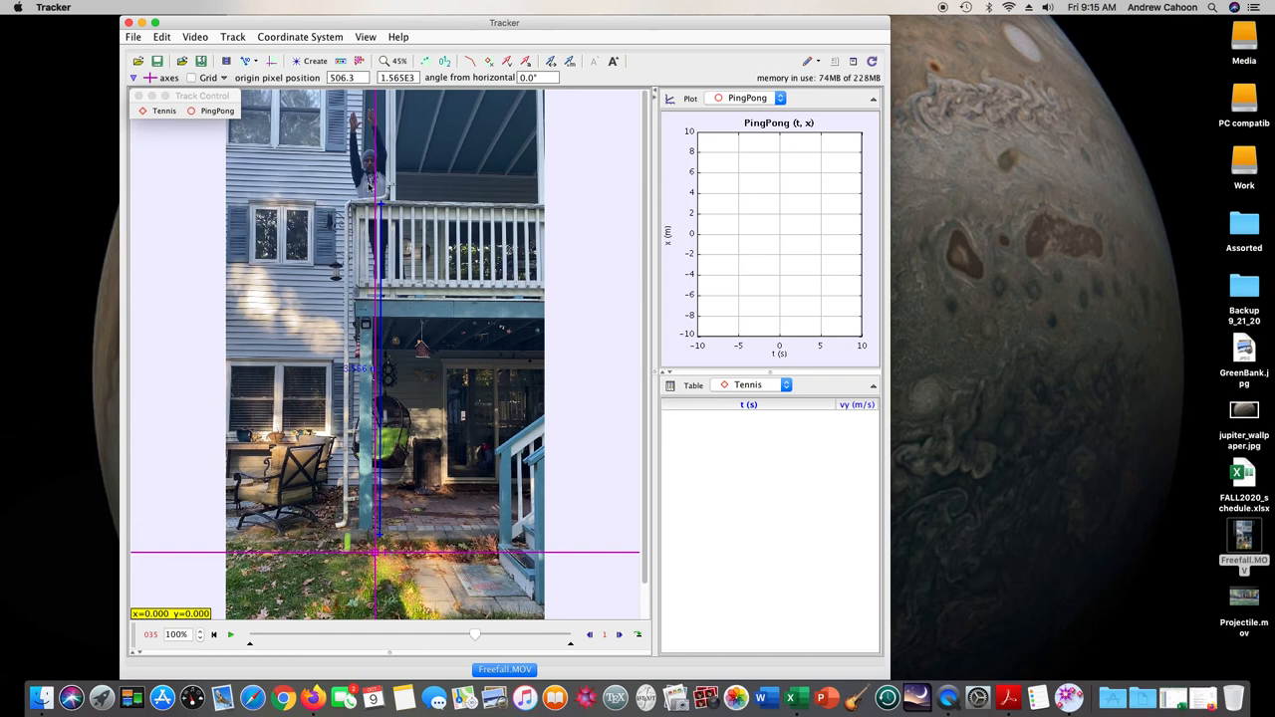
mouse_move(358, 498)
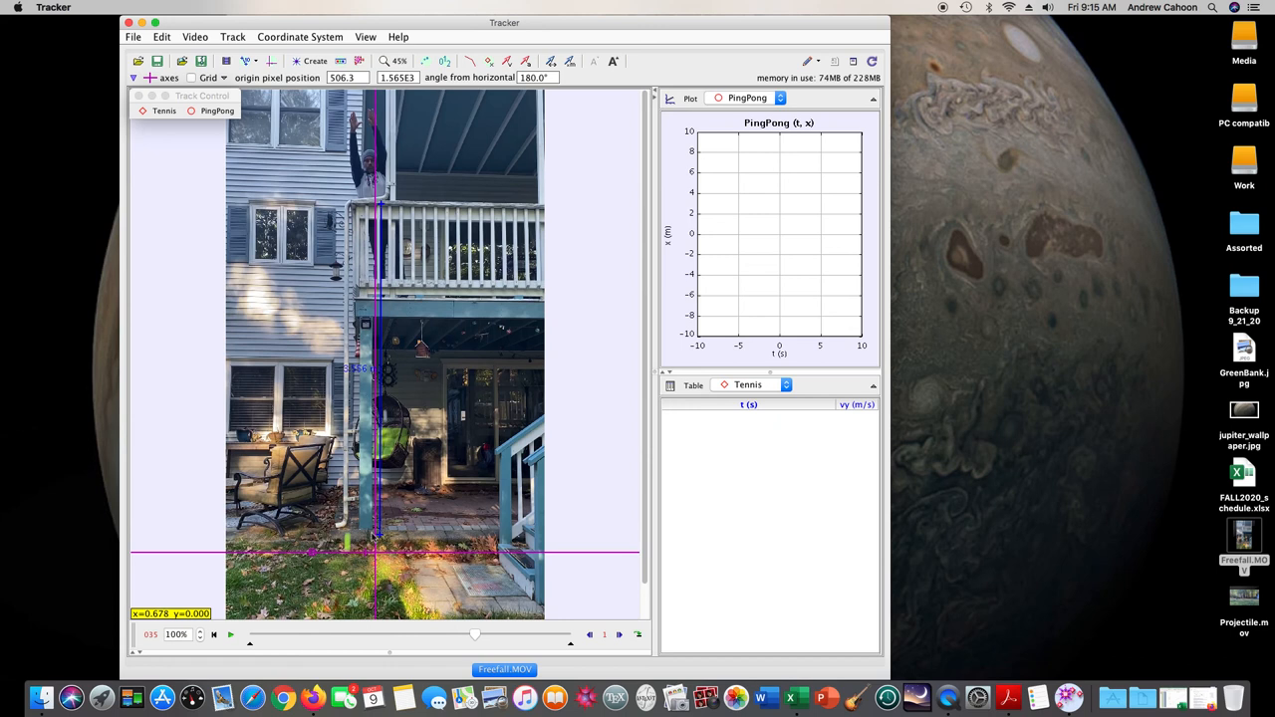
mouse_move(374, 127)
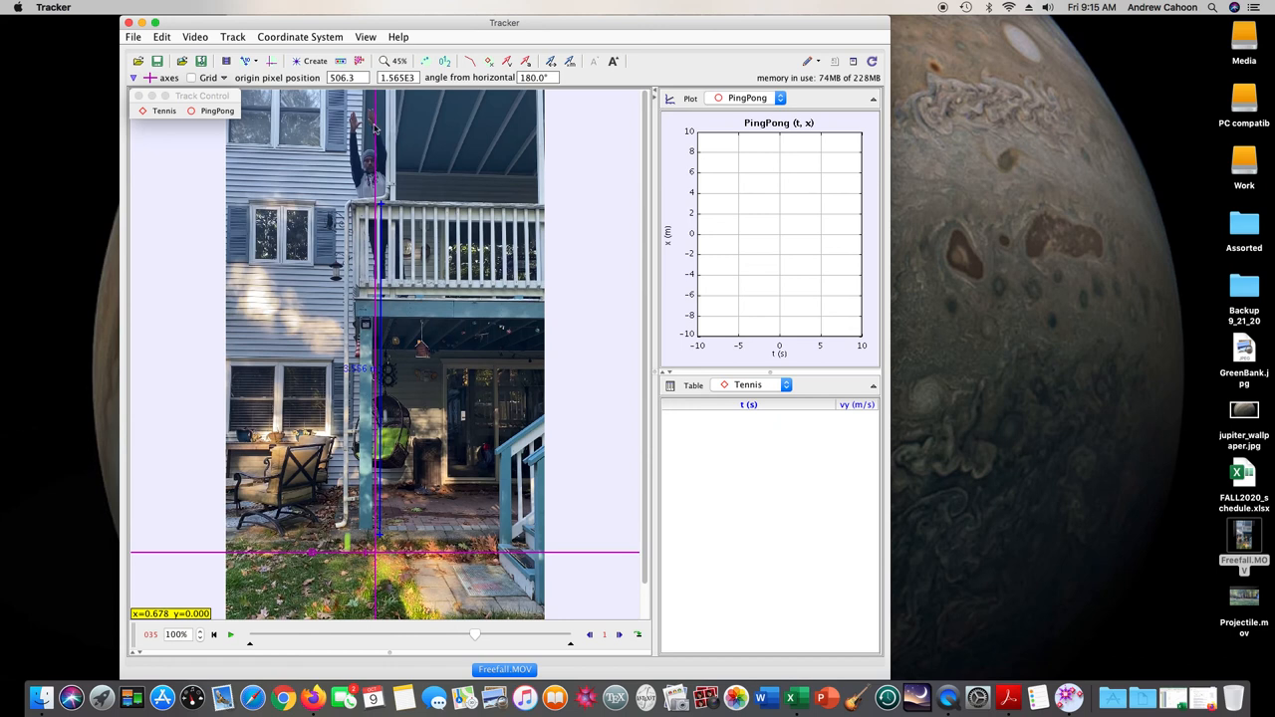
mouse_move(387, 151)
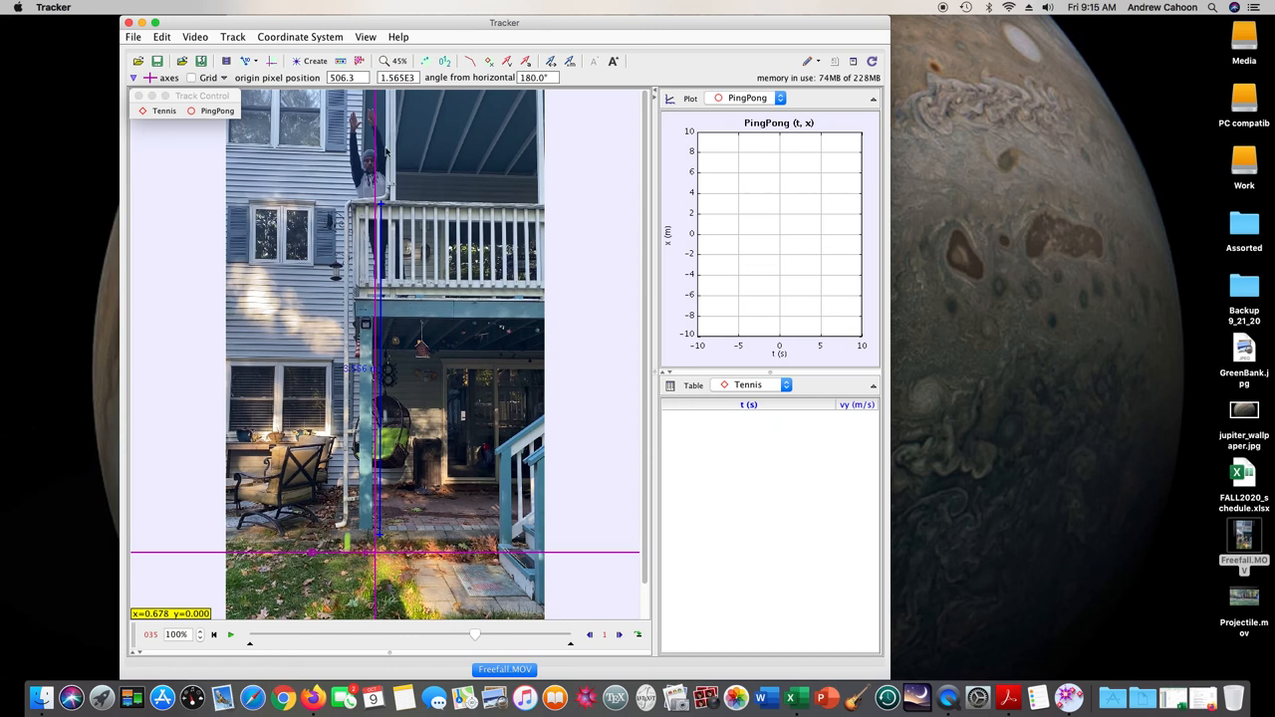
mouse_move(374, 502)
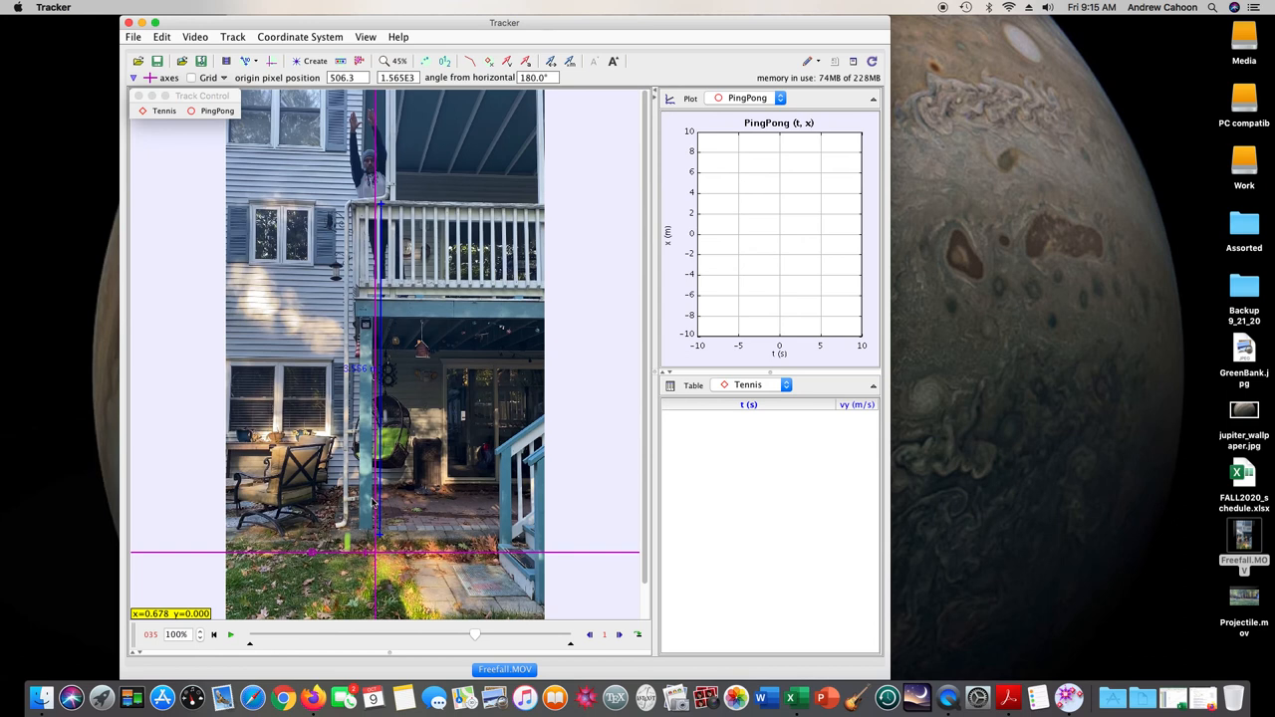
mouse_move(315, 594)
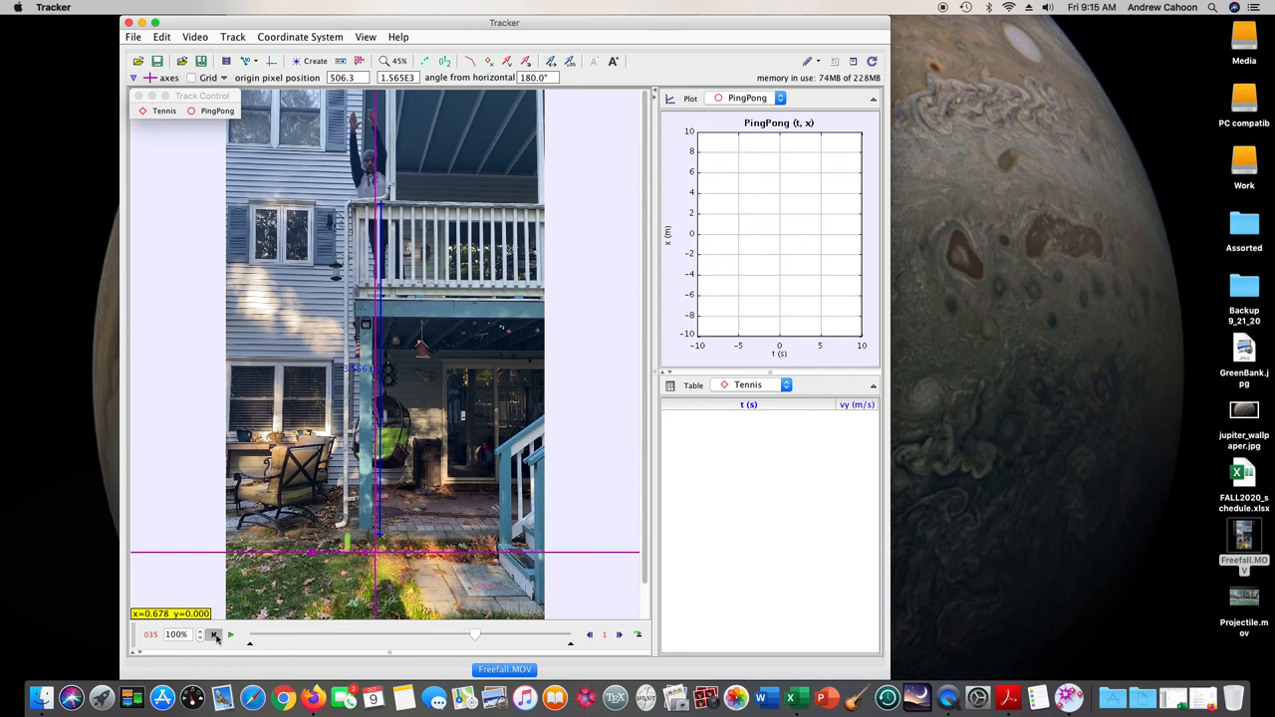
Step the video forward a few frames into the tennis ball's fall
click(213, 634)
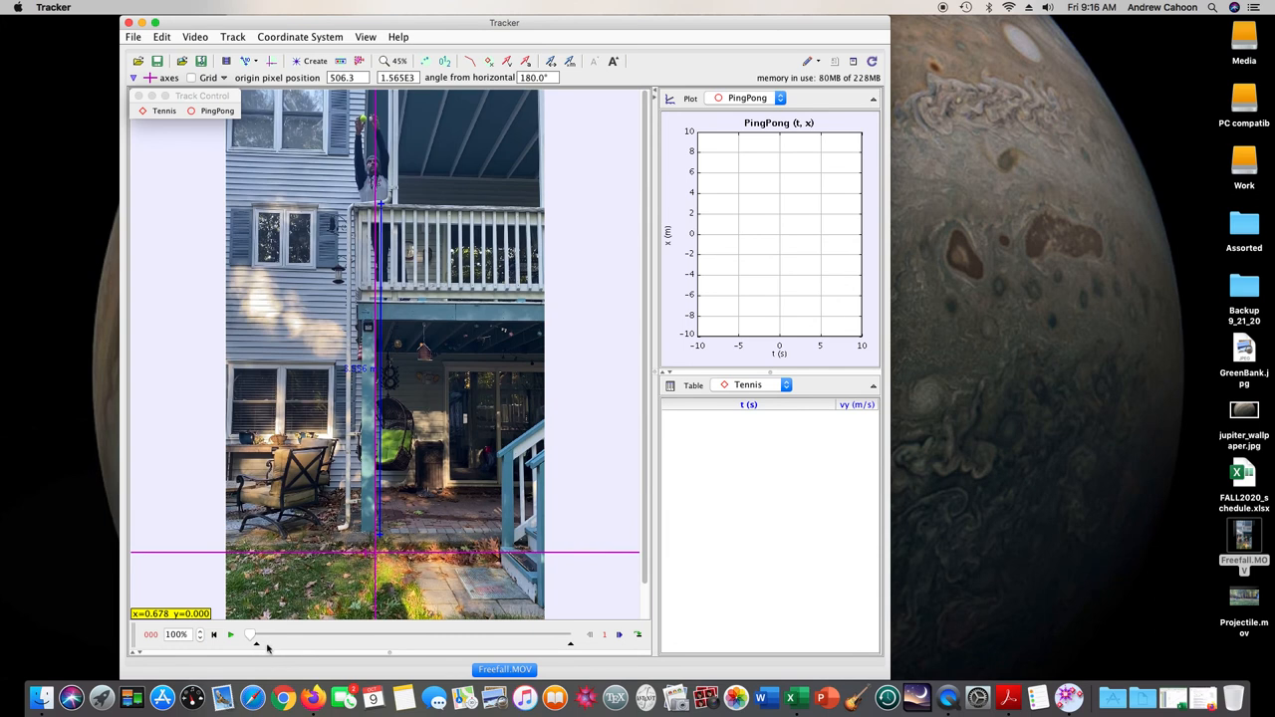
drag(249, 633, 281, 633)
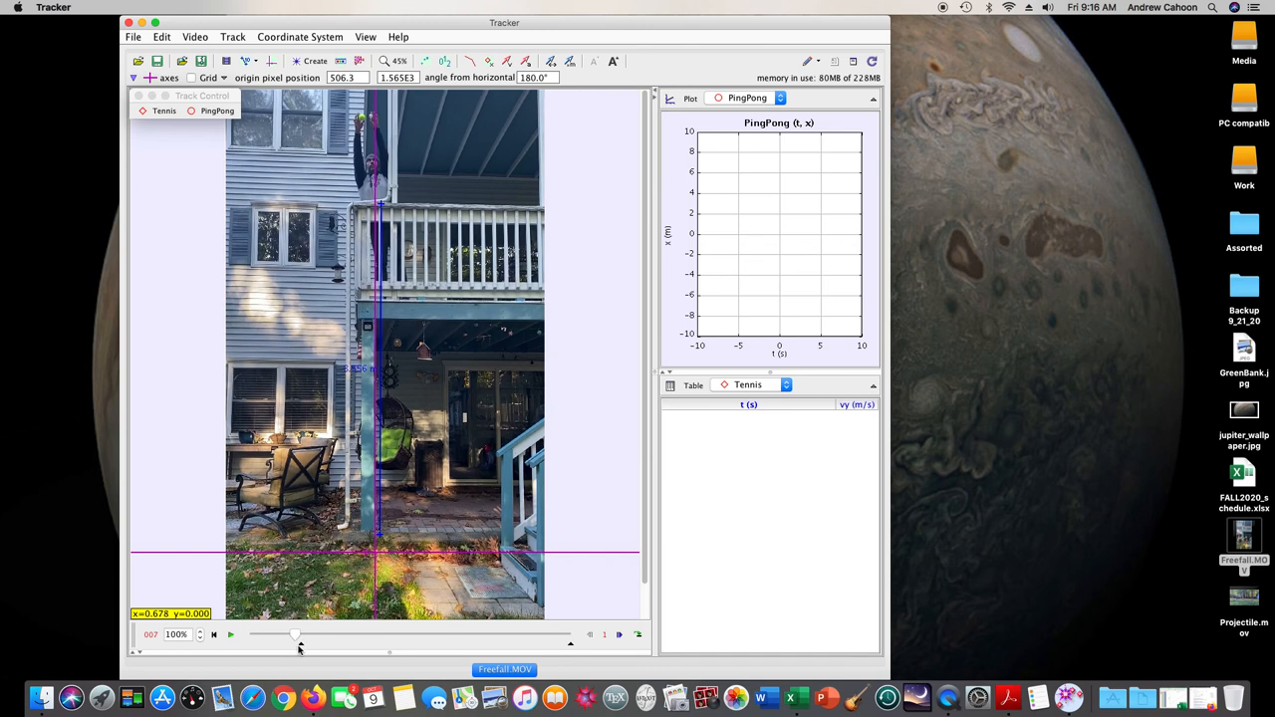
click(231, 633)
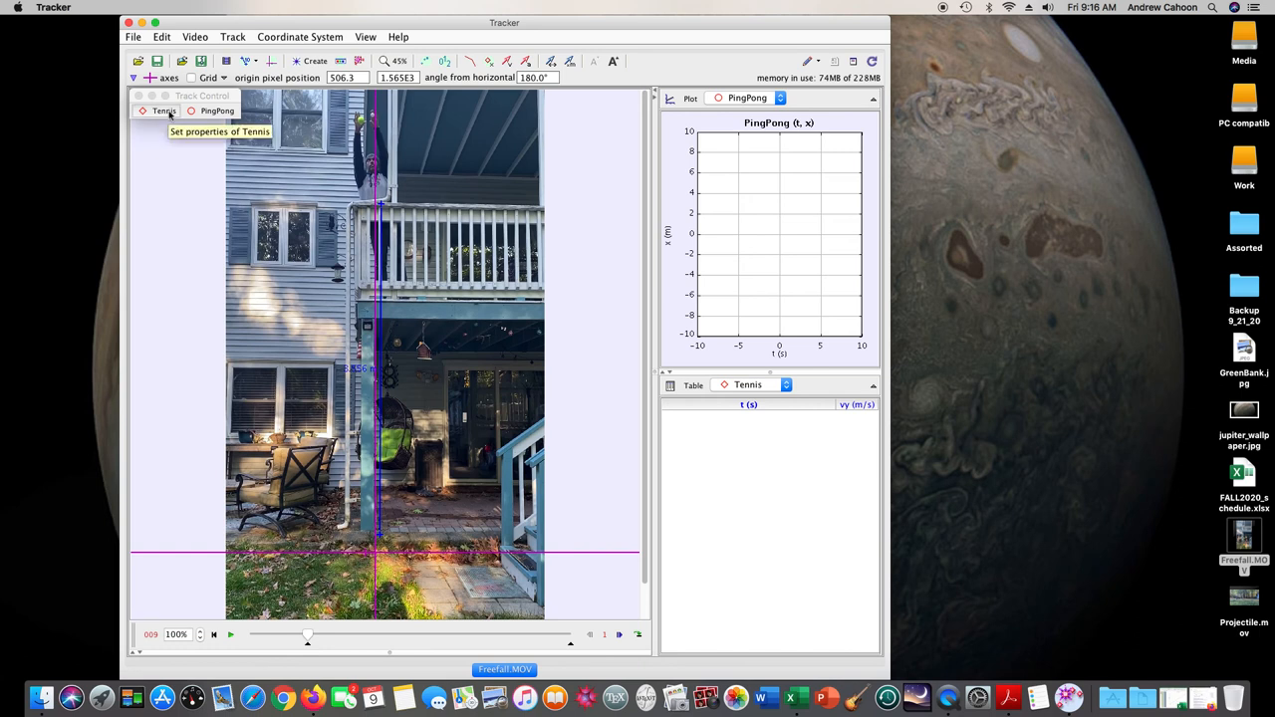
Mark the Tennis track so its table lists times with downward velocities of about 1.4–2.1 m/s
click(163, 112)
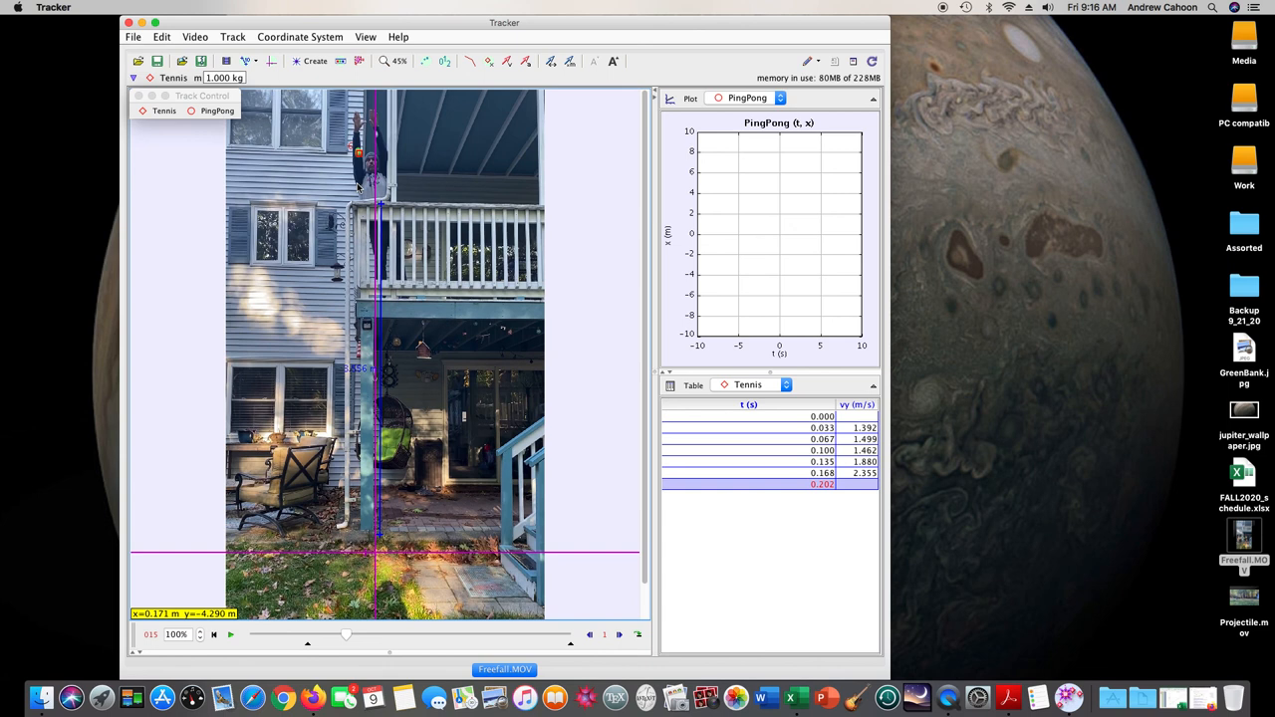
click(618, 634)
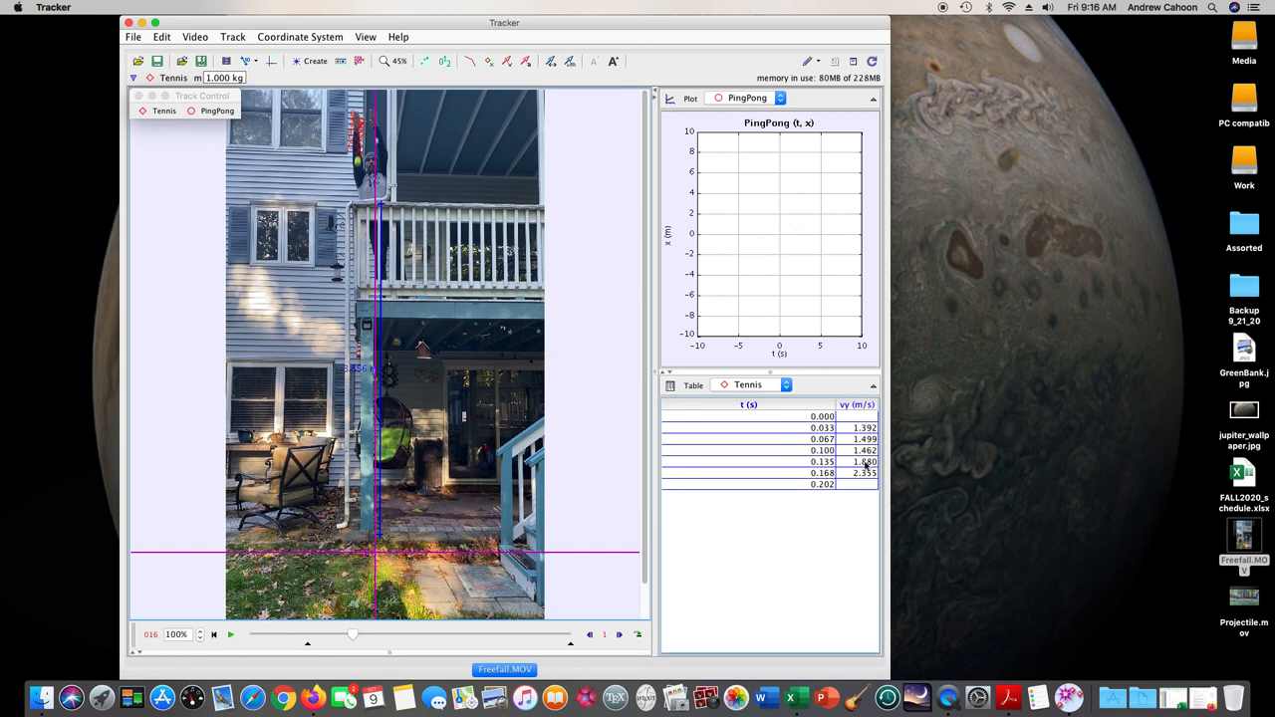
mouse_move(1184, 709)
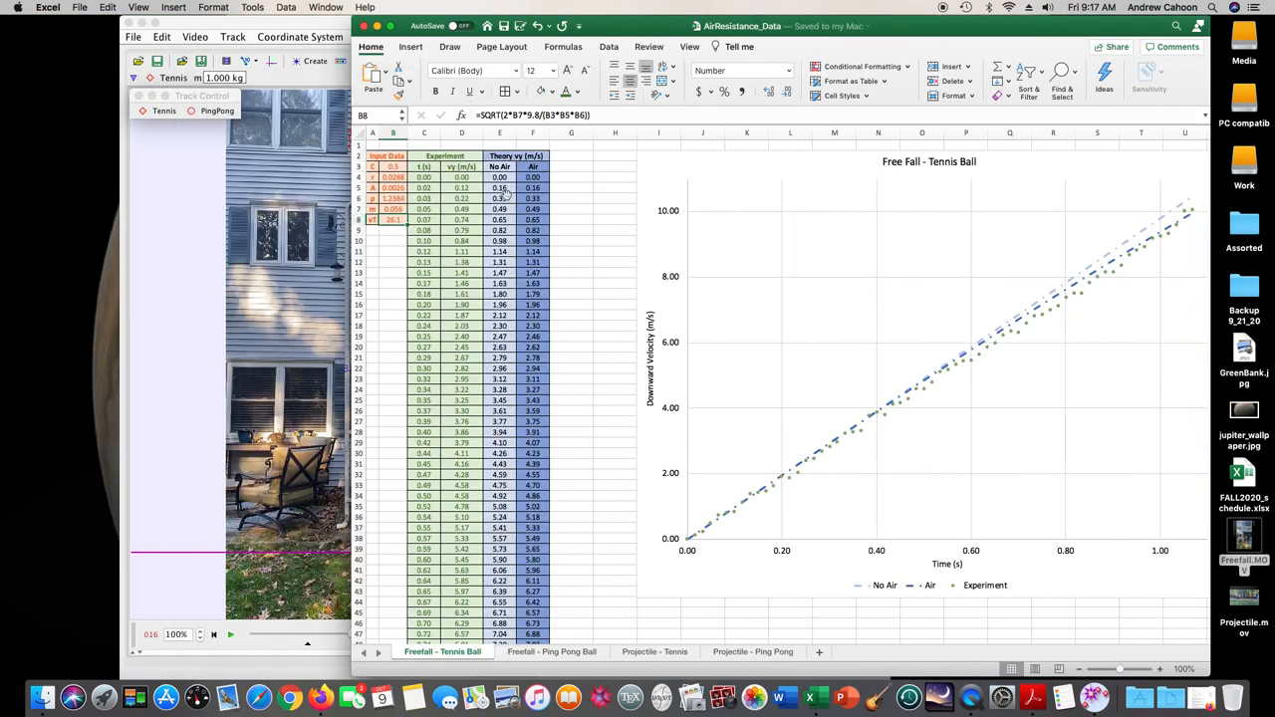
mouse_move(403, 359)
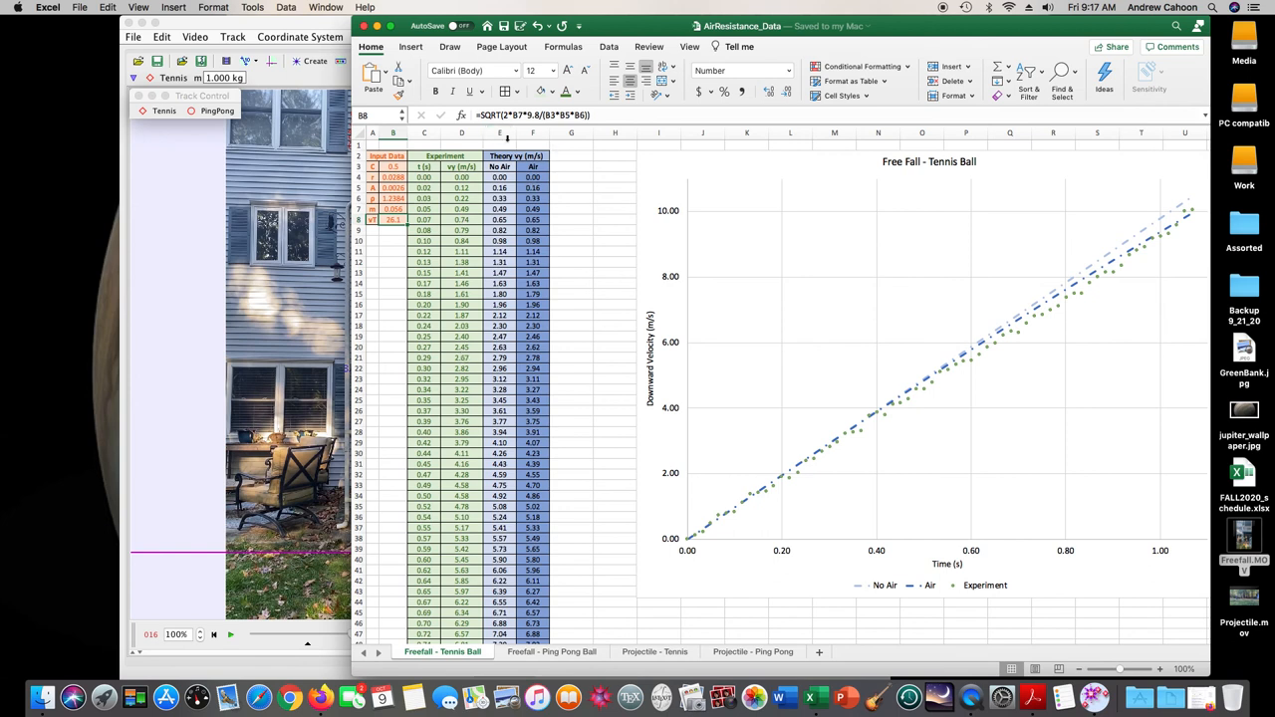
mouse_move(560, 166)
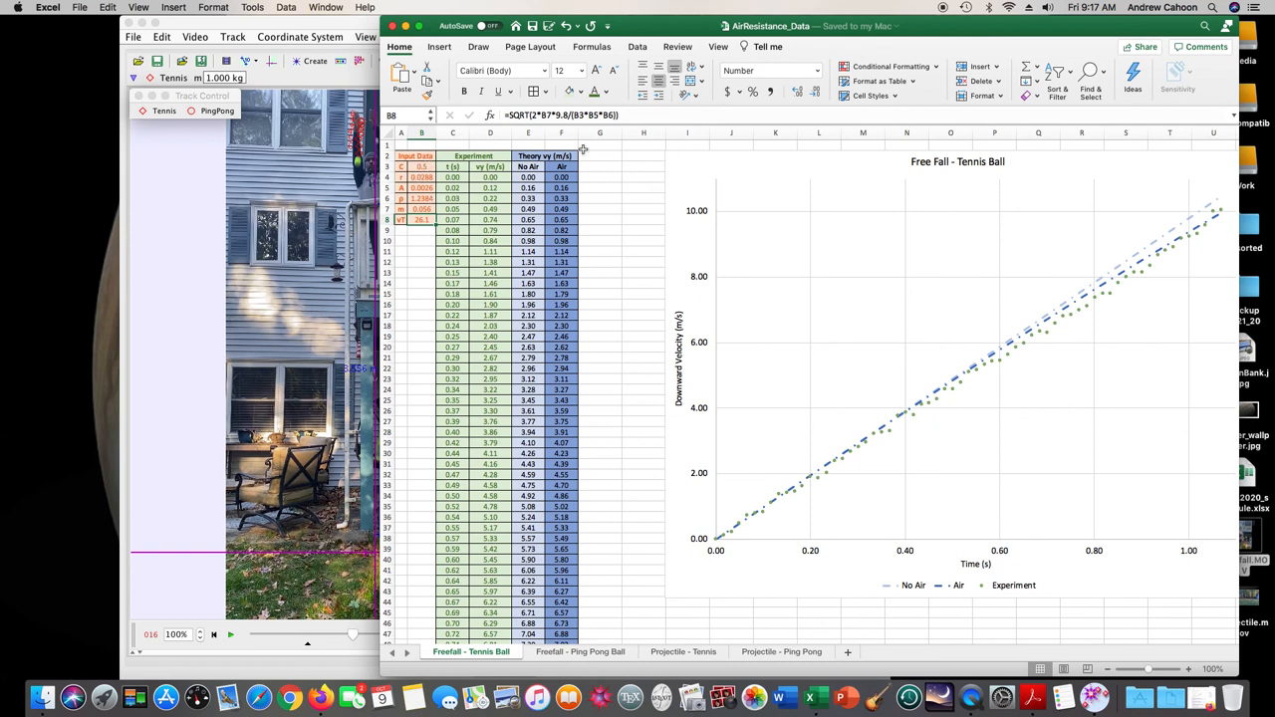
mouse_move(550, 167)
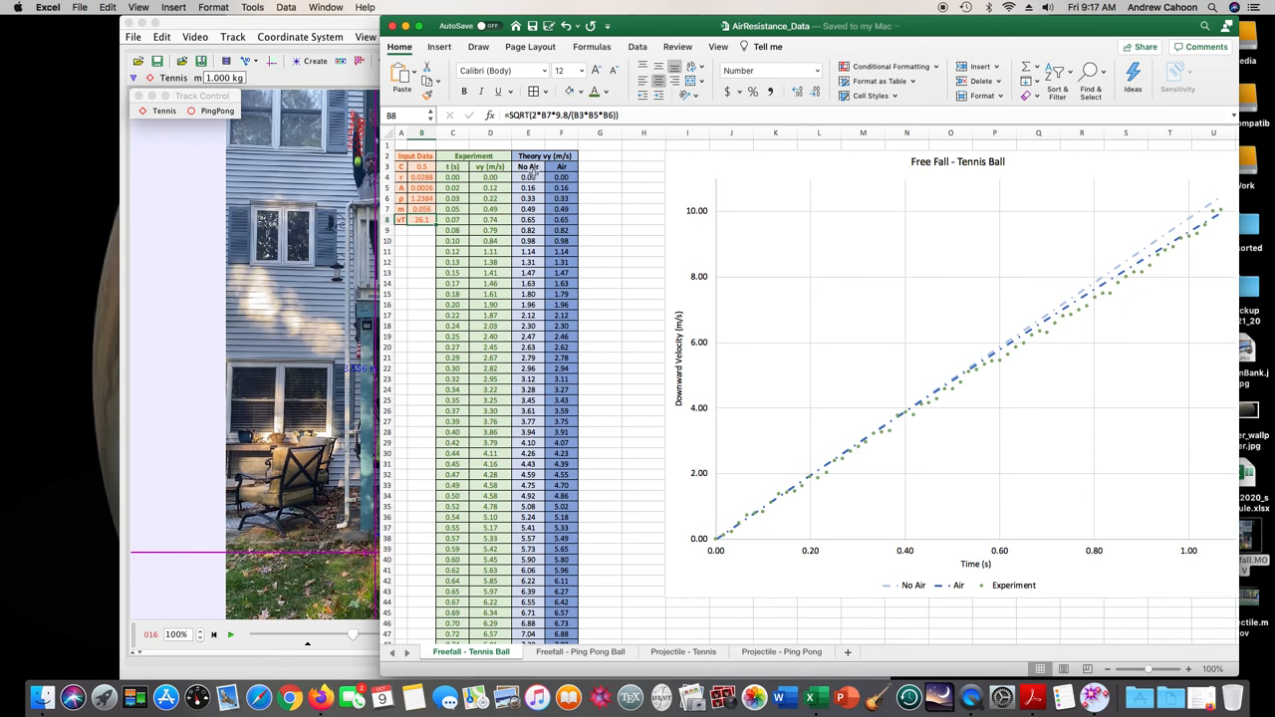
mouse_move(576, 189)
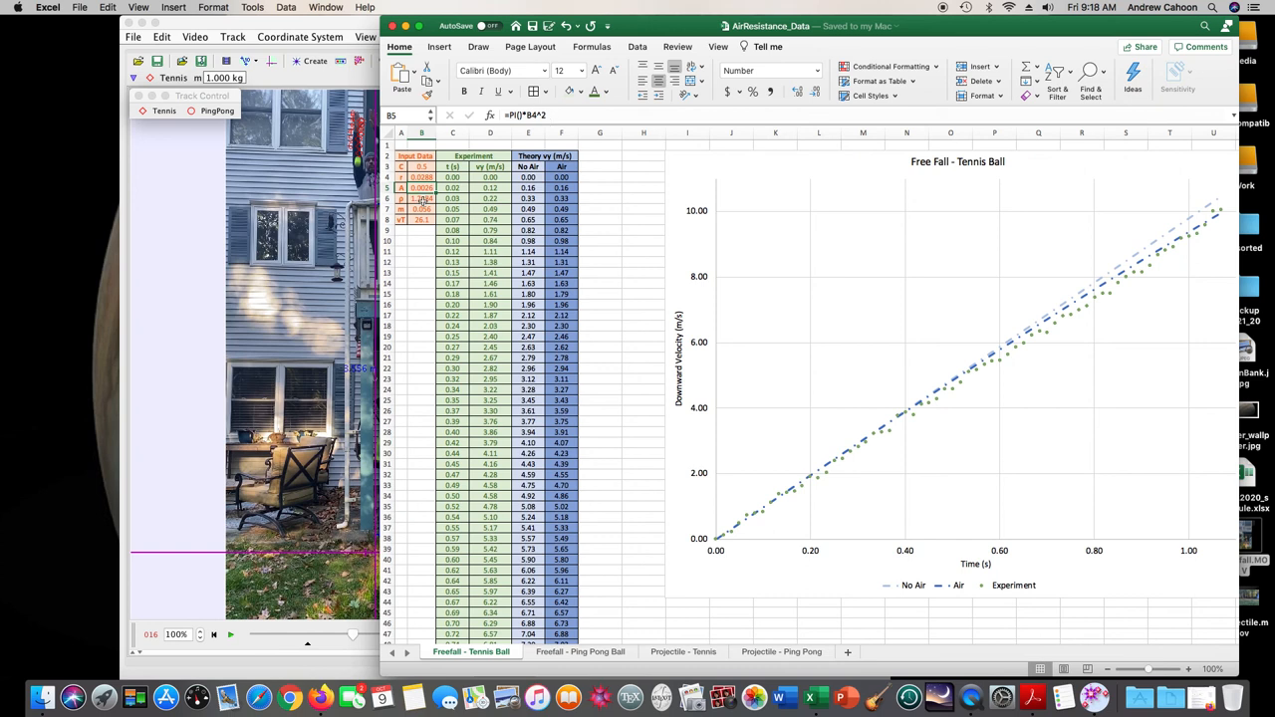
Check the cross-sectional area formula in the Freefall - Tennis Ball sheet's input cells
click(423, 199)
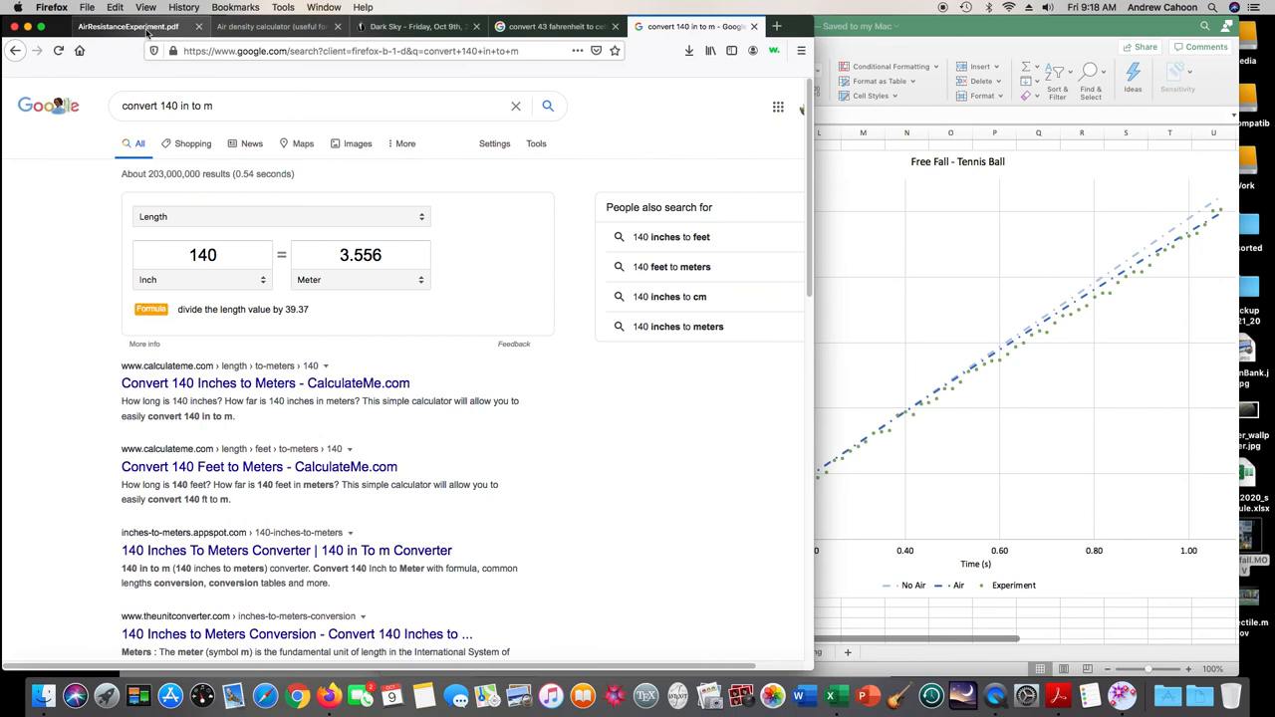
Follow the handout's current weather conditions link to the air density calculator page
click(127, 26)
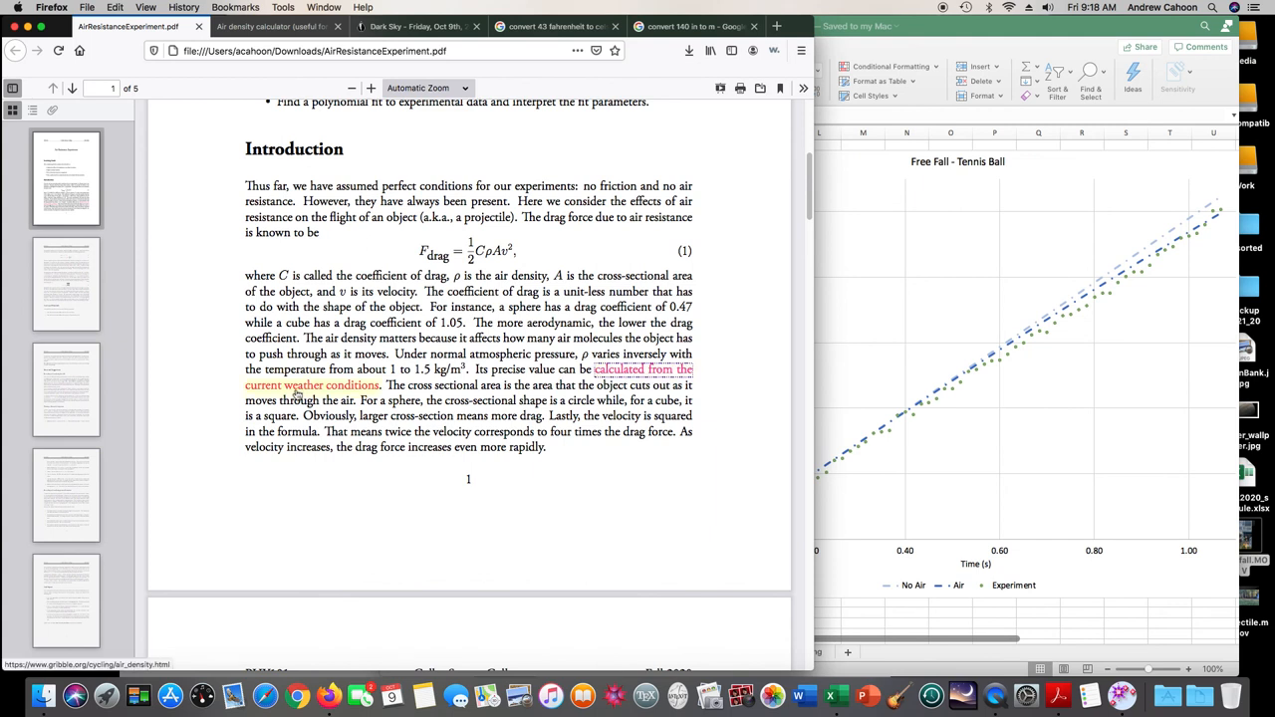
double_click(311, 386)
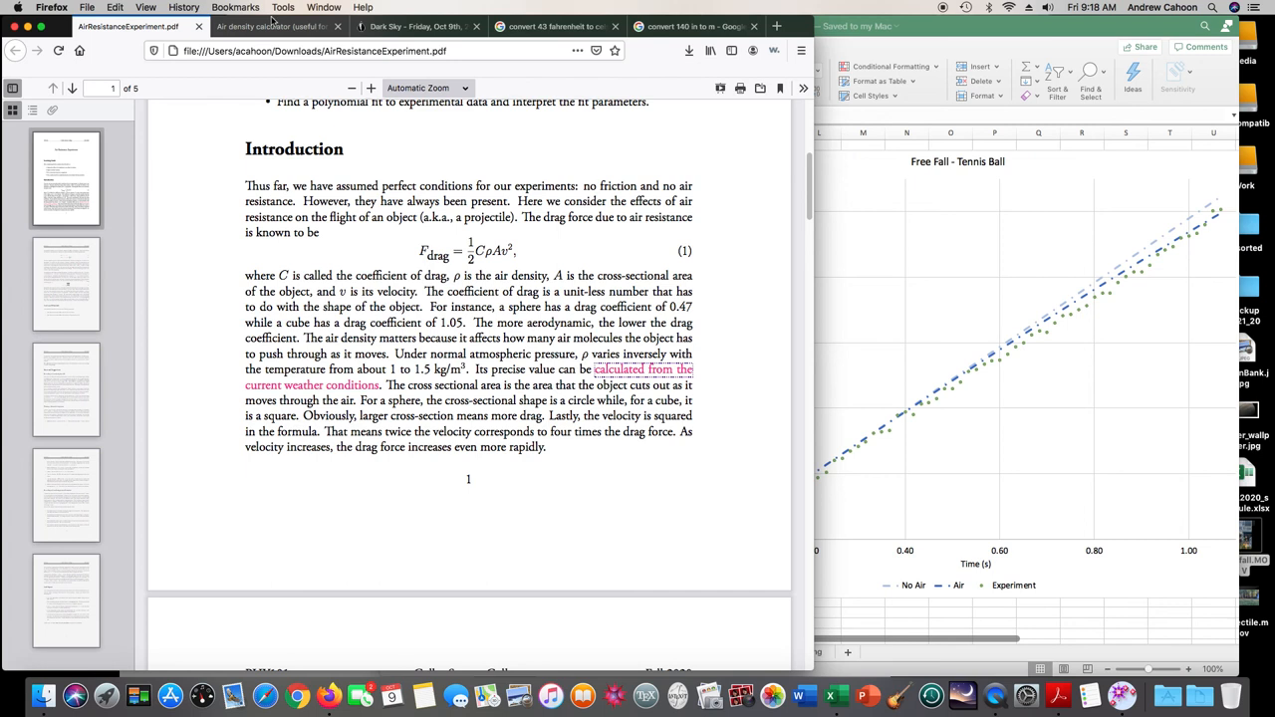
click(271, 26)
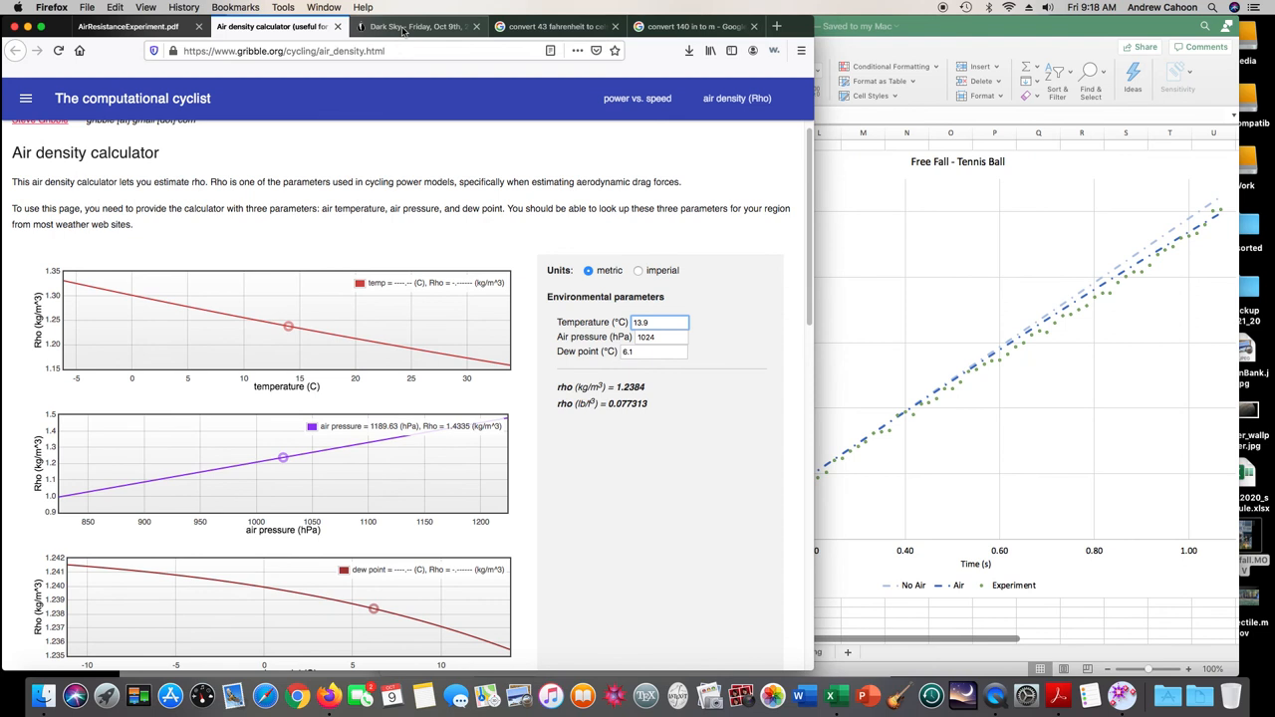
Review Dark Sky's Oct 9 atmospheric pressure chart, then return to the air density calculator
click(416, 26)
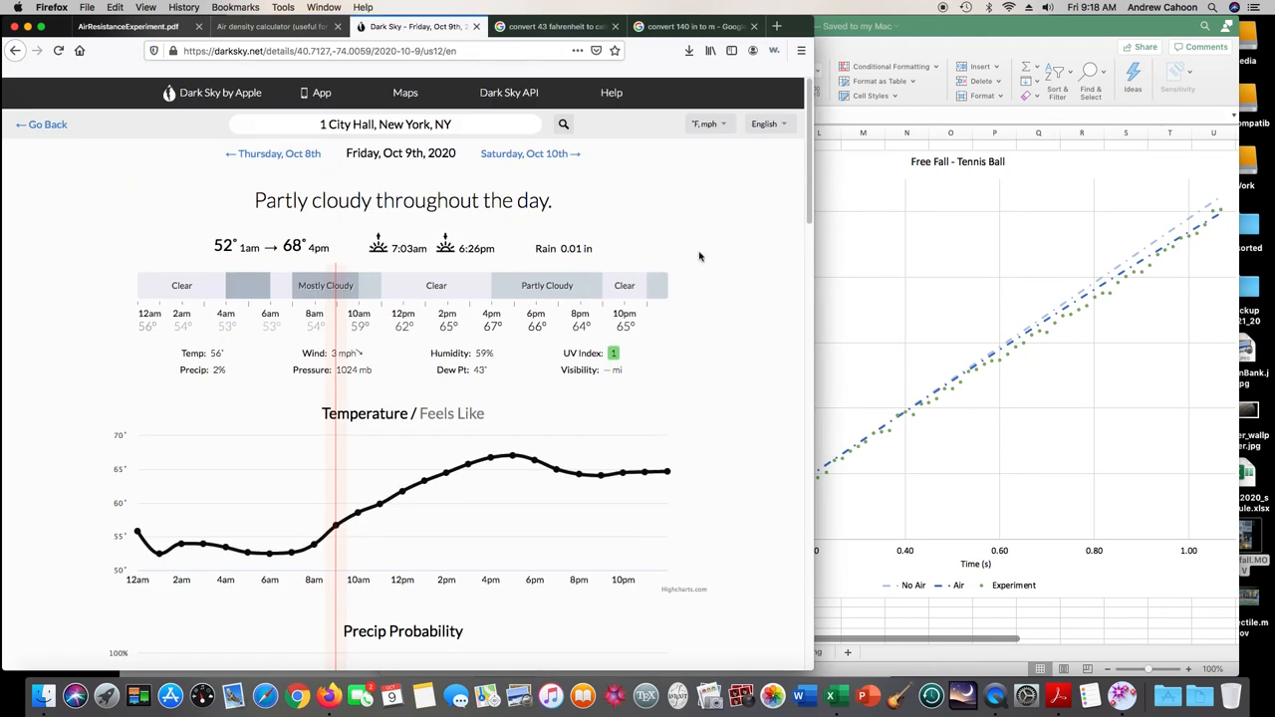
mouse_move(423, 309)
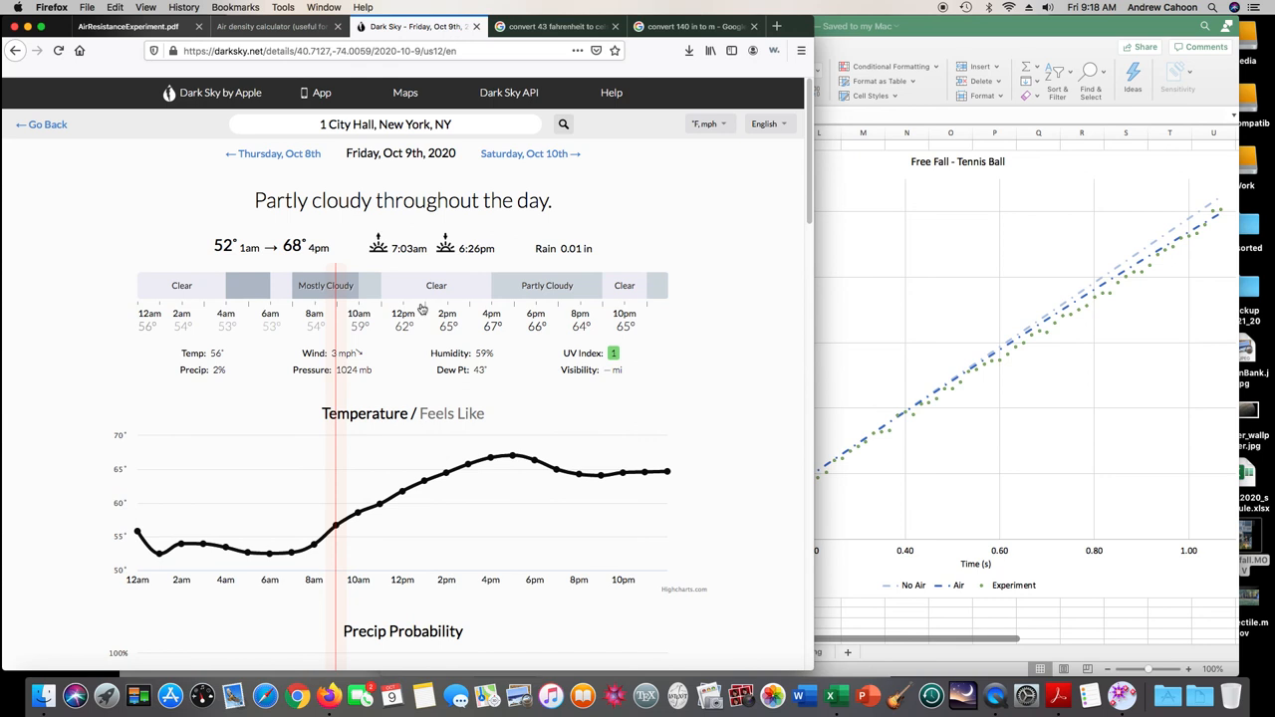
mouse_move(550, 303)
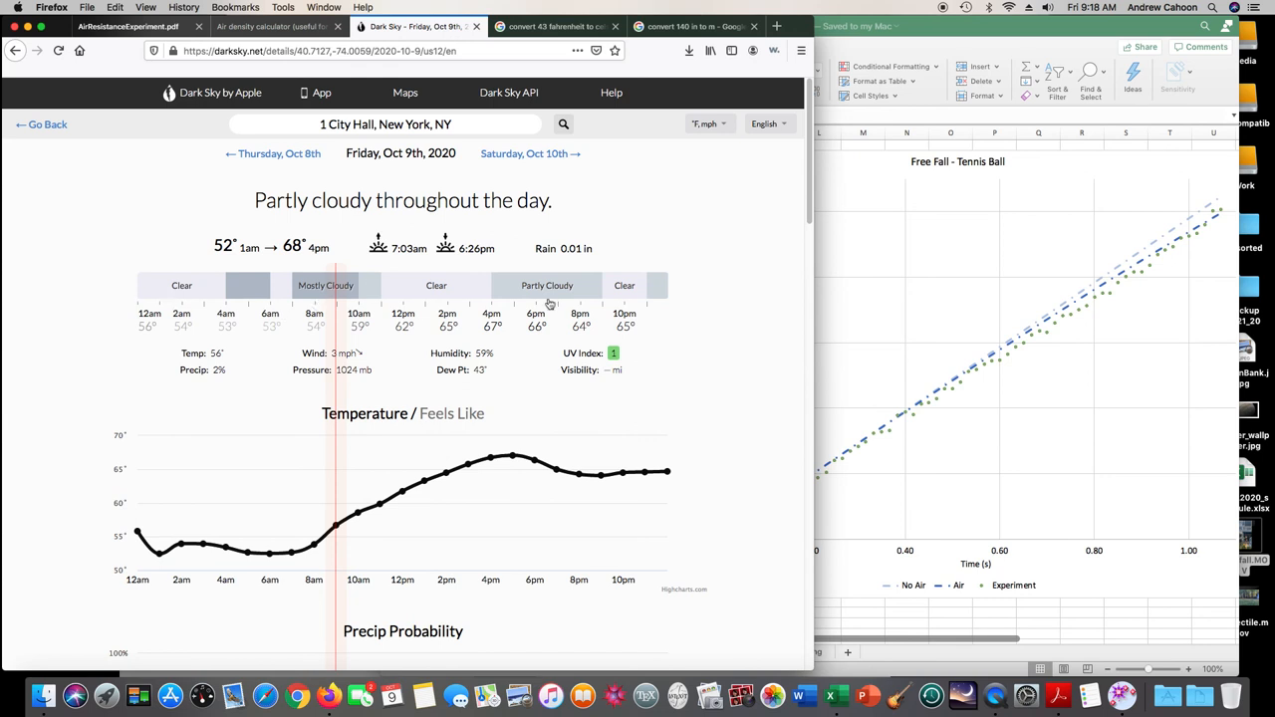
mouse_move(290, 307)
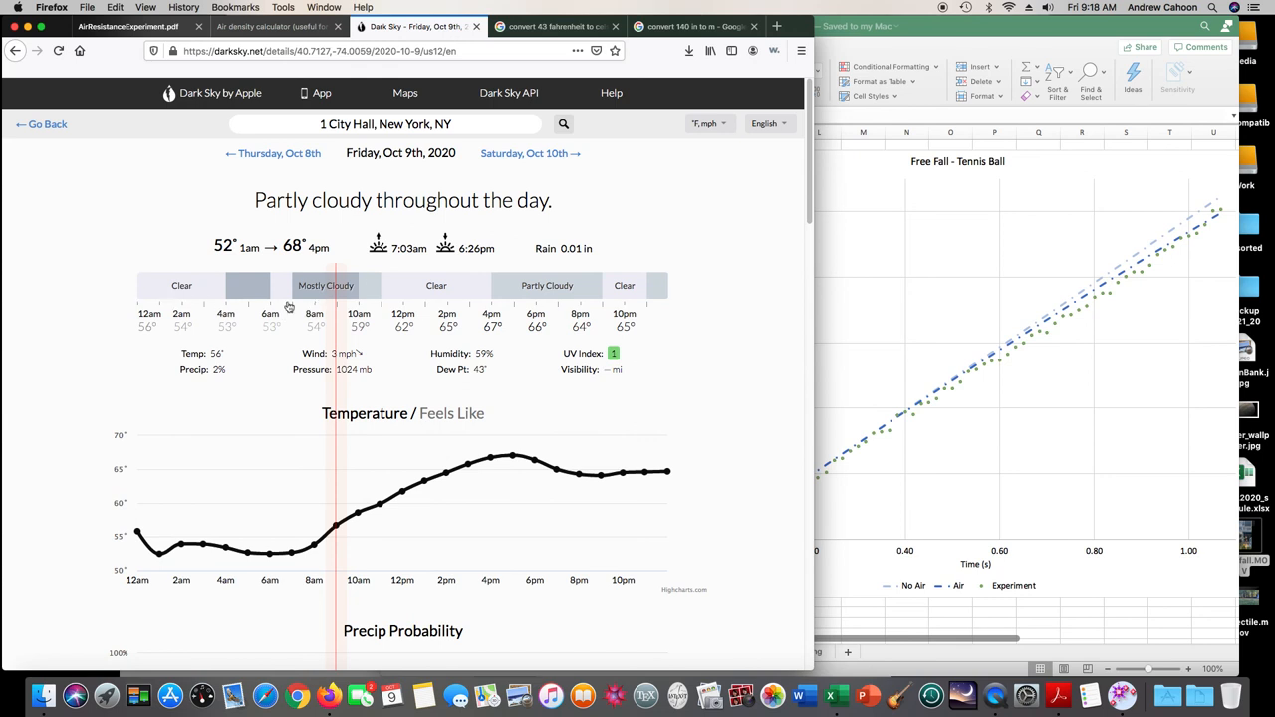
mouse_move(430, 295)
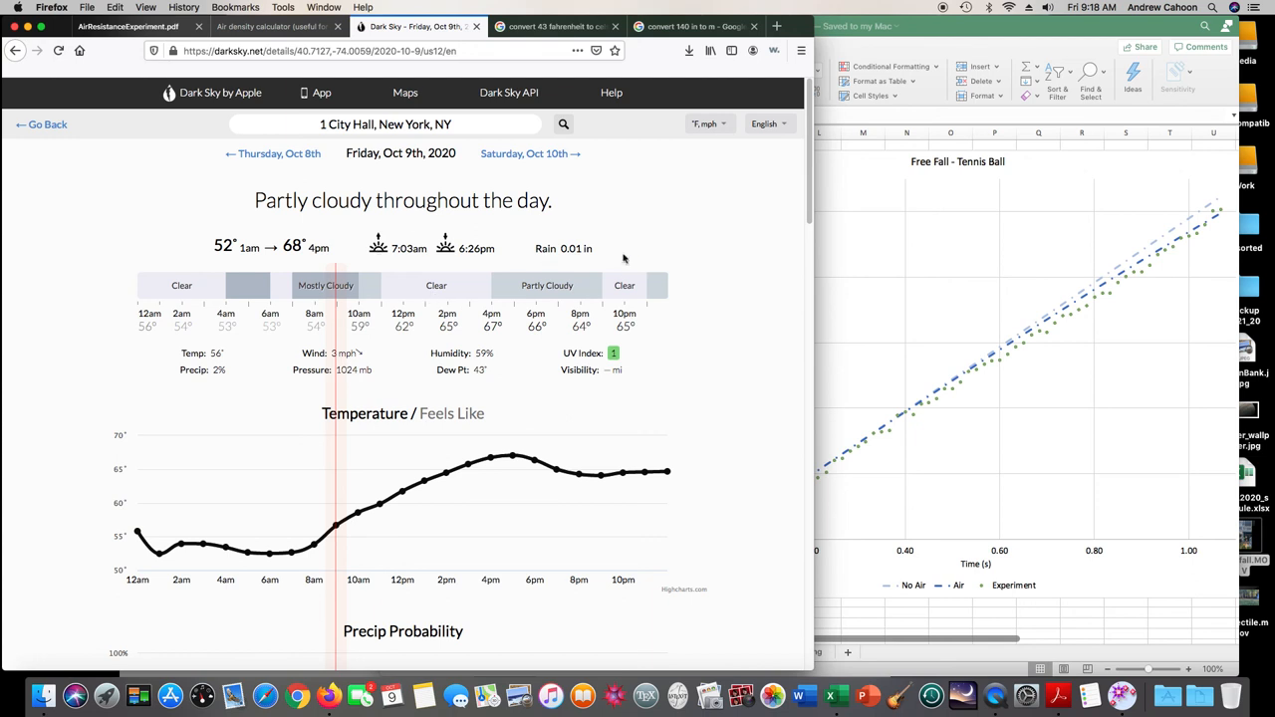
mouse_move(247, 275)
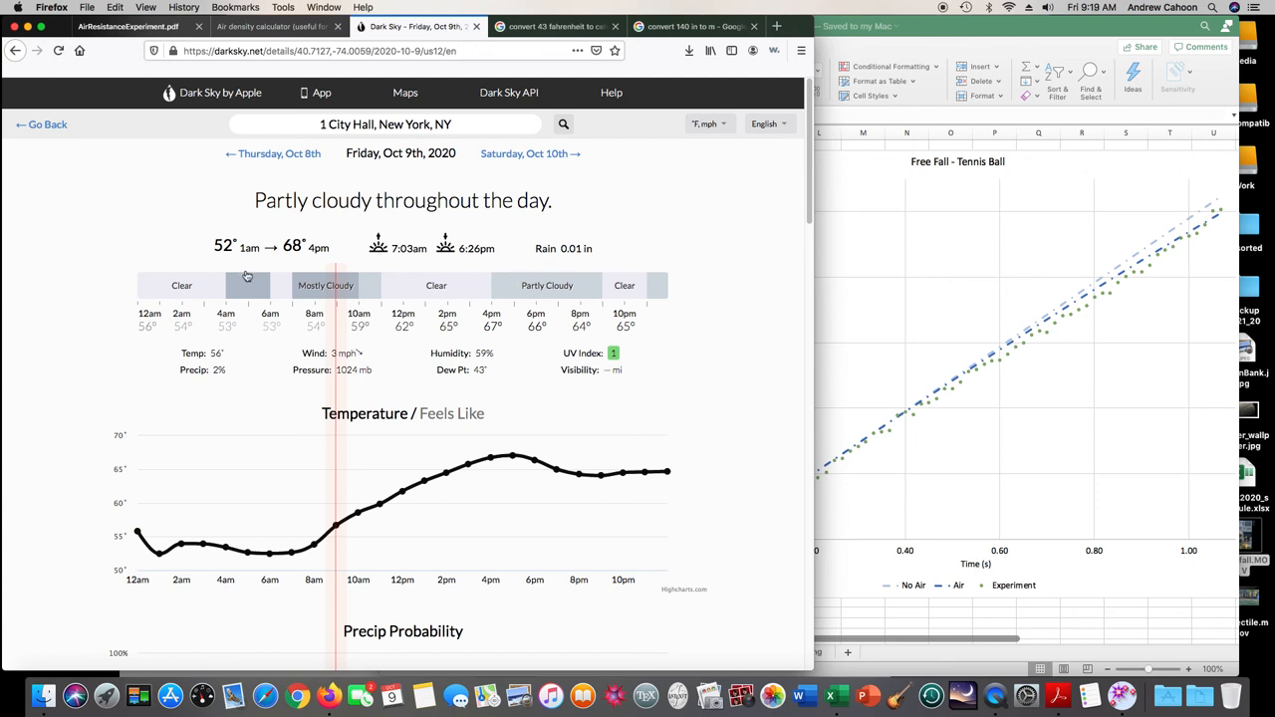
scroll(down, 3)
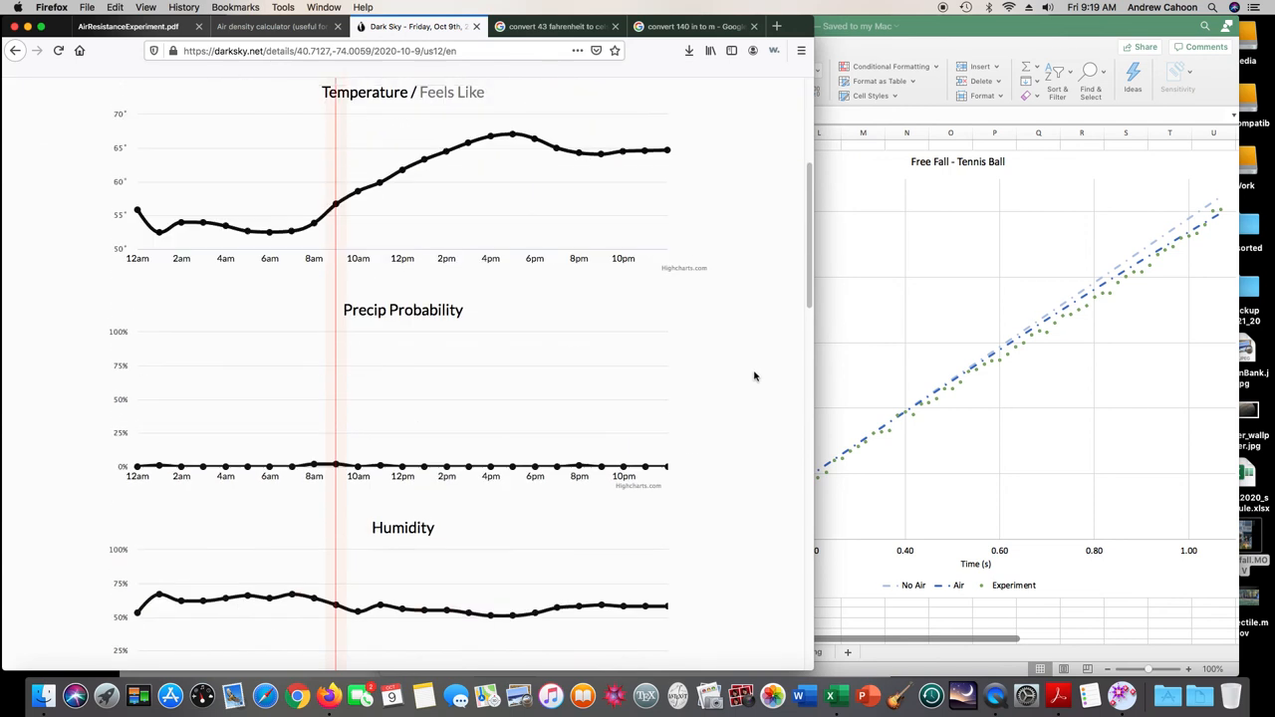
scroll(down, 3)
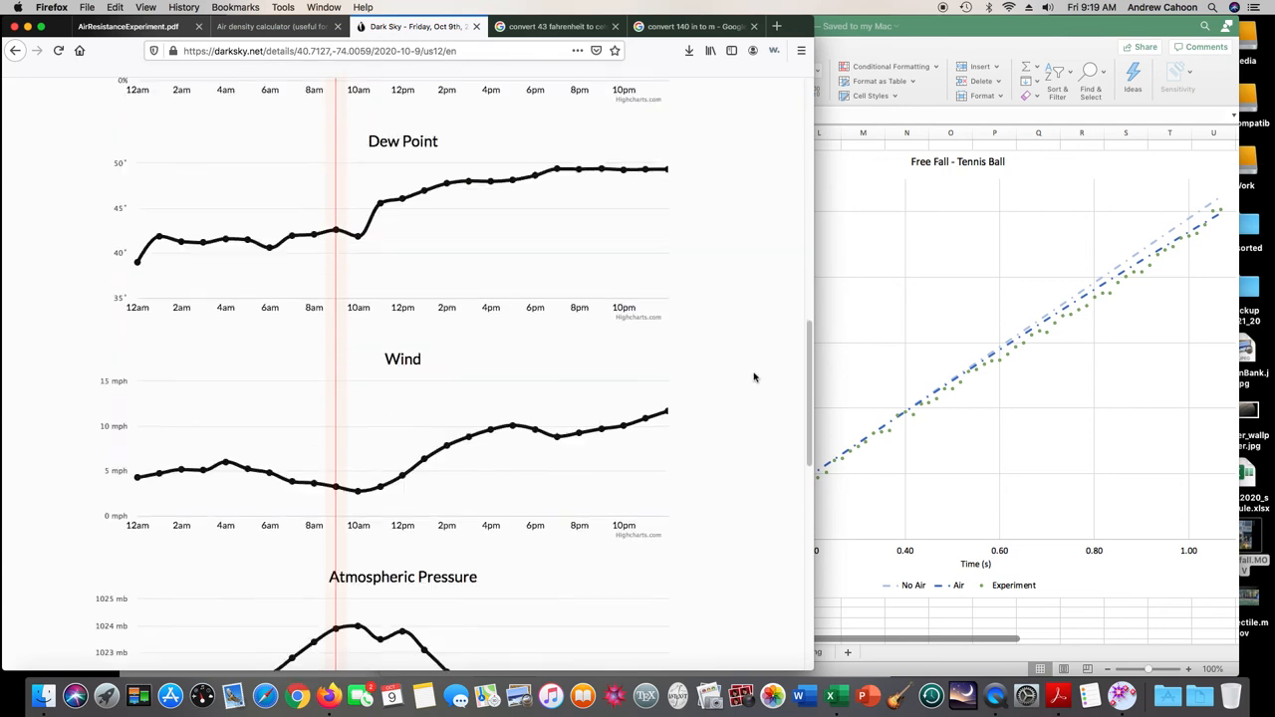
scroll(down, 3)
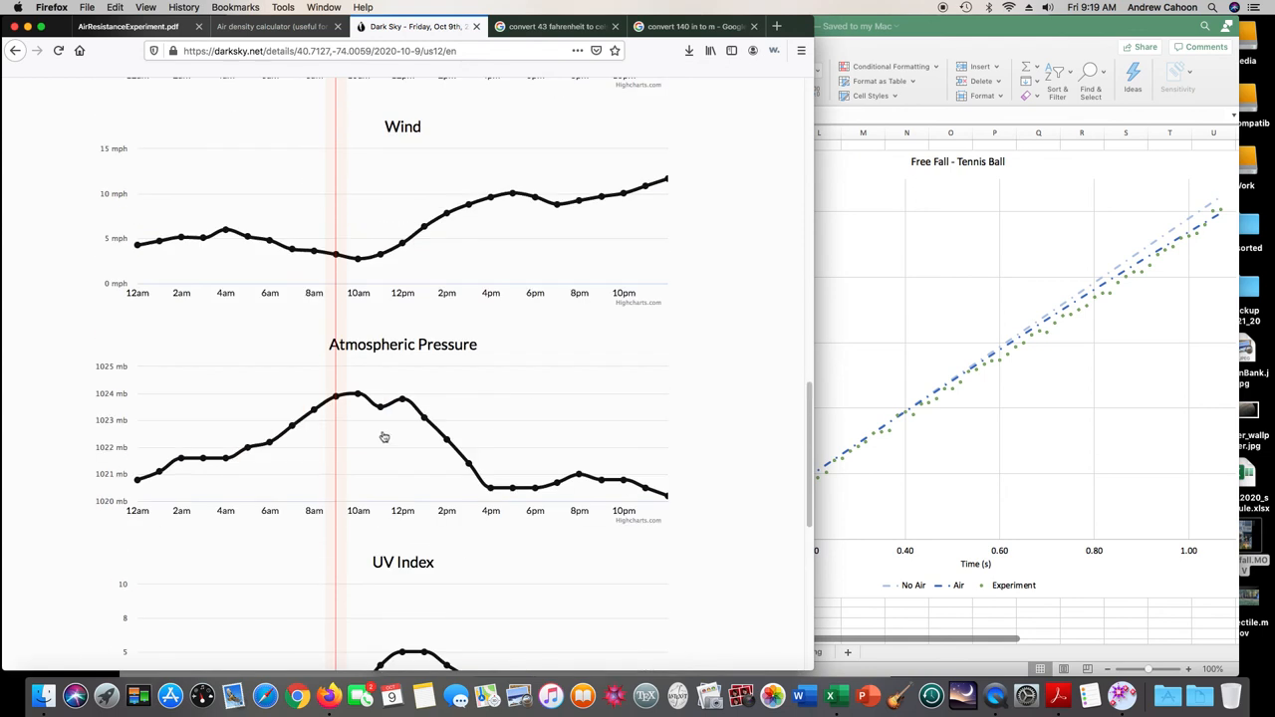
mouse_move(337, 399)
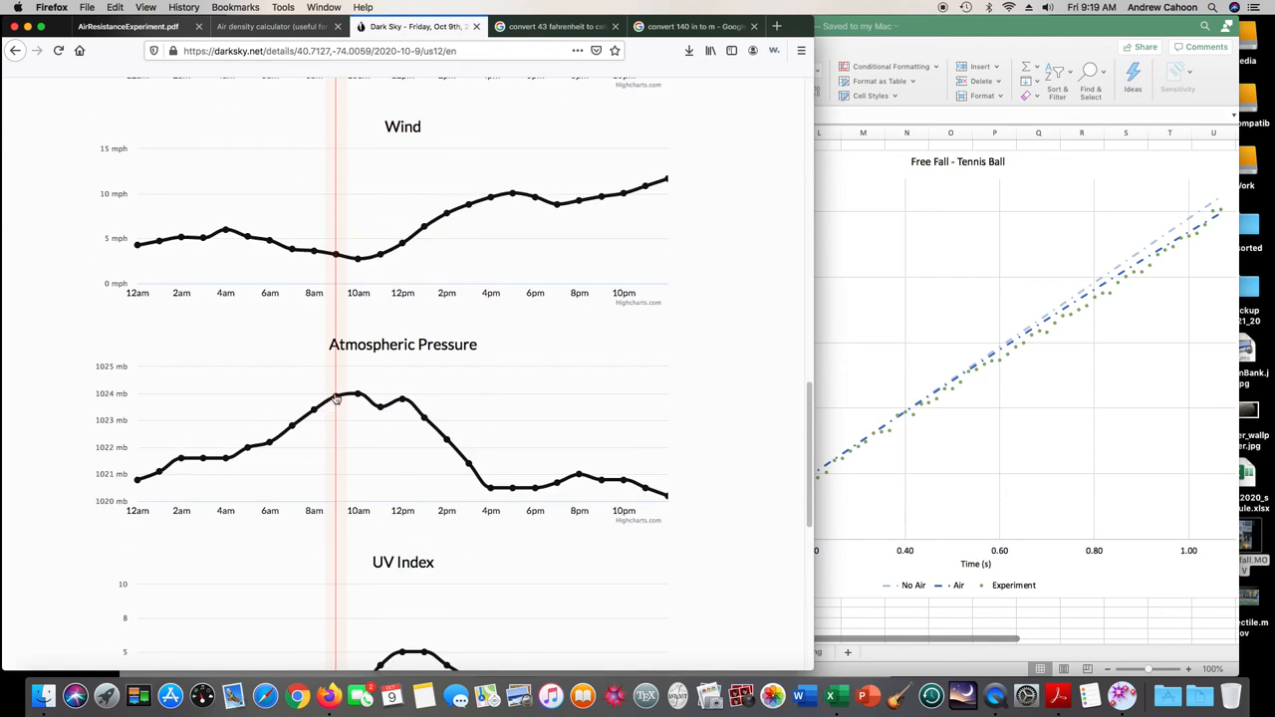
mouse_move(135, 397)
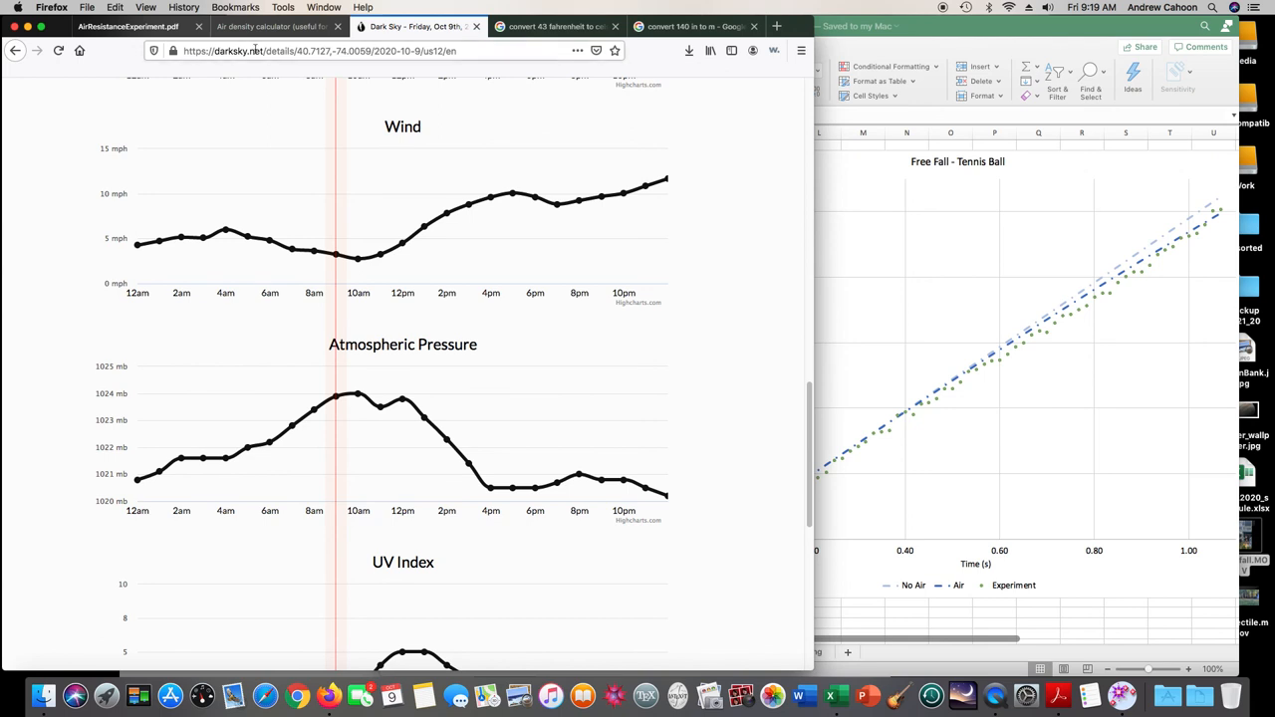
click(275, 25)
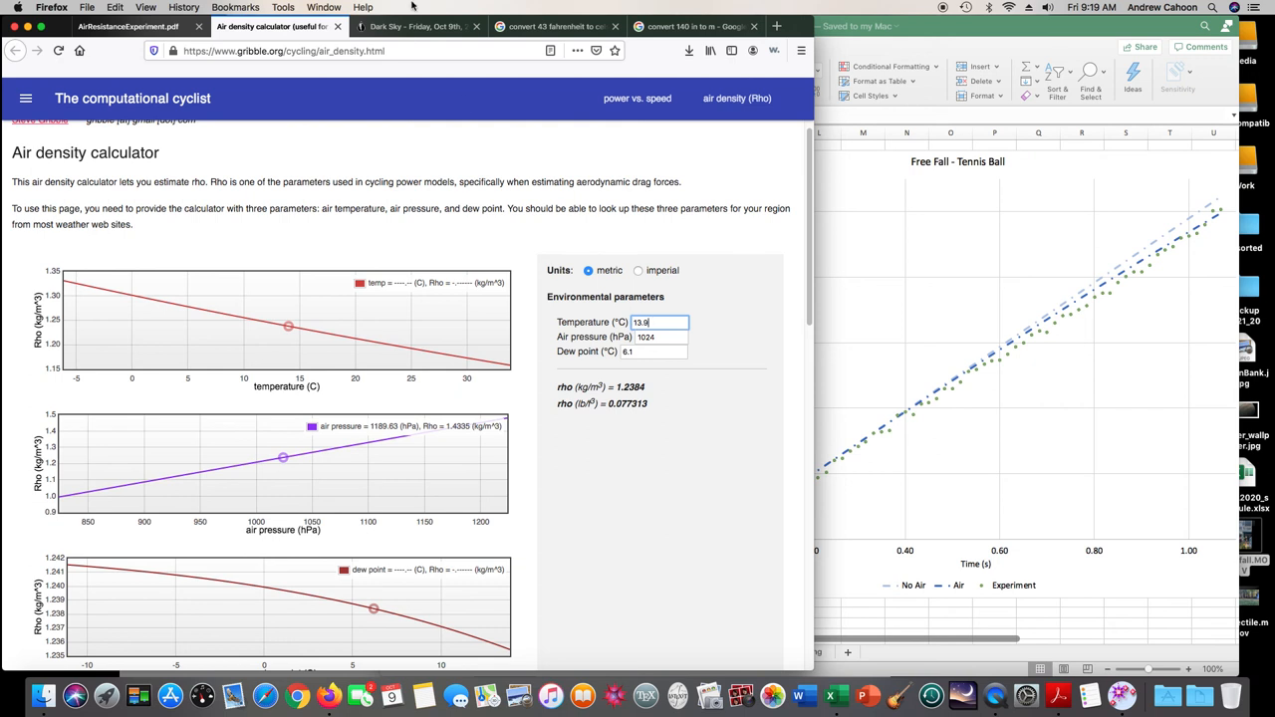
Confirm the 6.1 °C dew point in Dark Sky and read rho = 1.2384 kg/m³ in the calculator
click(417, 26)
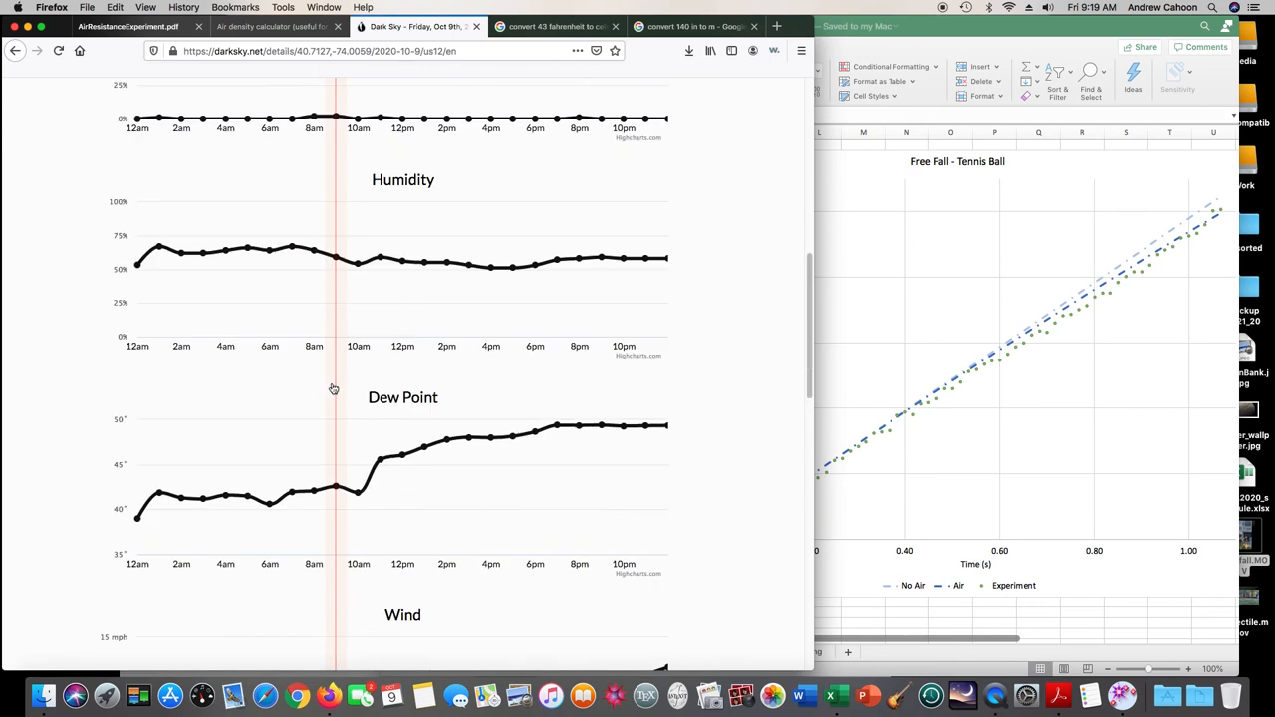
click(274, 26)
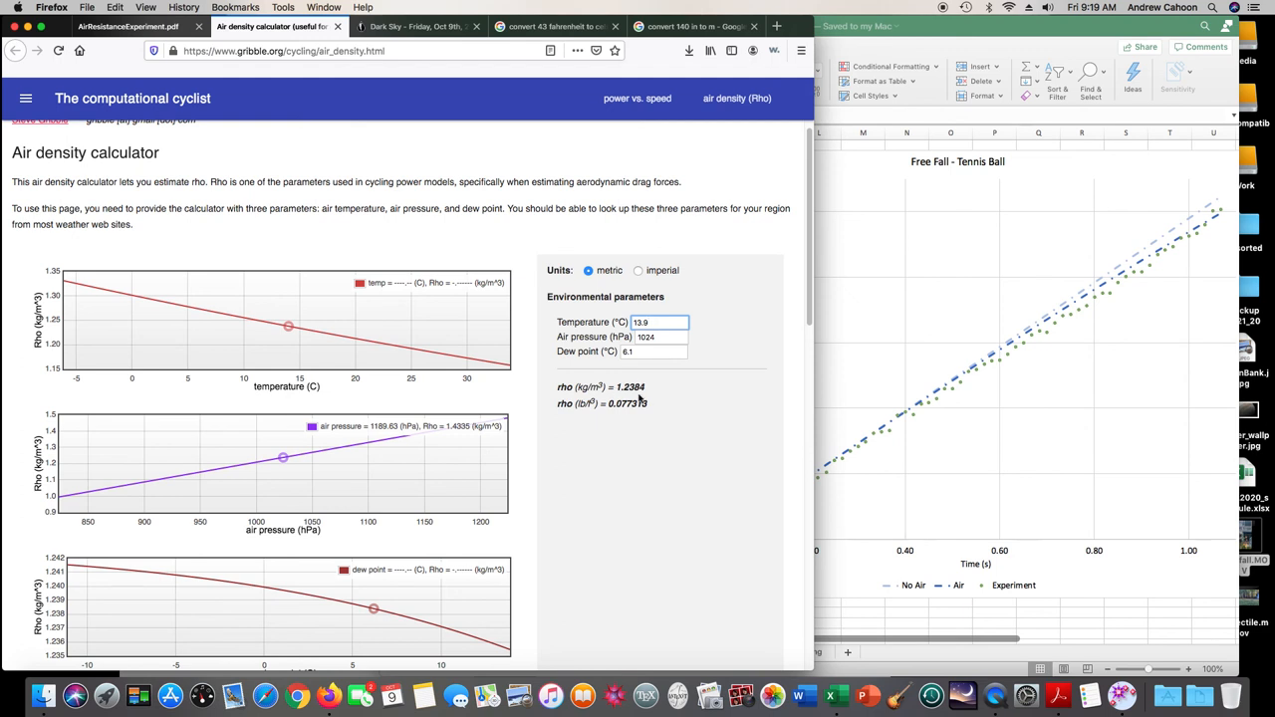
mouse_move(964, 590)
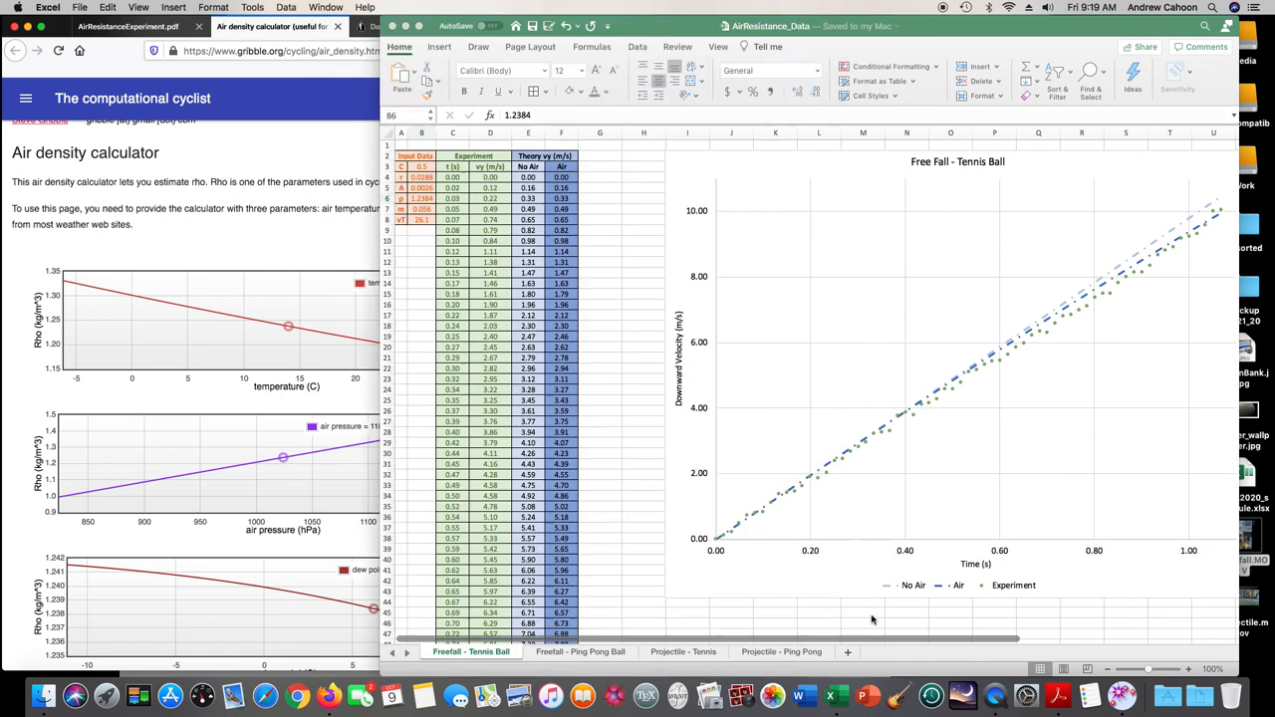
Verify cell B6 holds air density 1.2384 and inspect B8's square-root terminal velocity formula
click(423, 210)
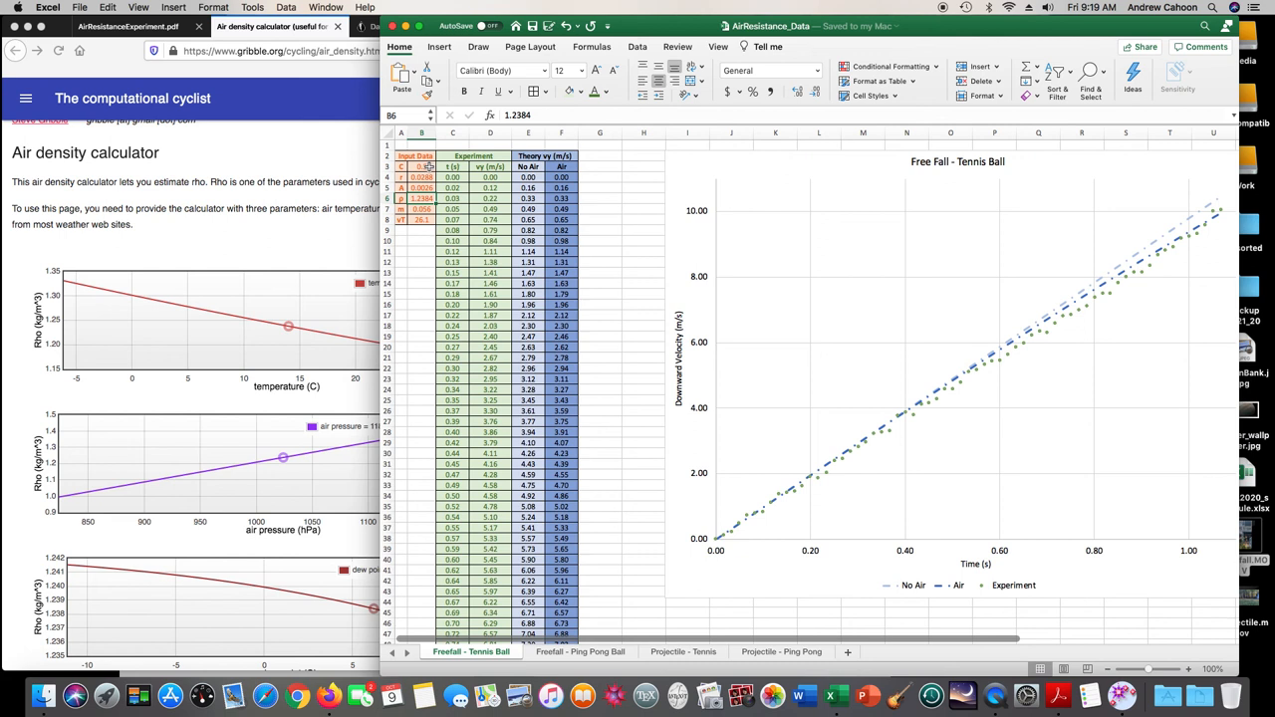
click(423, 219)
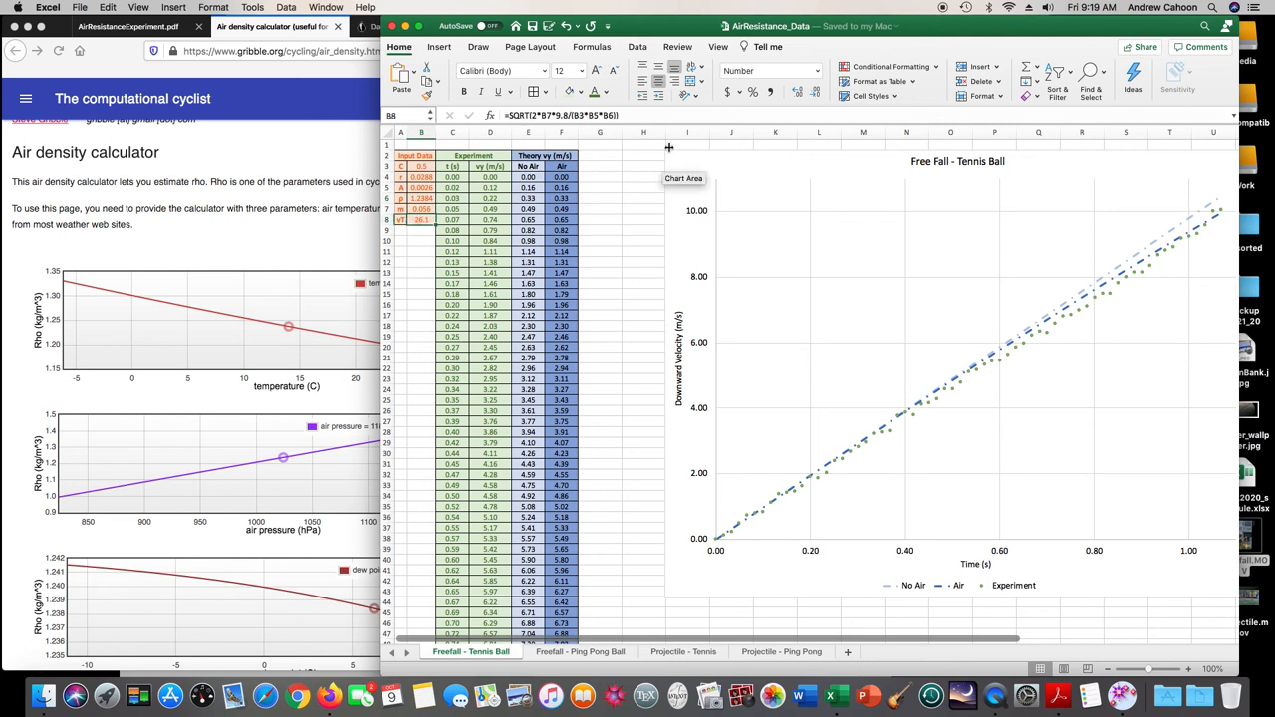
mouse_move(602, 127)
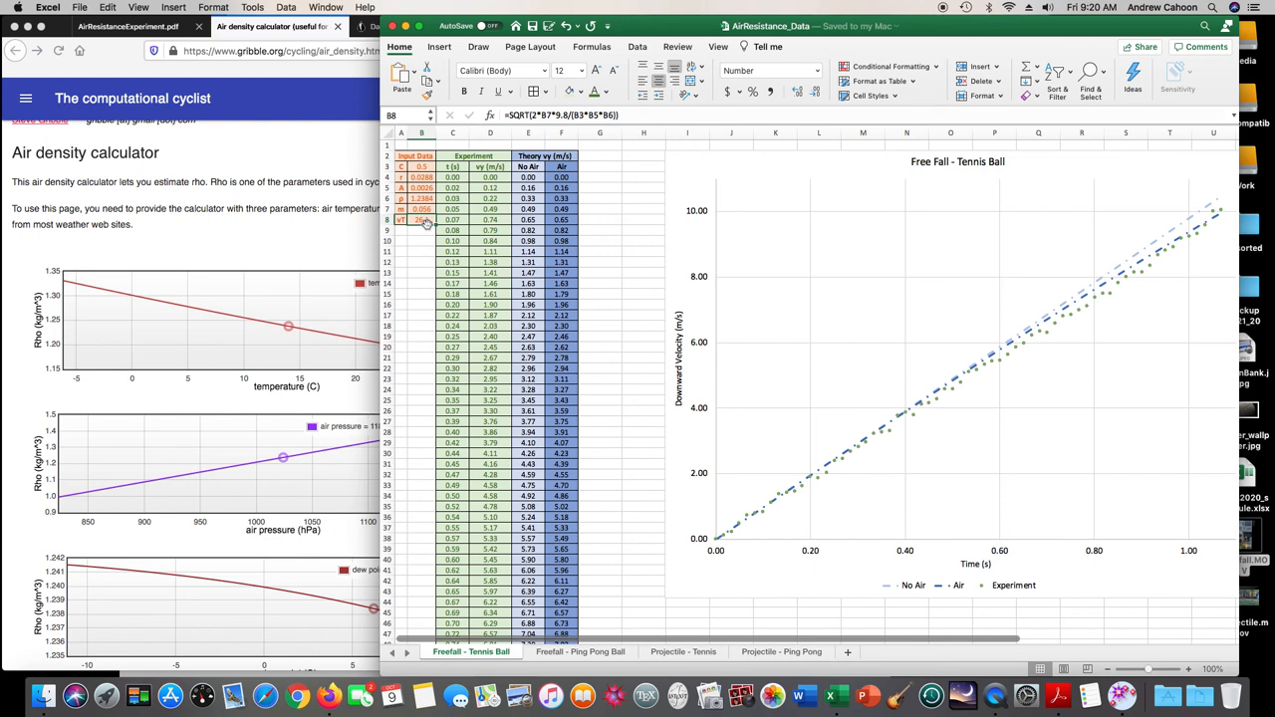
click(422, 220)
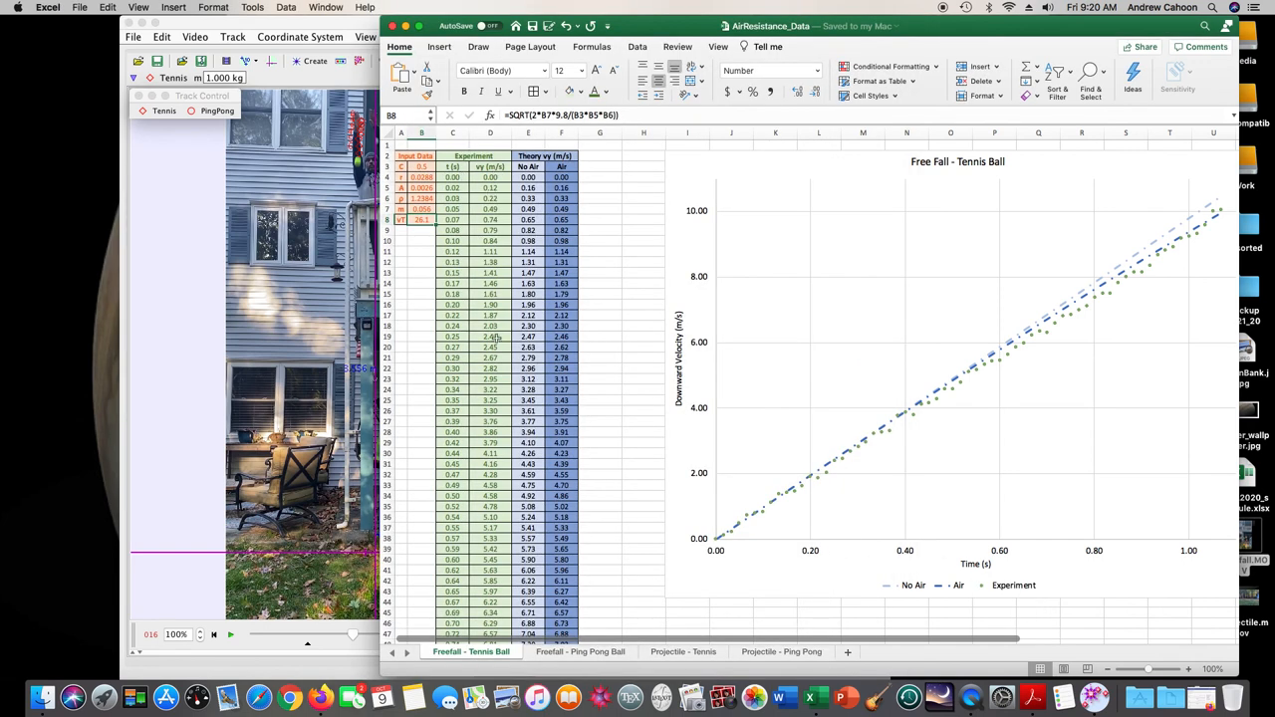
mouse_move(913, 391)
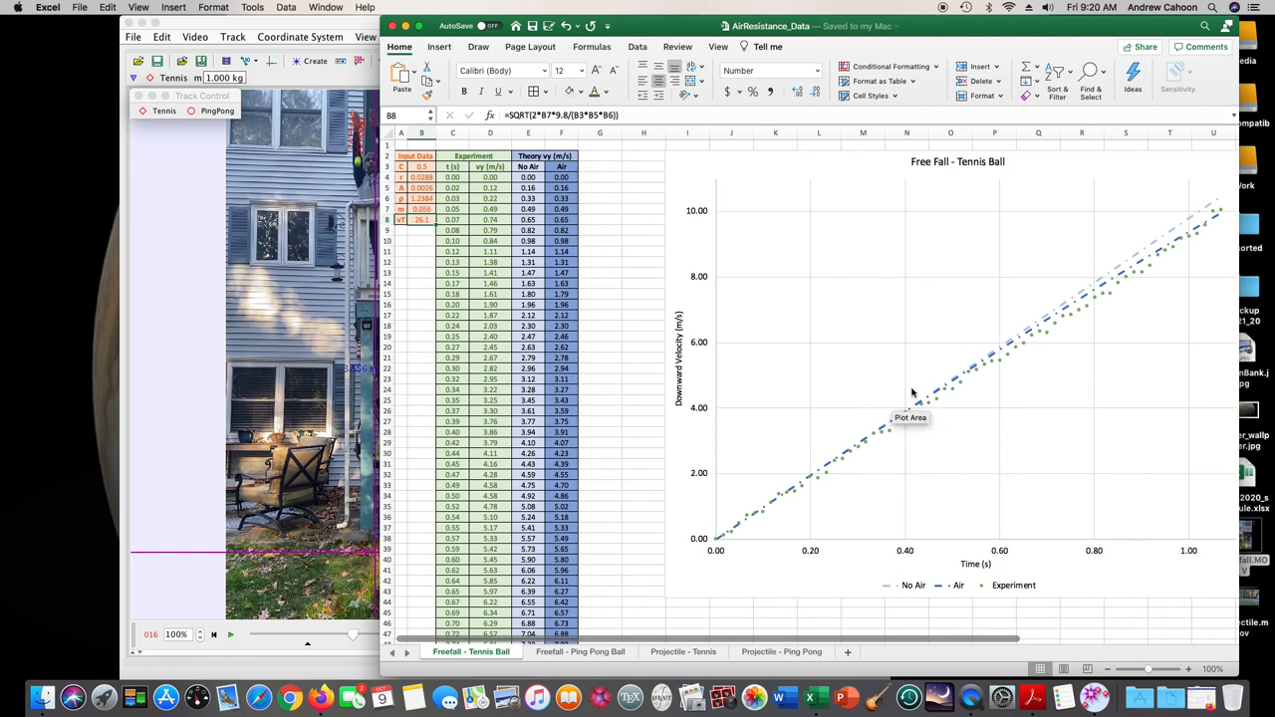
mouse_move(1176, 275)
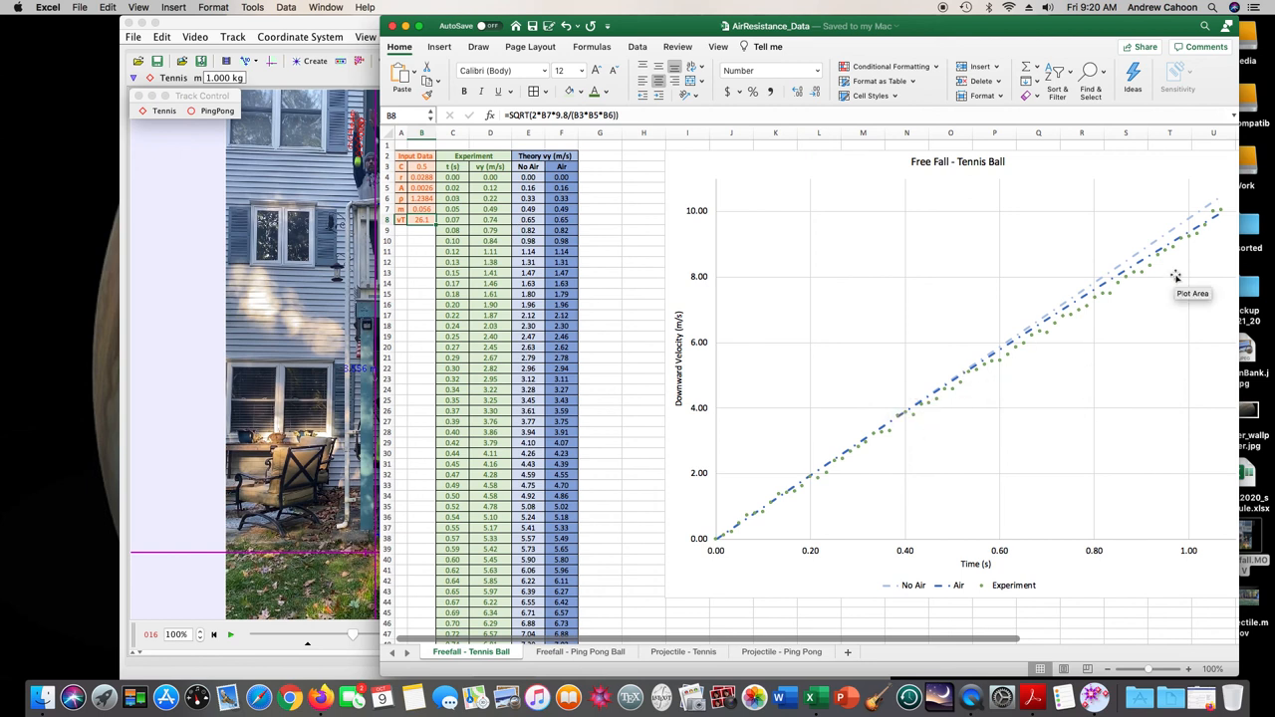
mouse_move(1186, 243)
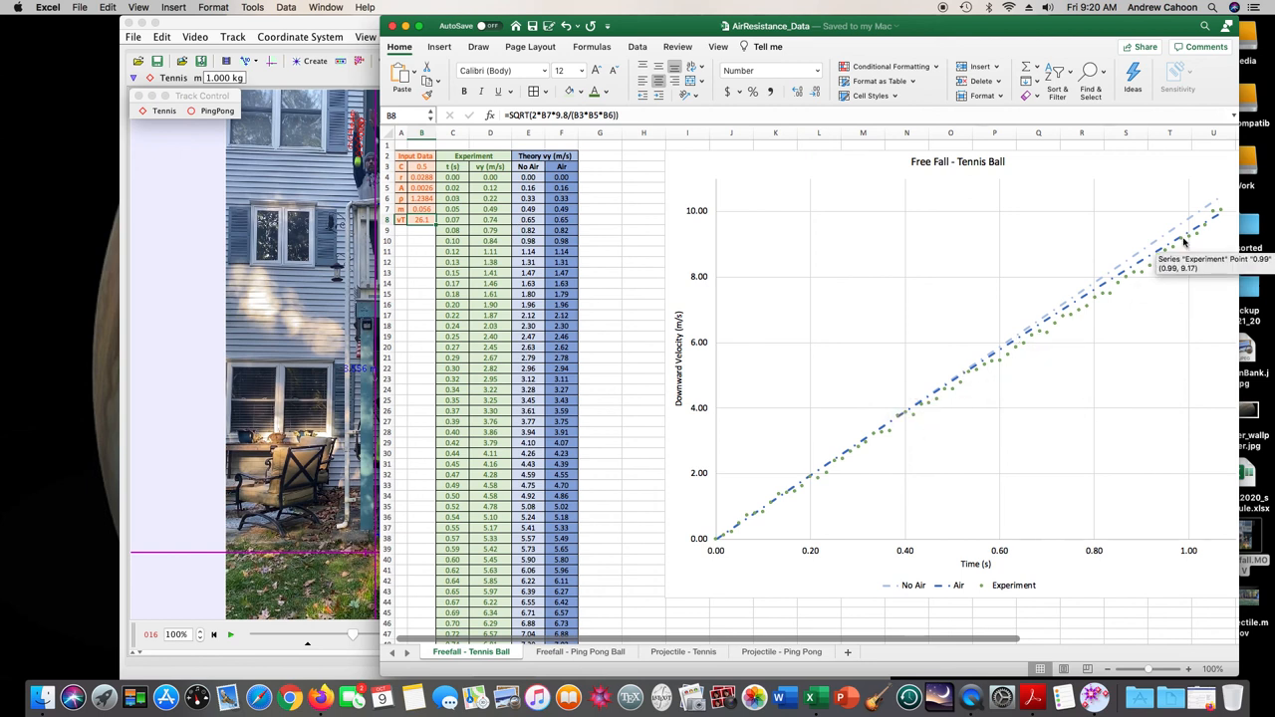
mouse_move(889, 585)
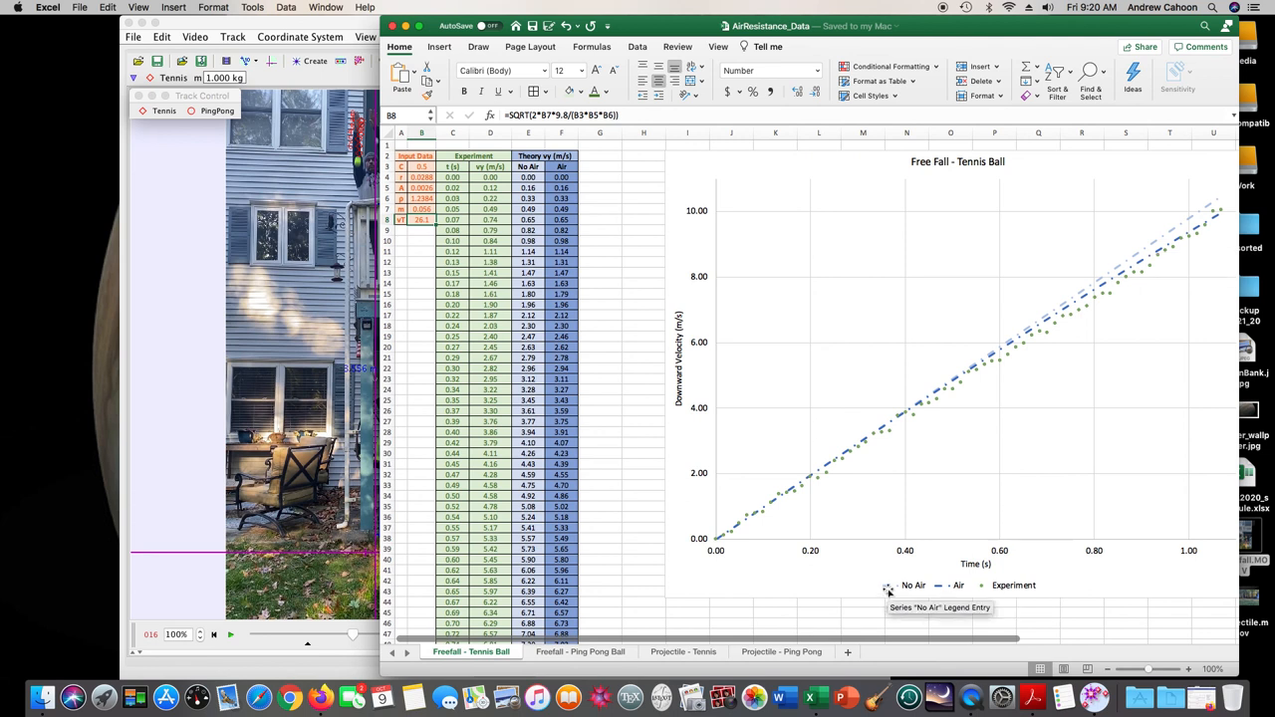
mouse_move(938, 586)
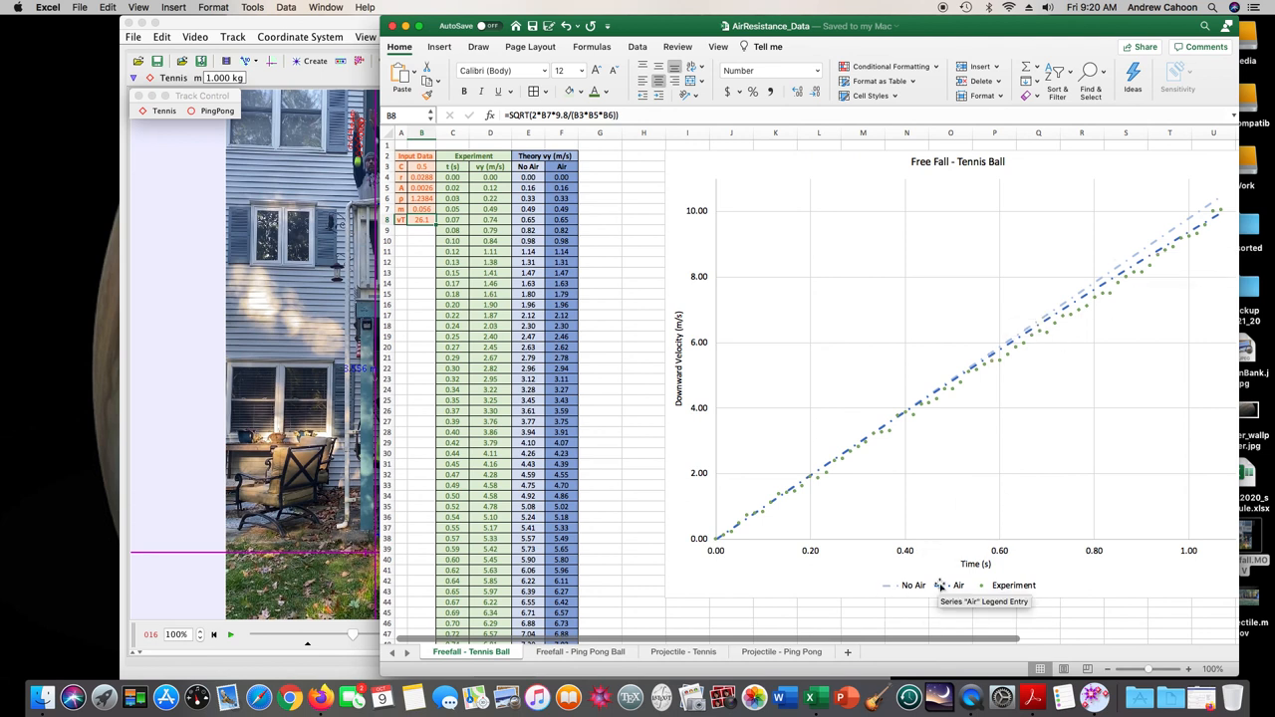
mouse_move(1180, 243)
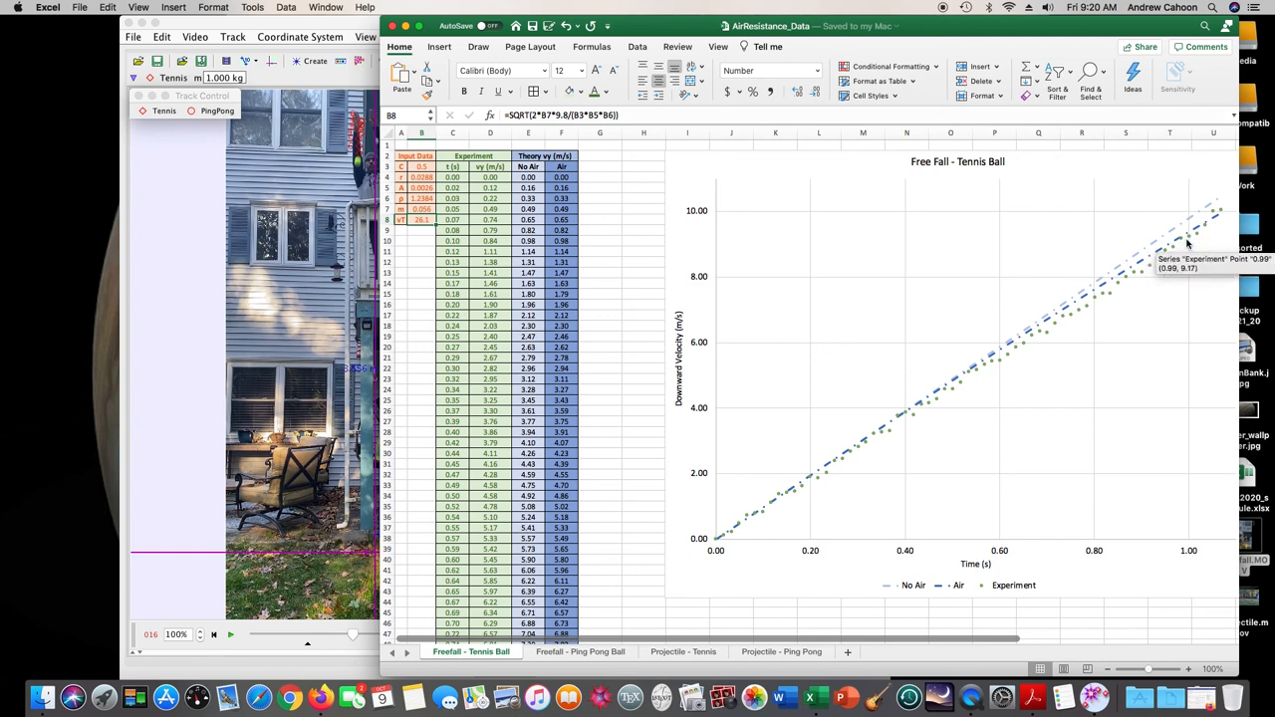
mouse_move(1195, 239)
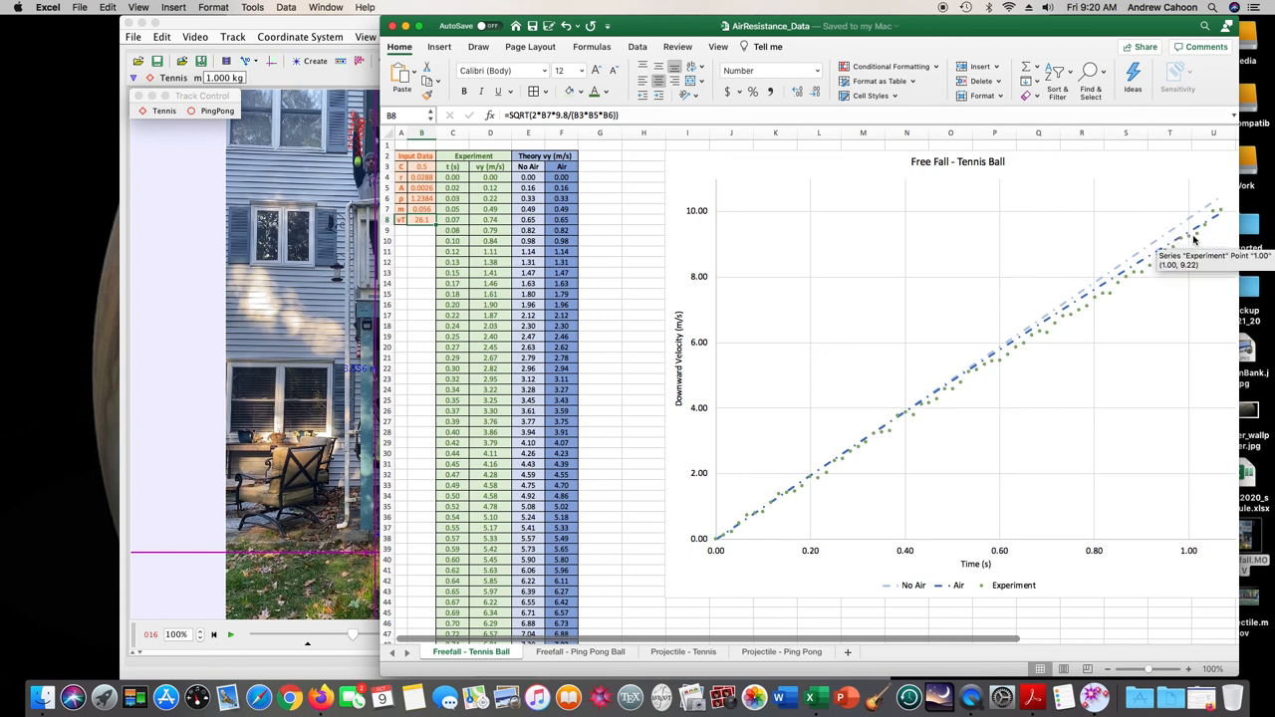
mouse_move(1146, 279)
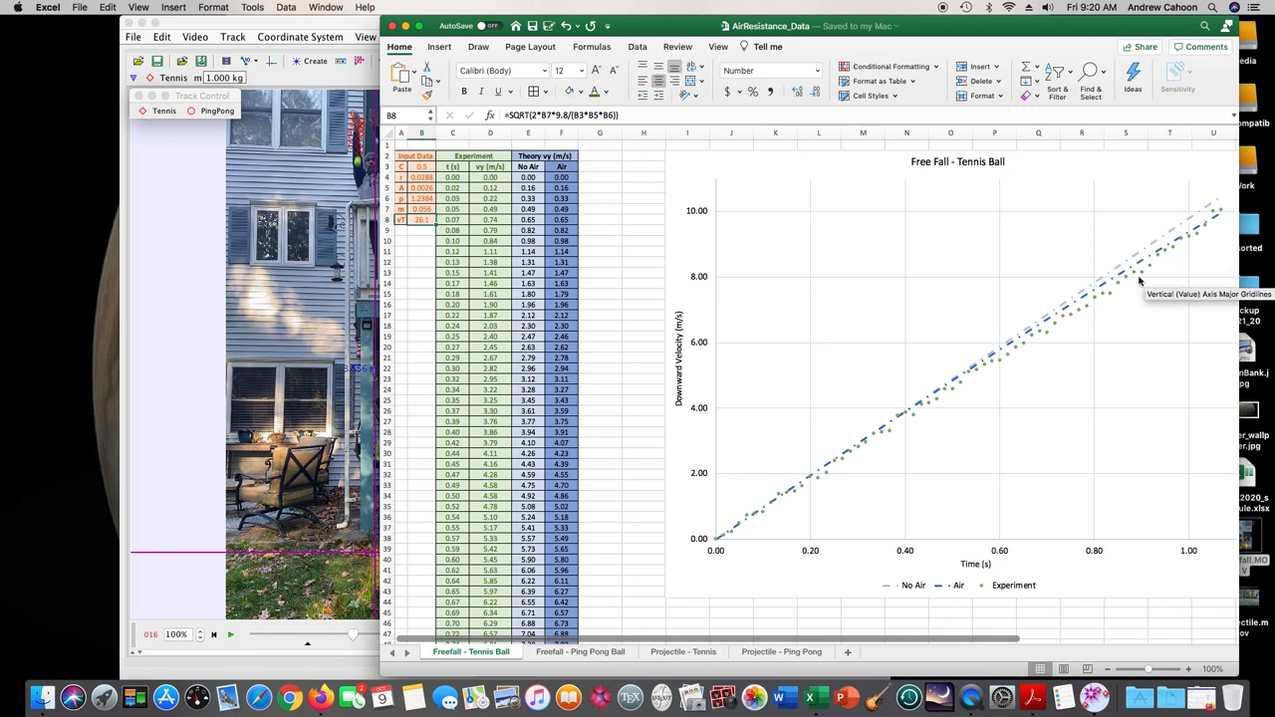
Switch to the Freefall - Ping Pong Ball sheet with its no-air, air and experimental velocity chart
click(578, 651)
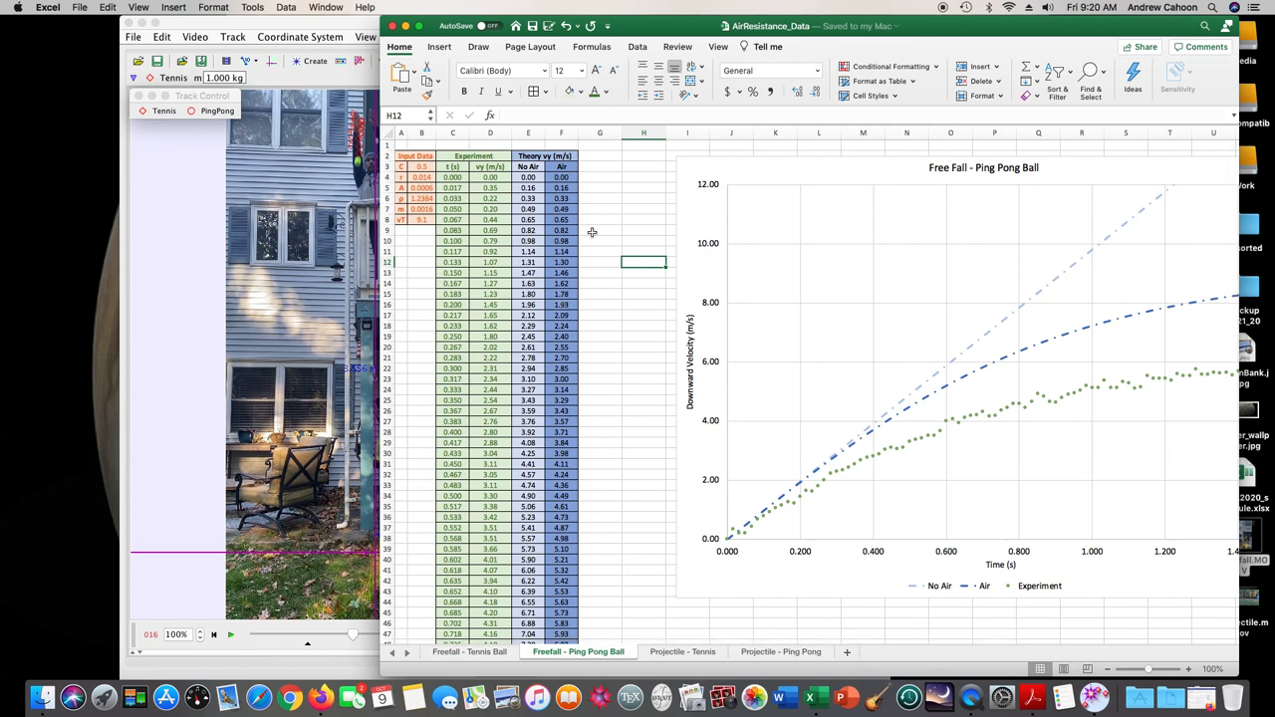
mouse_move(406, 177)
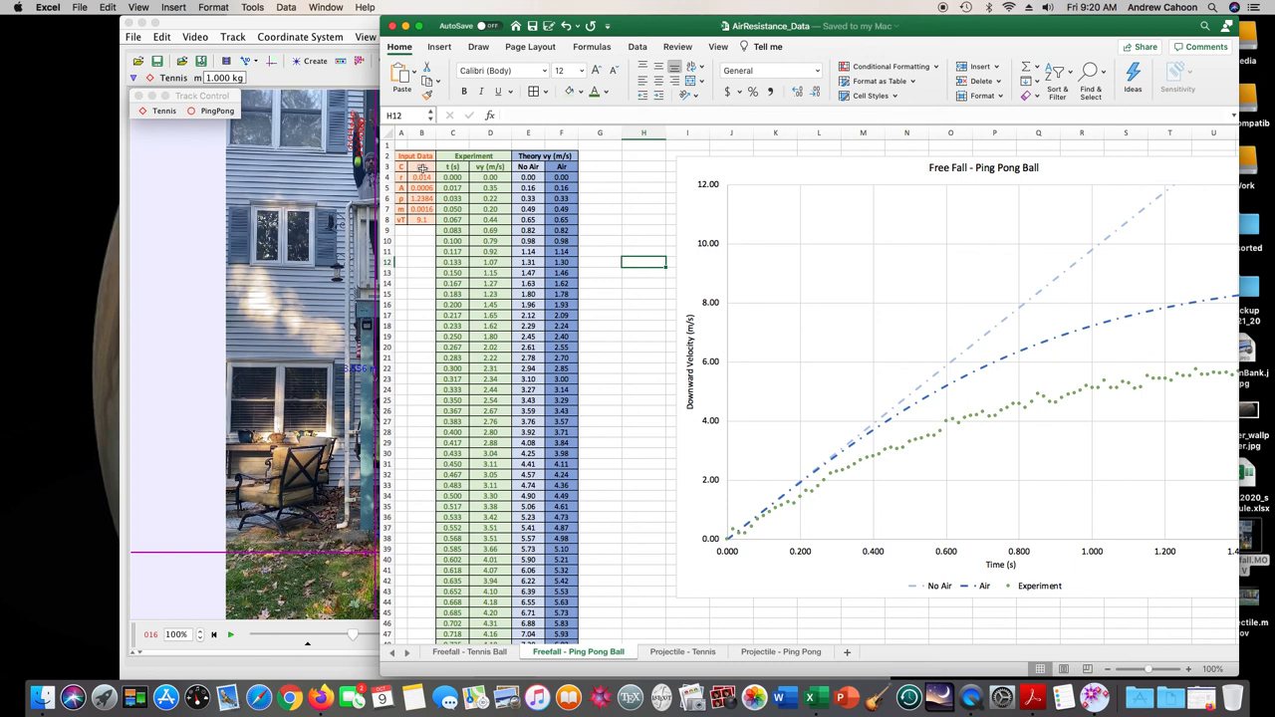
click(423, 167)
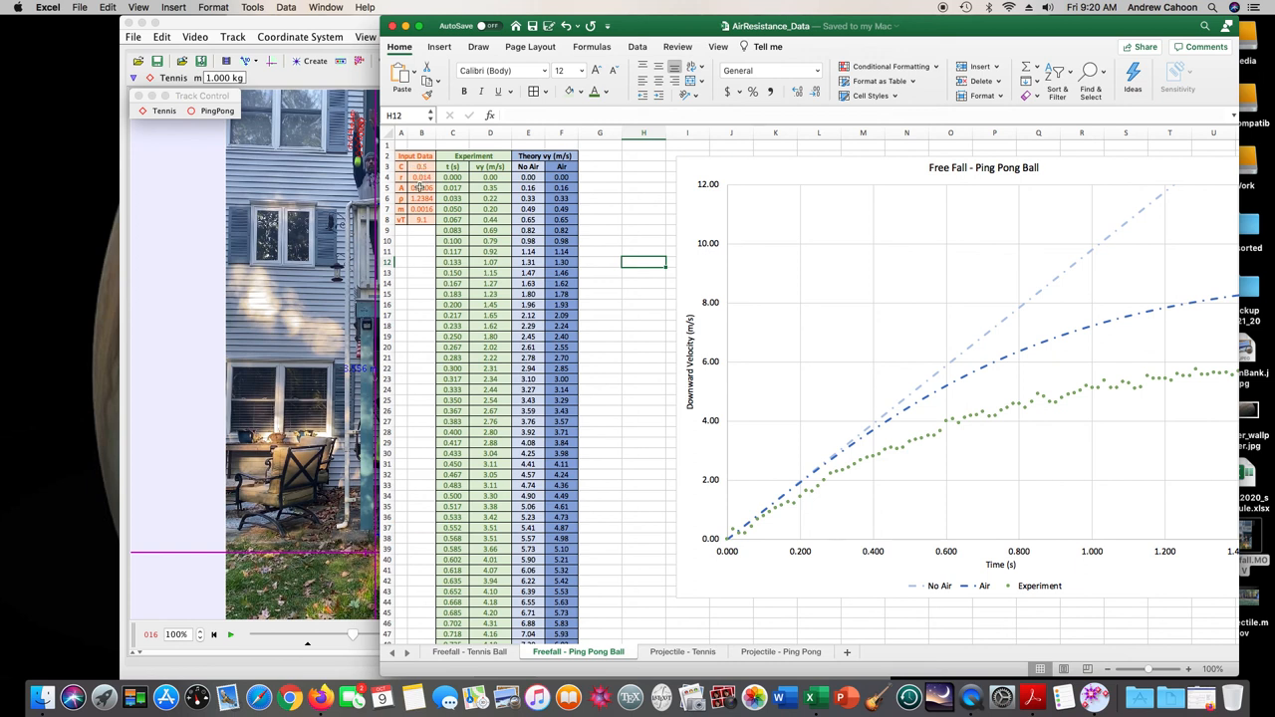
click(423, 188)
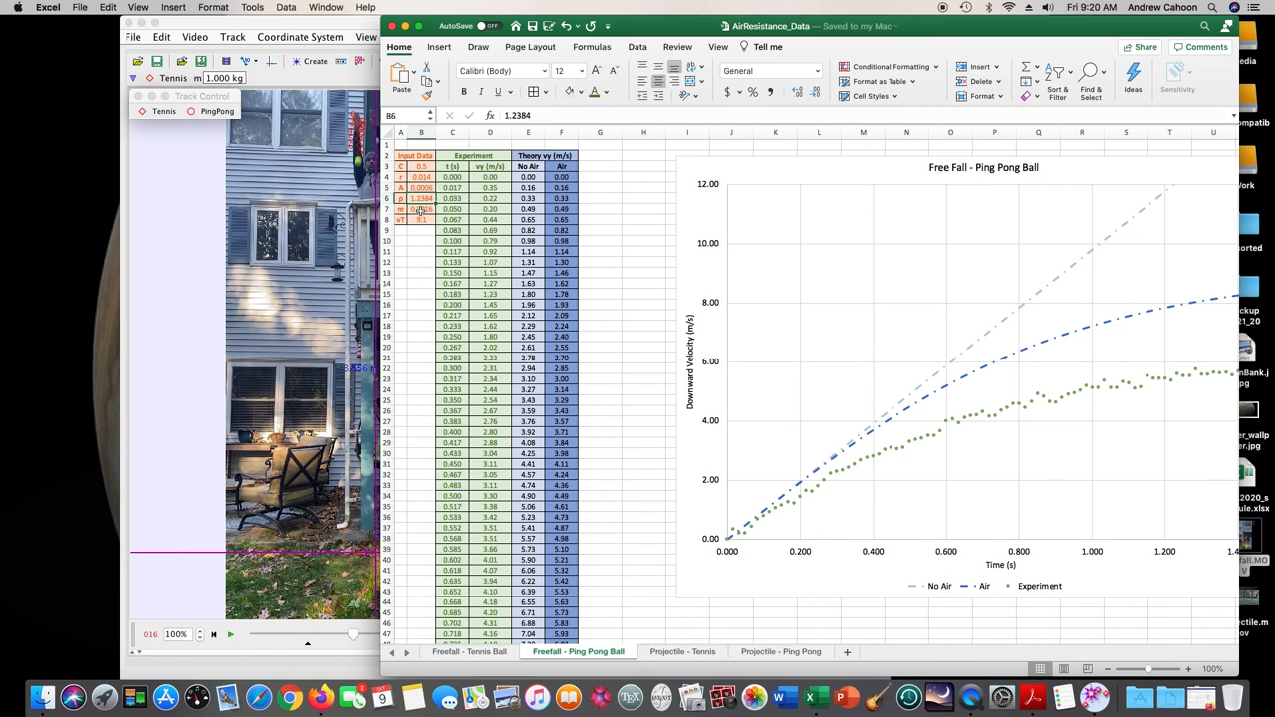
click(423, 220)
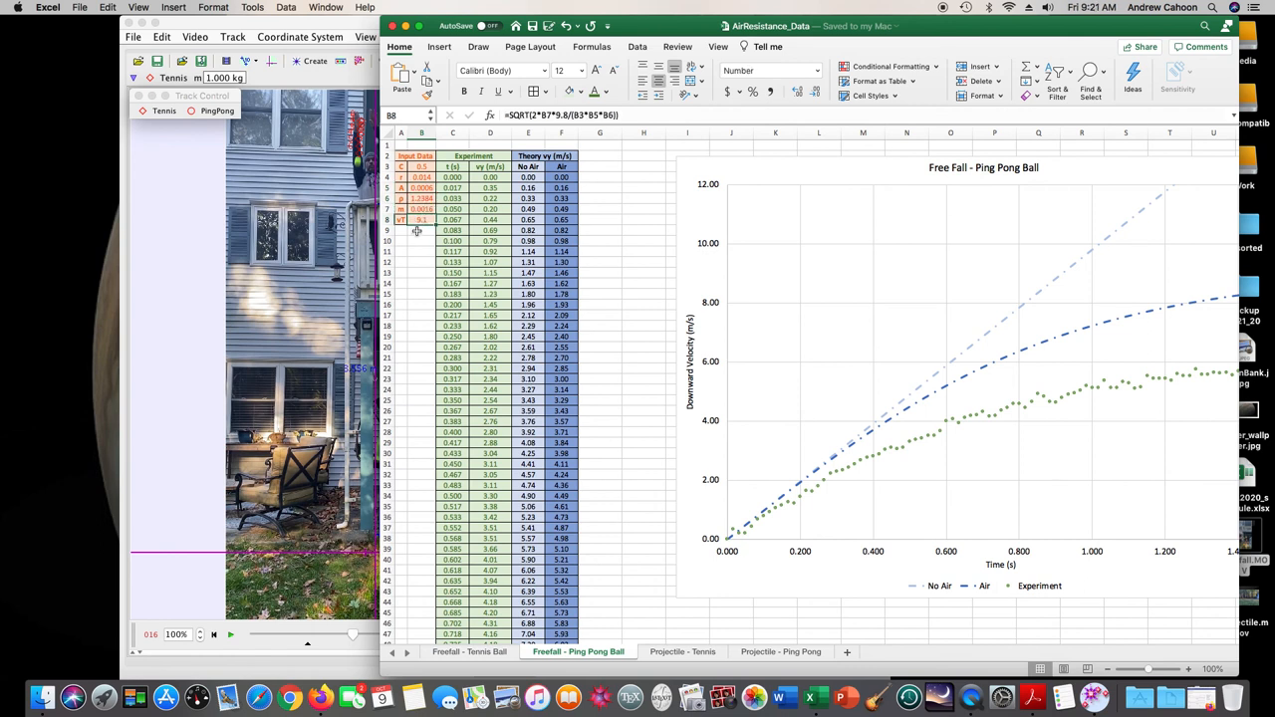
mouse_move(467, 183)
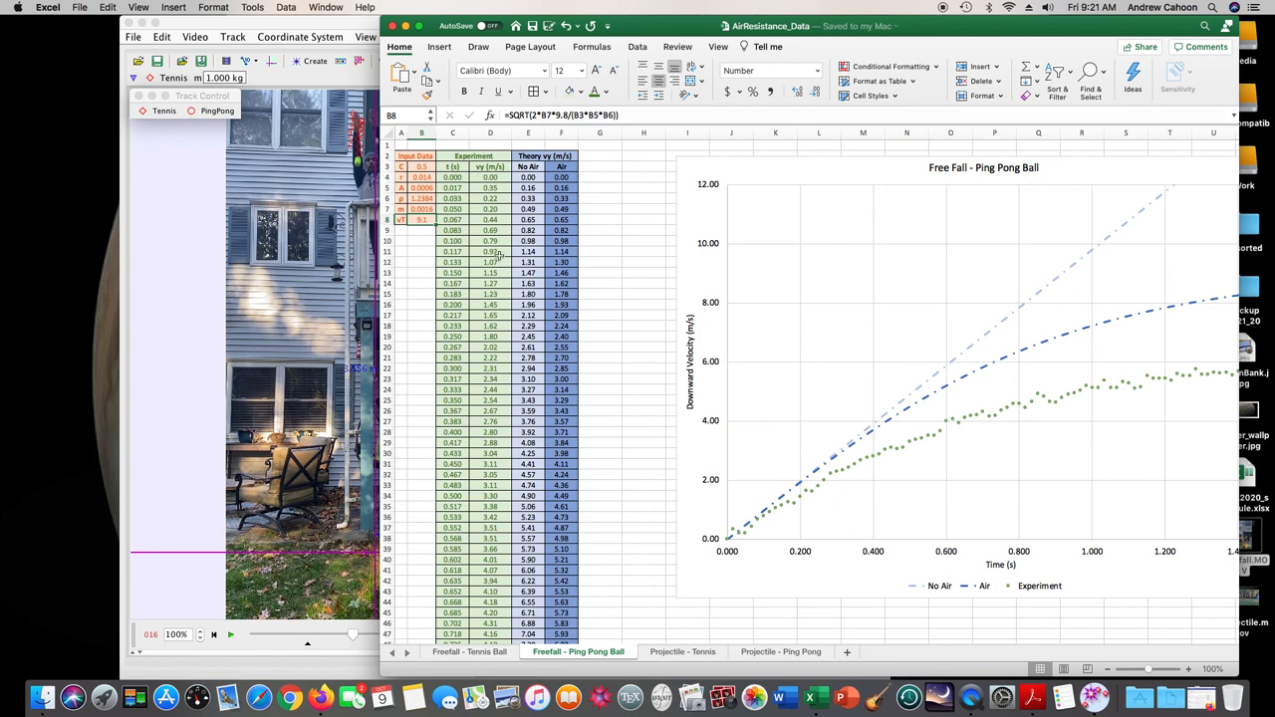
mouse_move(1020, 396)
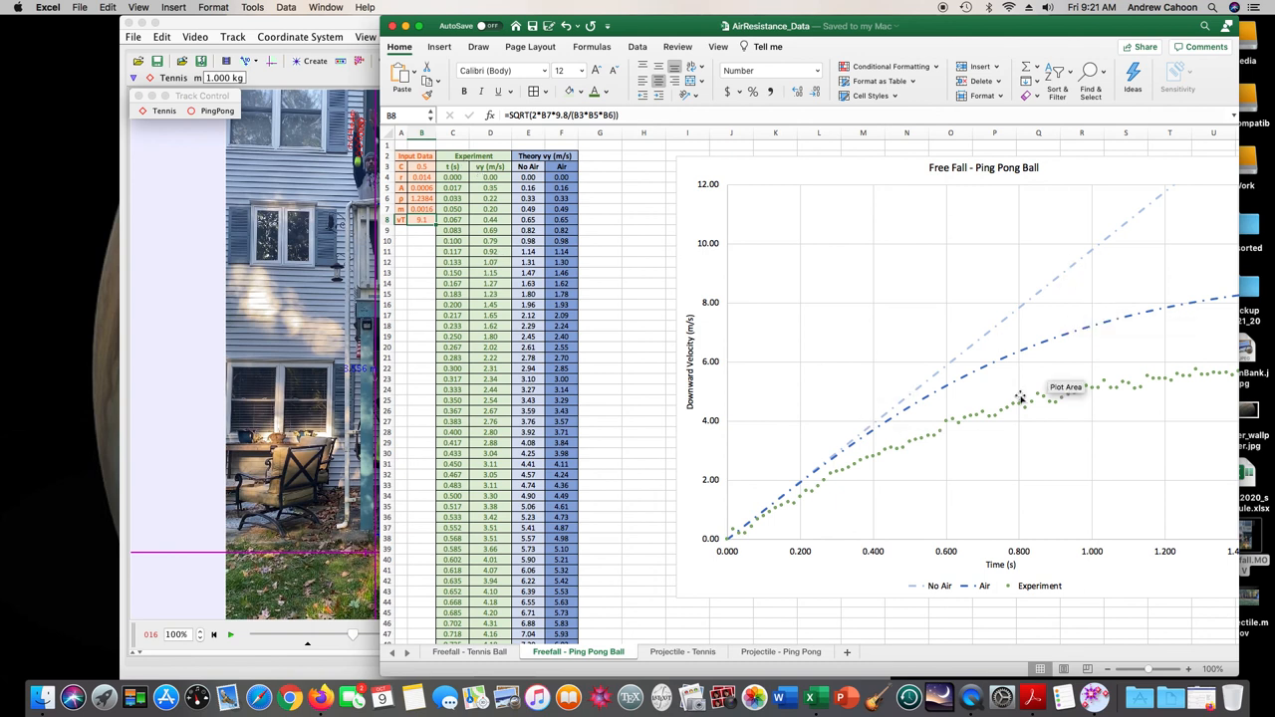
mouse_move(1000, 401)
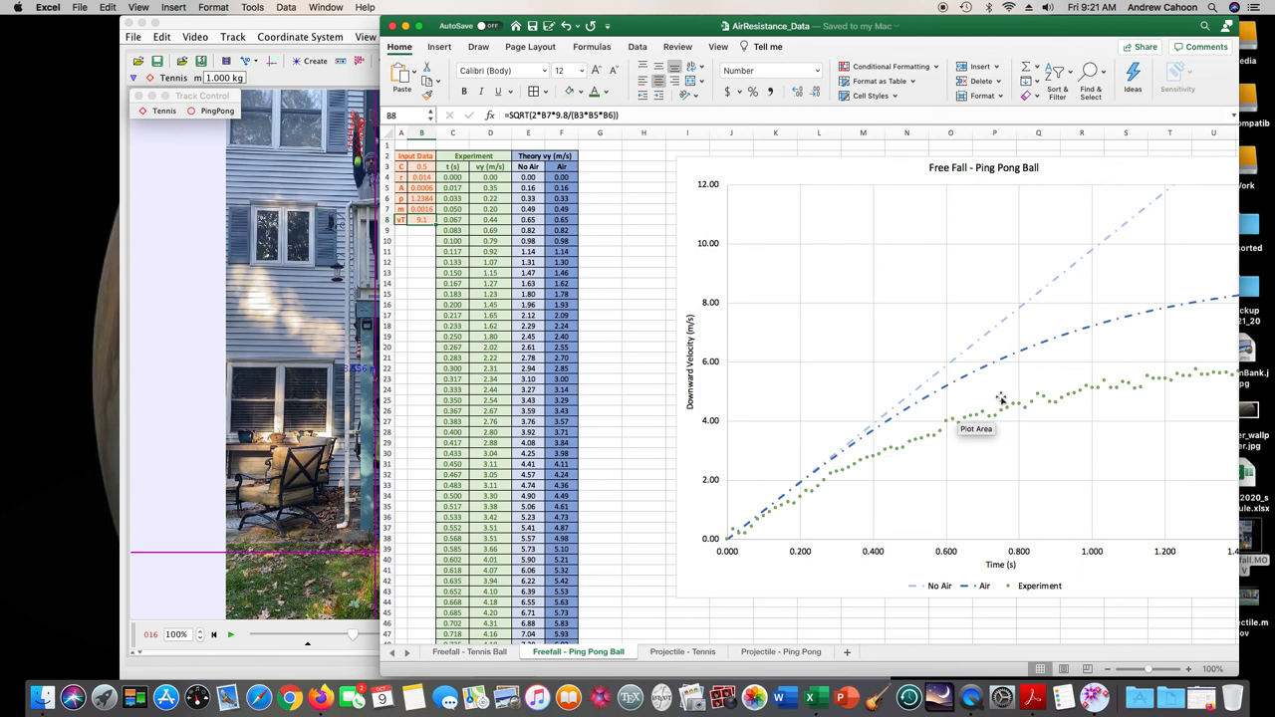
mouse_move(1024, 417)
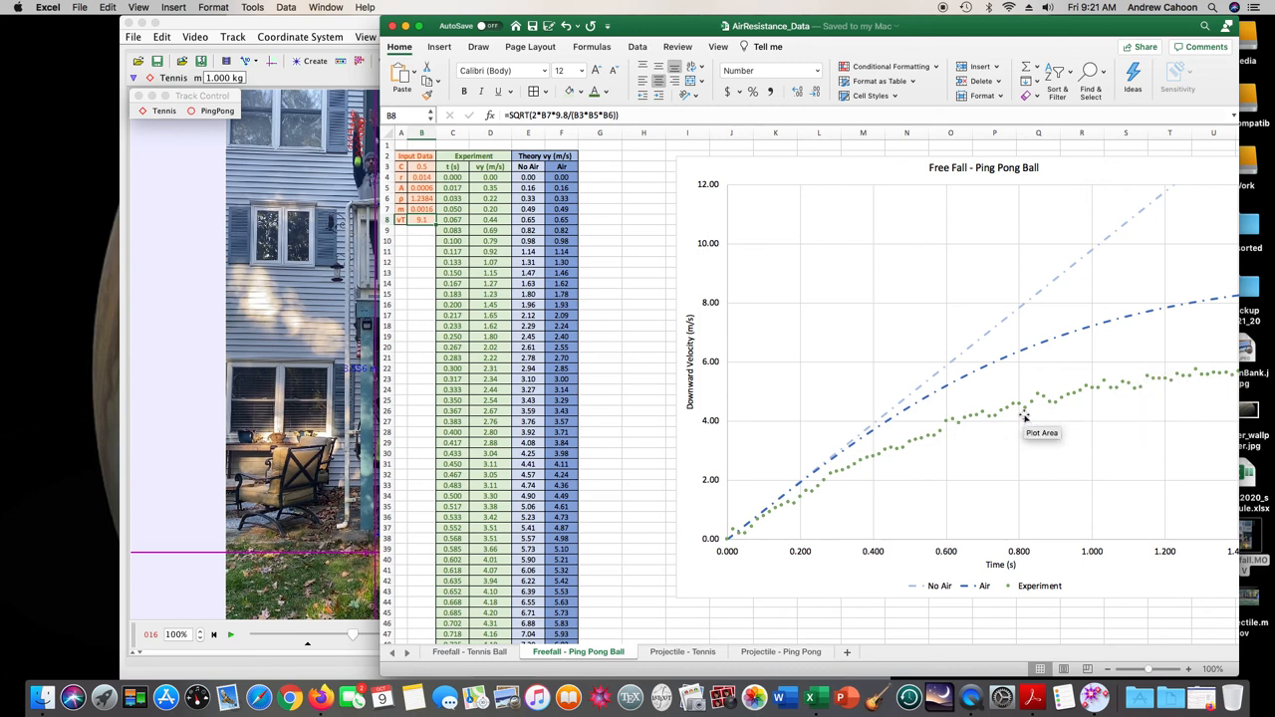
mouse_move(1012, 407)
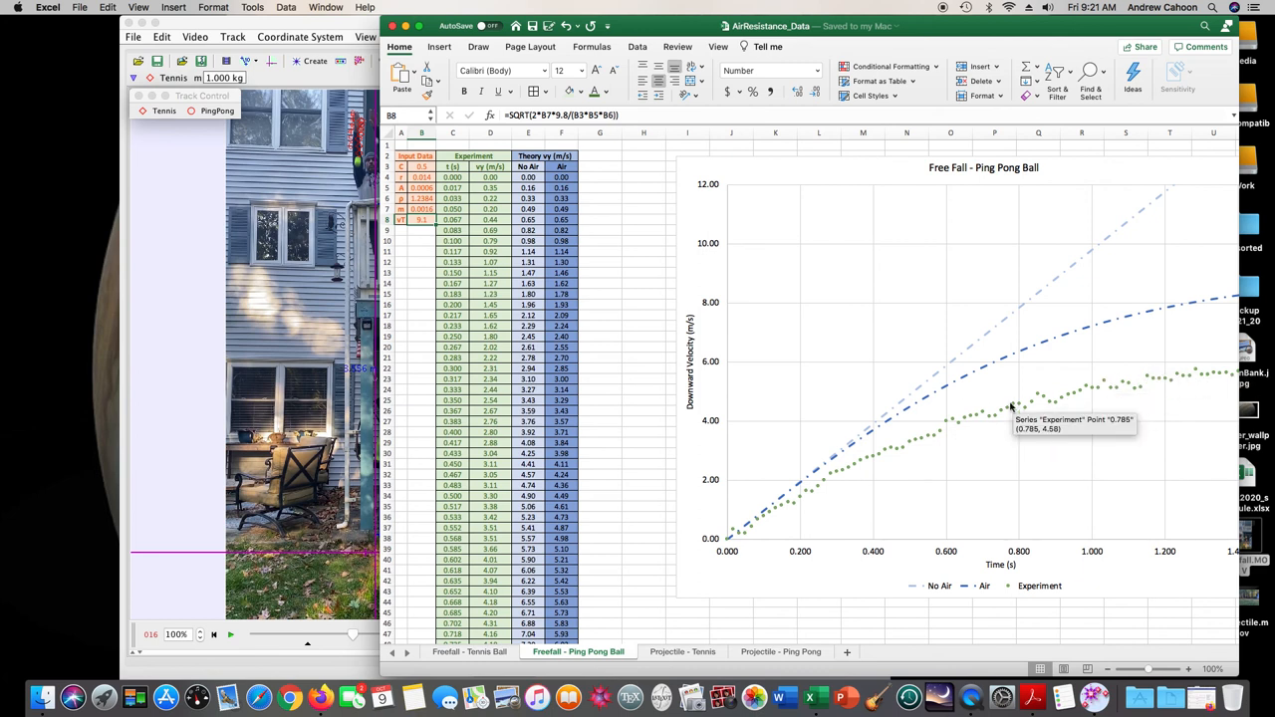